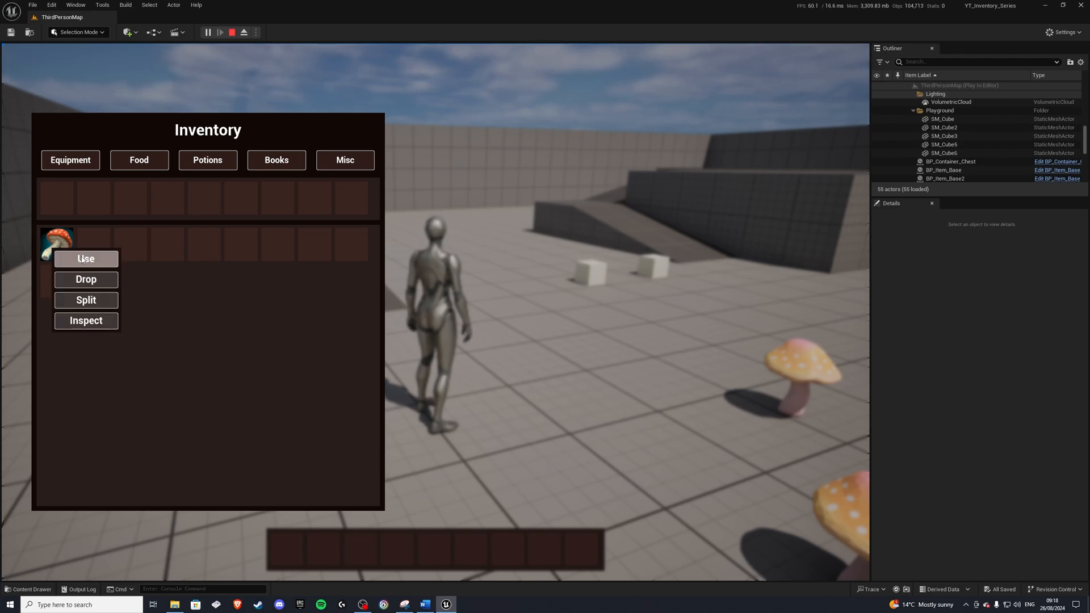
# Use the mushroom item's action menu during the play test before stopping play.
pyautogui.click(85, 258)
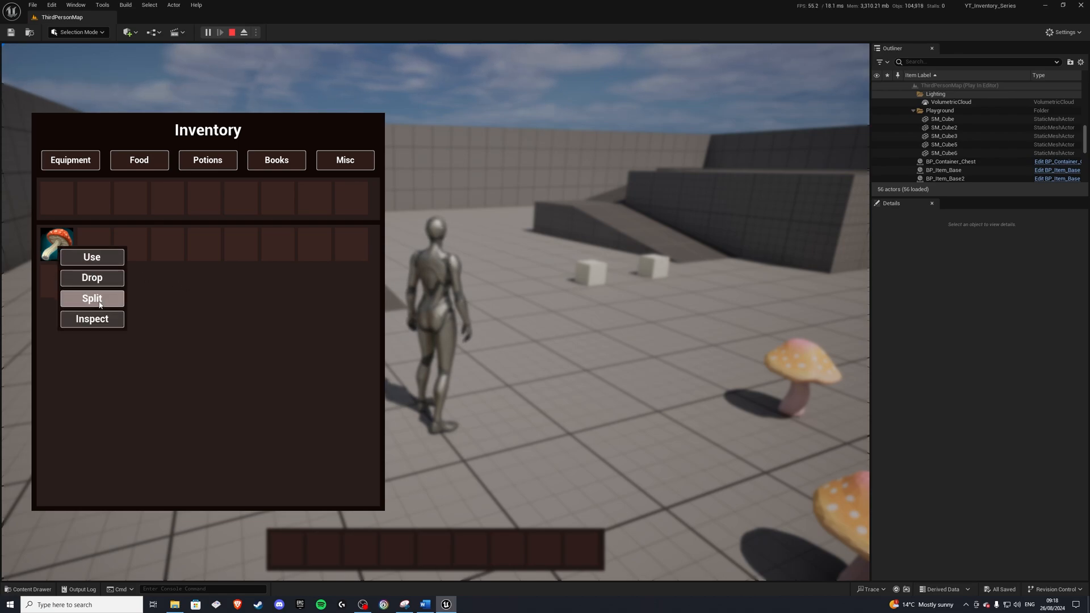
pyautogui.click(91, 298)
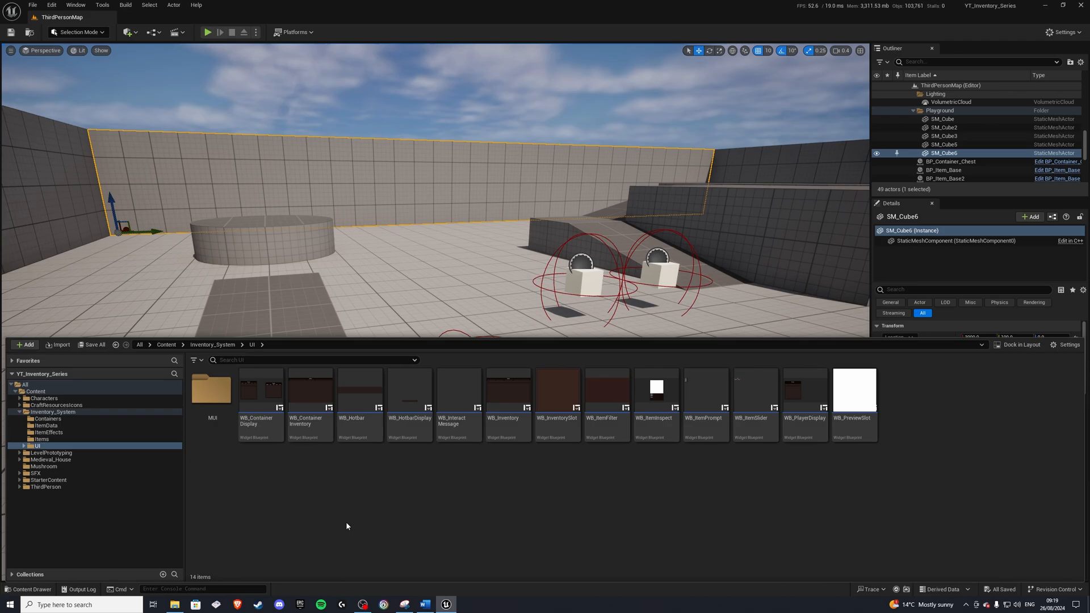
# Bring up WB_ItemPrompt's event graph with its Split Stack and Use Item logic.
pyautogui.doubleClick(704, 392)
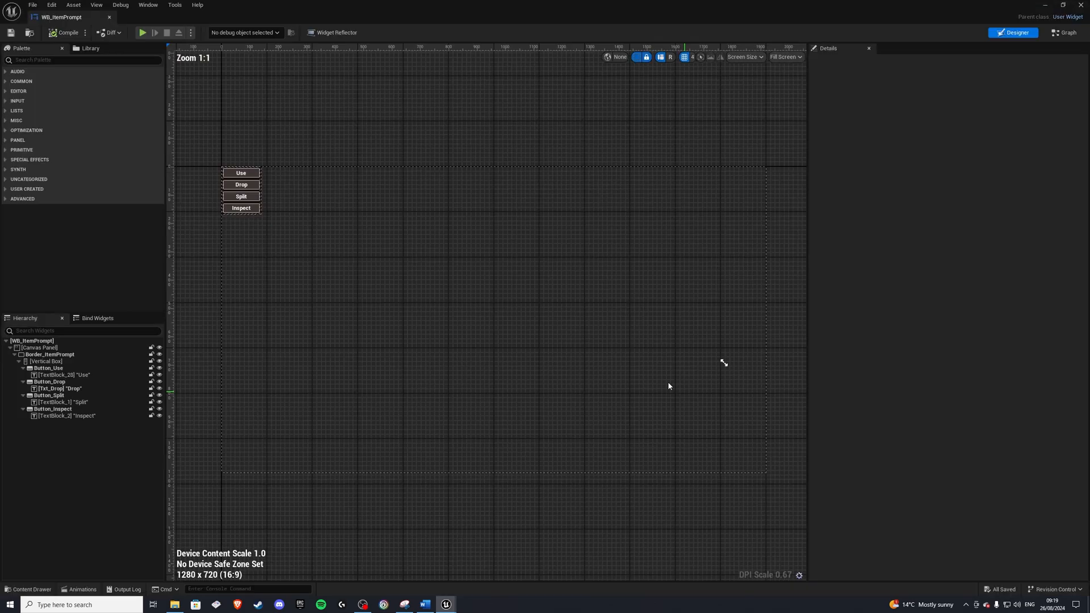
pyautogui.click(1063, 32)
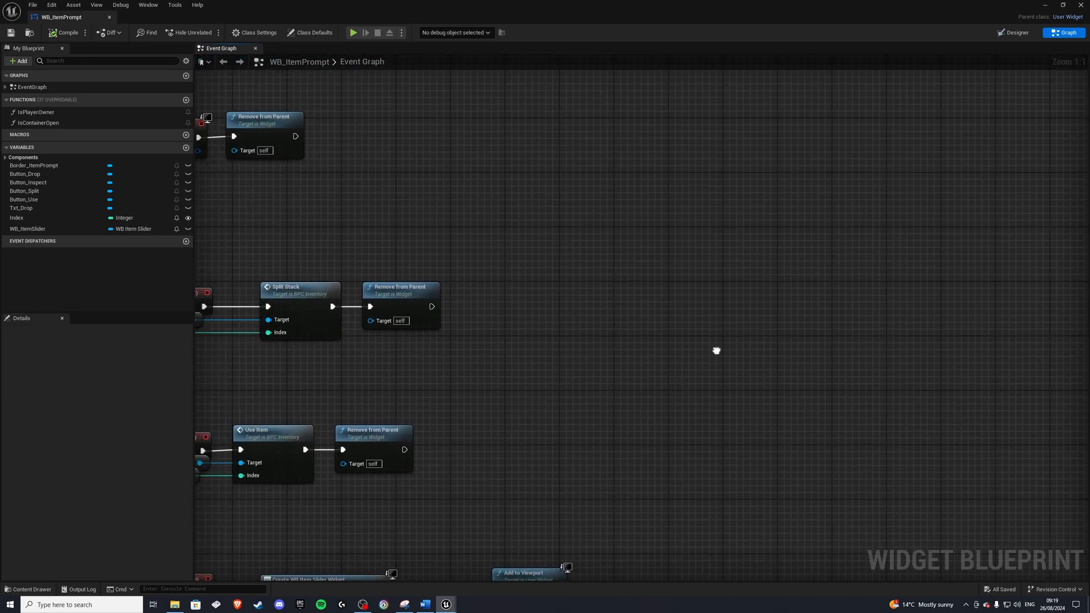
# Add a FocusInventory custom event that gets the player controller and casts it to BP_MyController.
pyautogui.write('cust e')
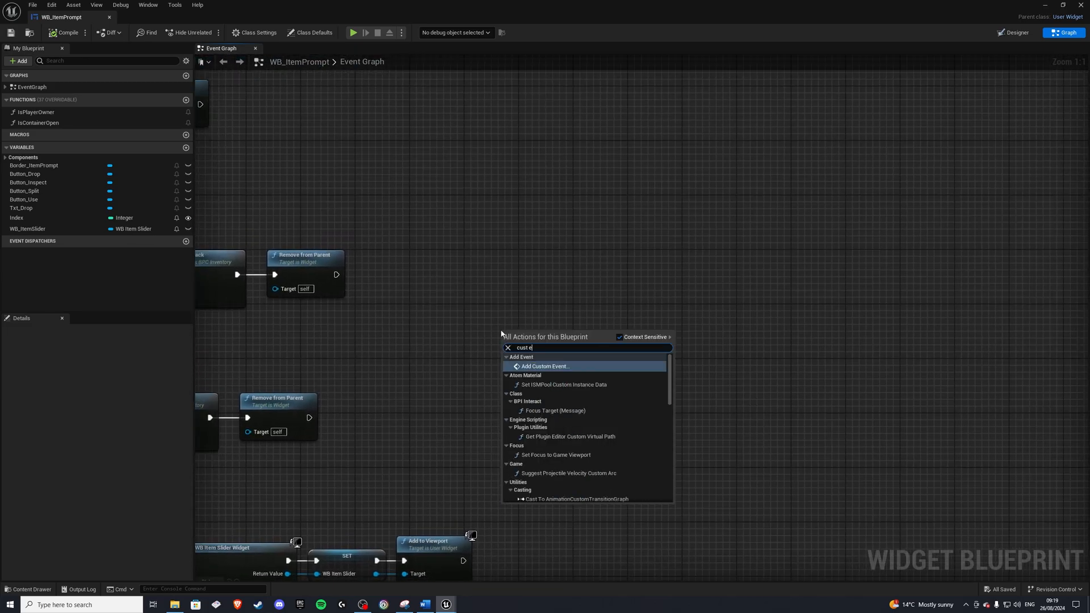
pyautogui.click(544, 367)
pyautogui.write('FocusInventory')
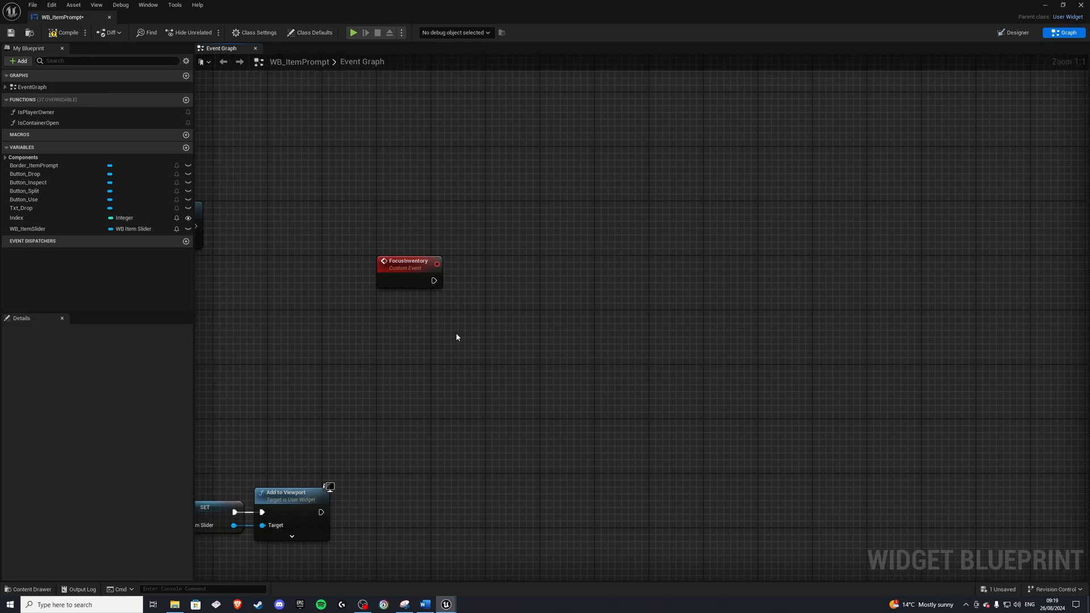
pyautogui.write('get player')
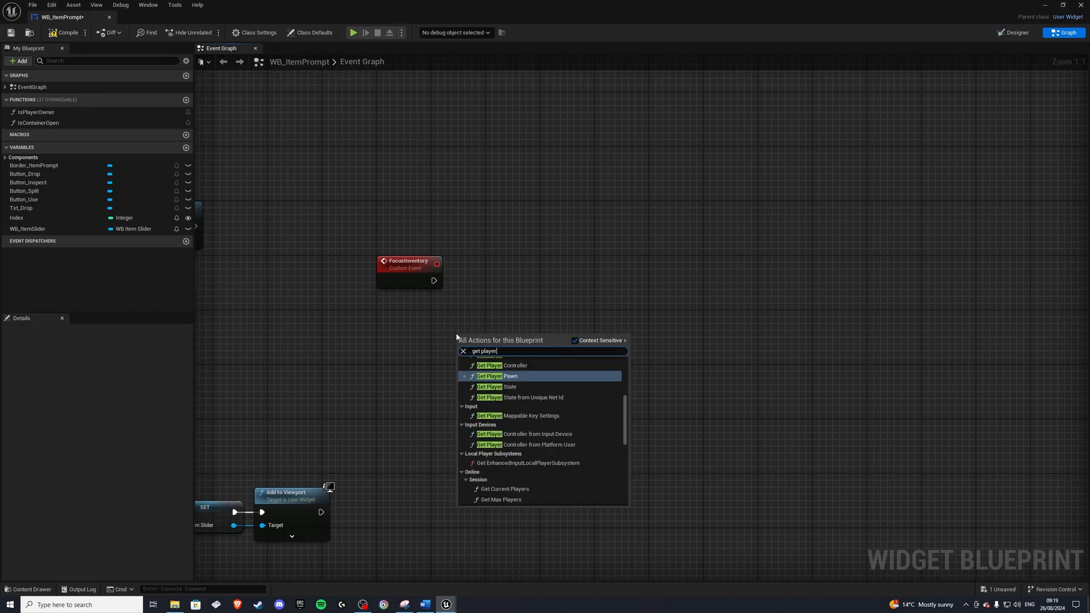
pyautogui.write('cont')
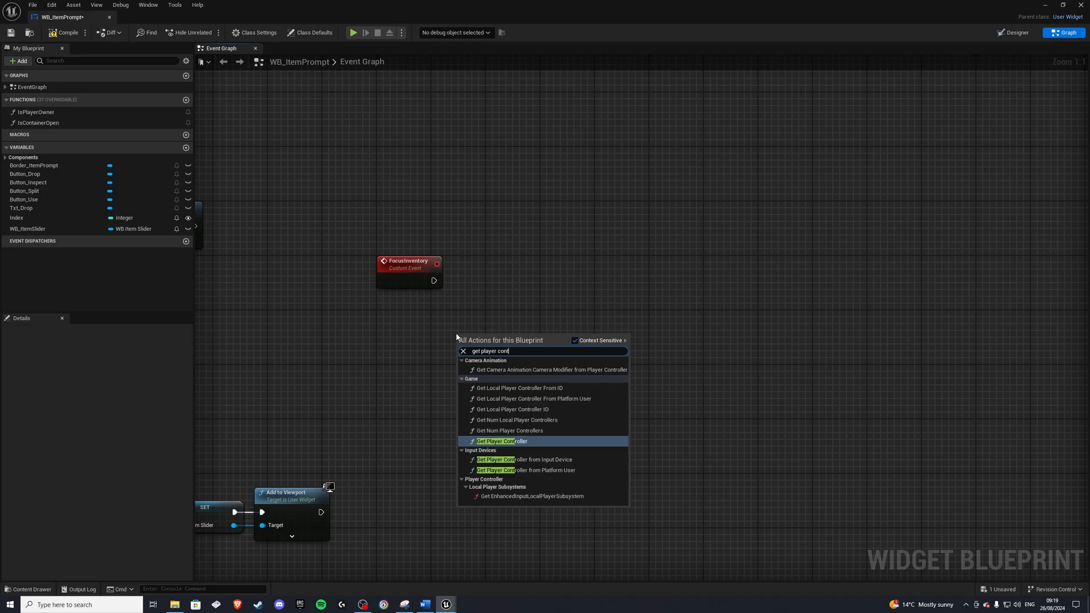
pyautogui.click(500, 441)
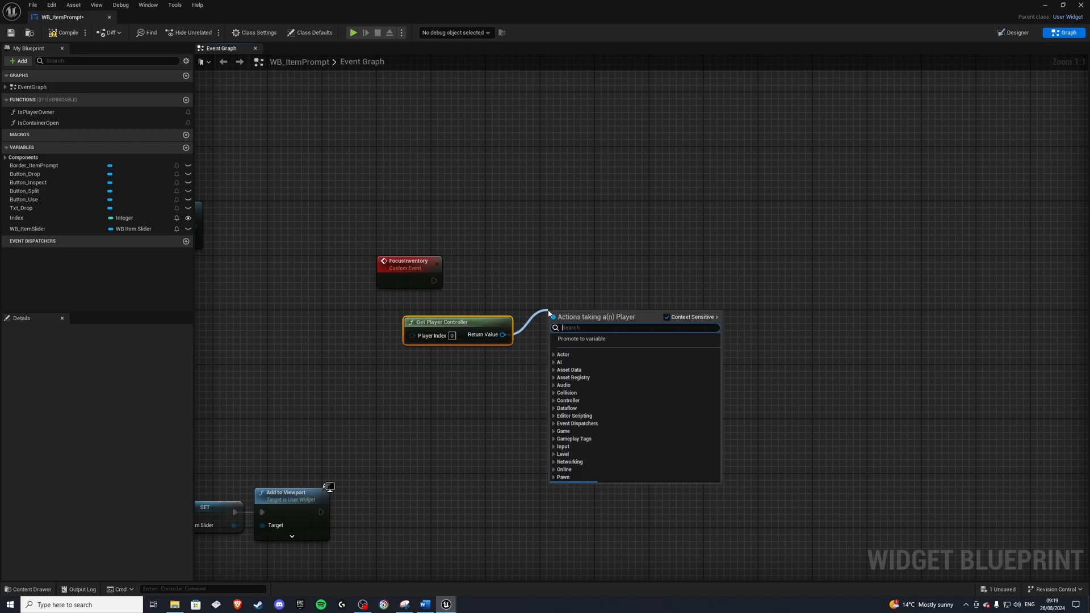
pyautogui.write('cast to my pl')
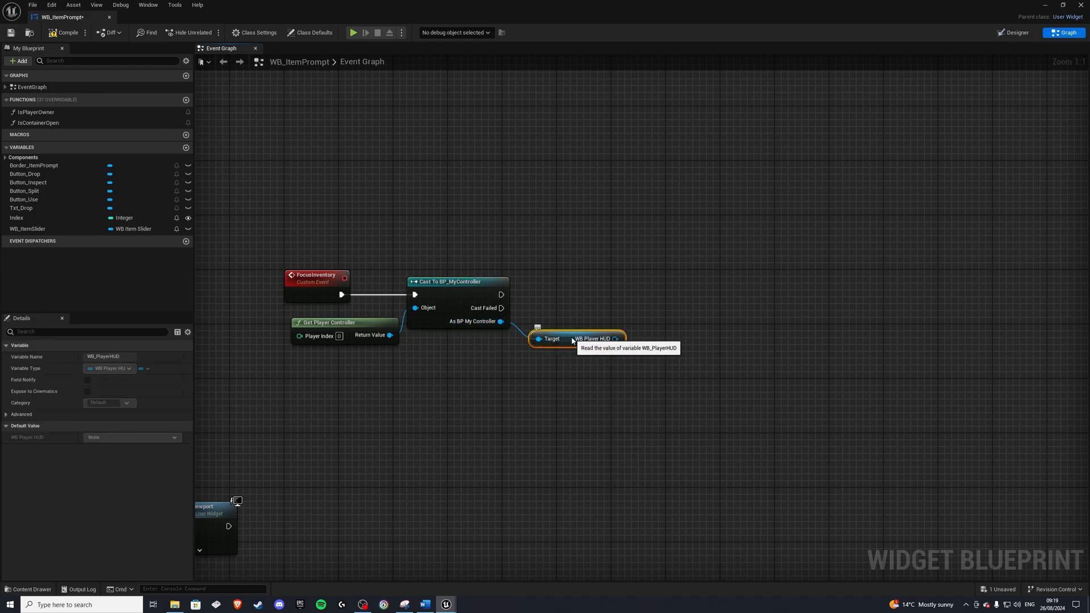
# From the controller's WB Player HUD get WB Player Display and give it focus with Set Focus.
pyautogui.moveTo(618, 340); pyautogui.dragTo(505, 344)
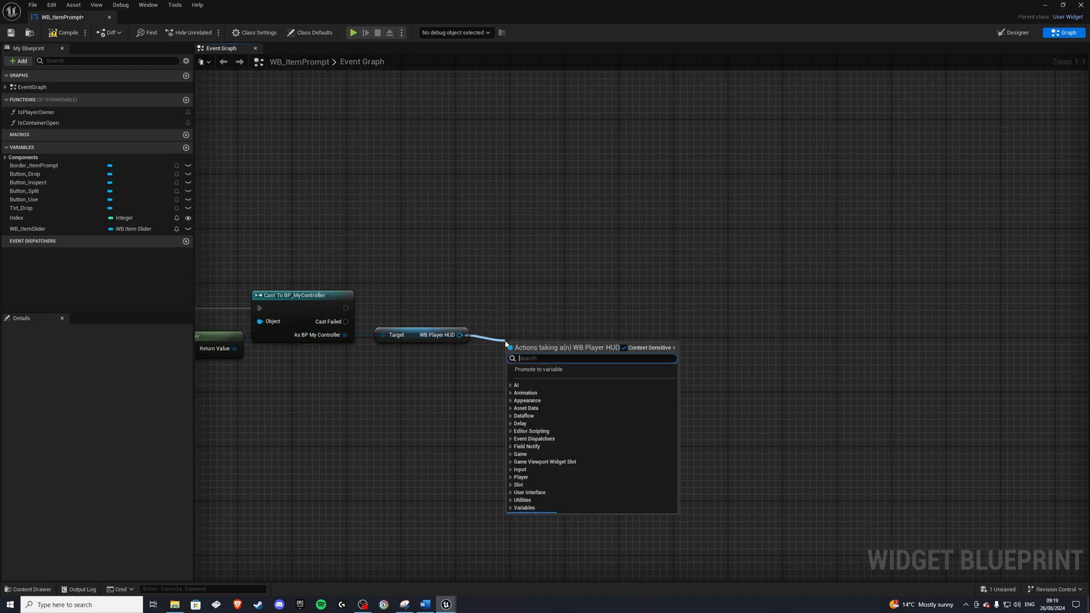
pyautogui.write('get player')
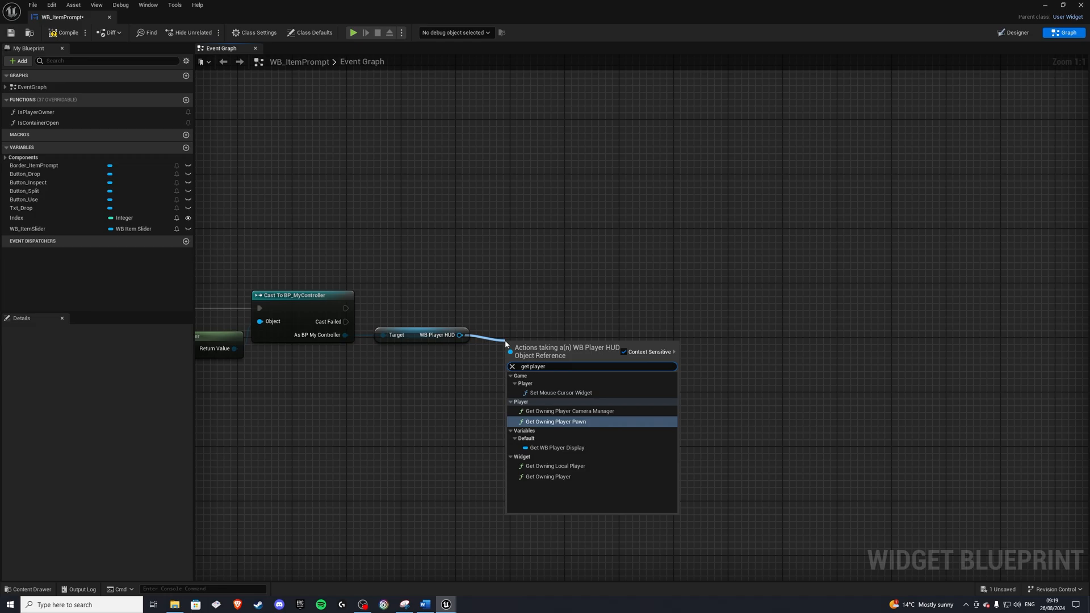
pyautogui.write('di')
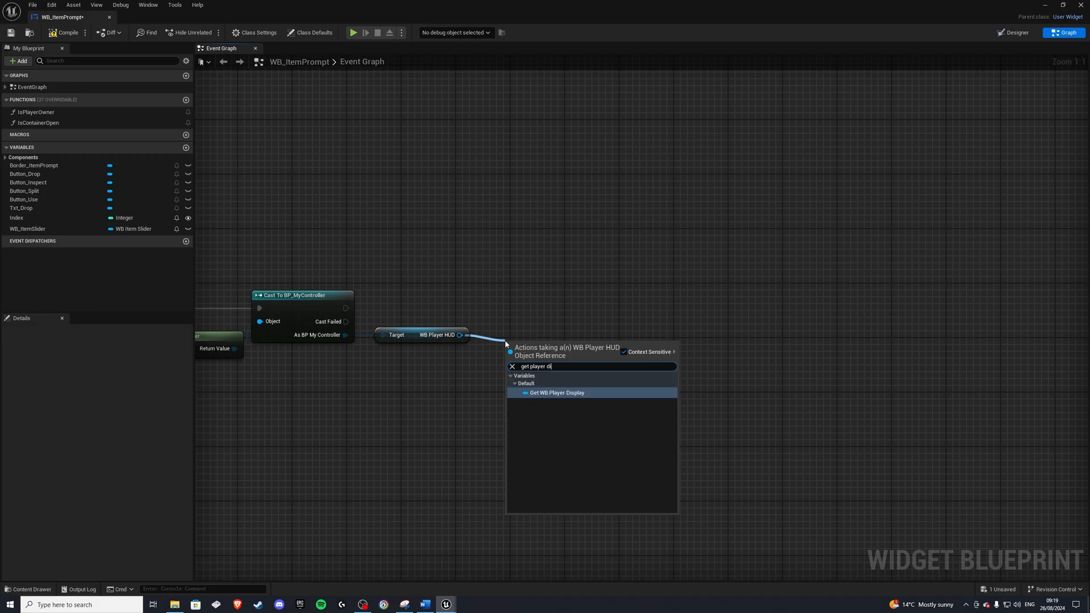
pyautogui.click(556, 393)
pyautogui.write('set focus')
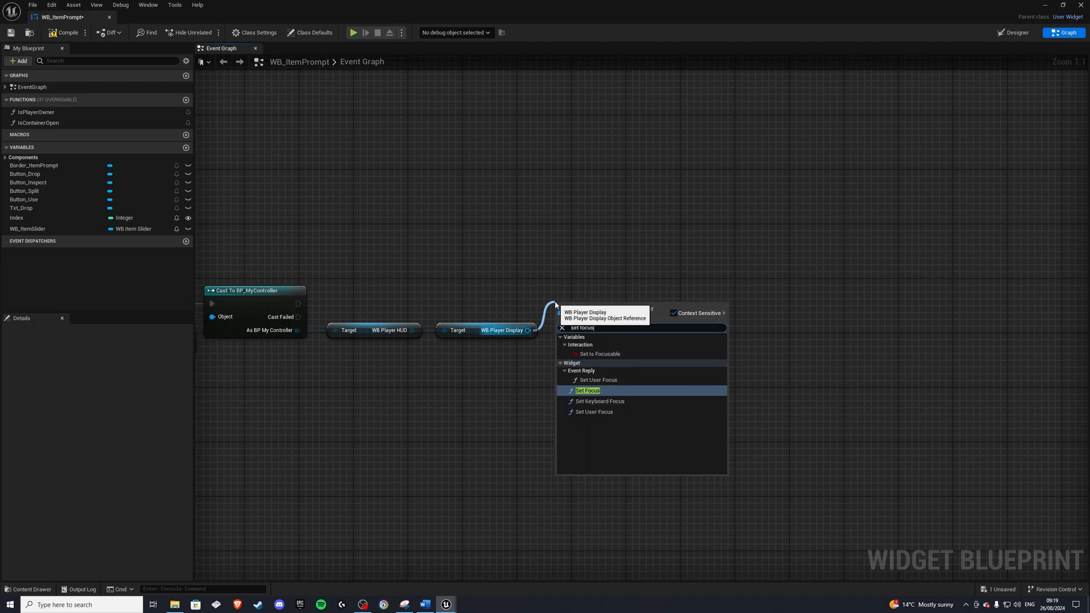
pyautogui.click(587, 389)
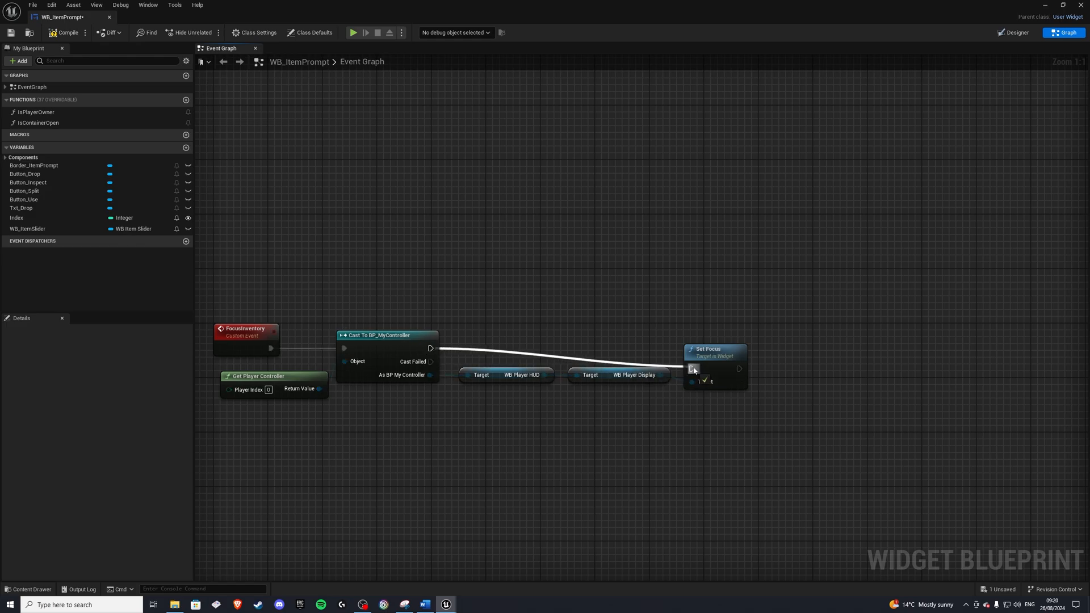
pyautogui.scroll(-3)
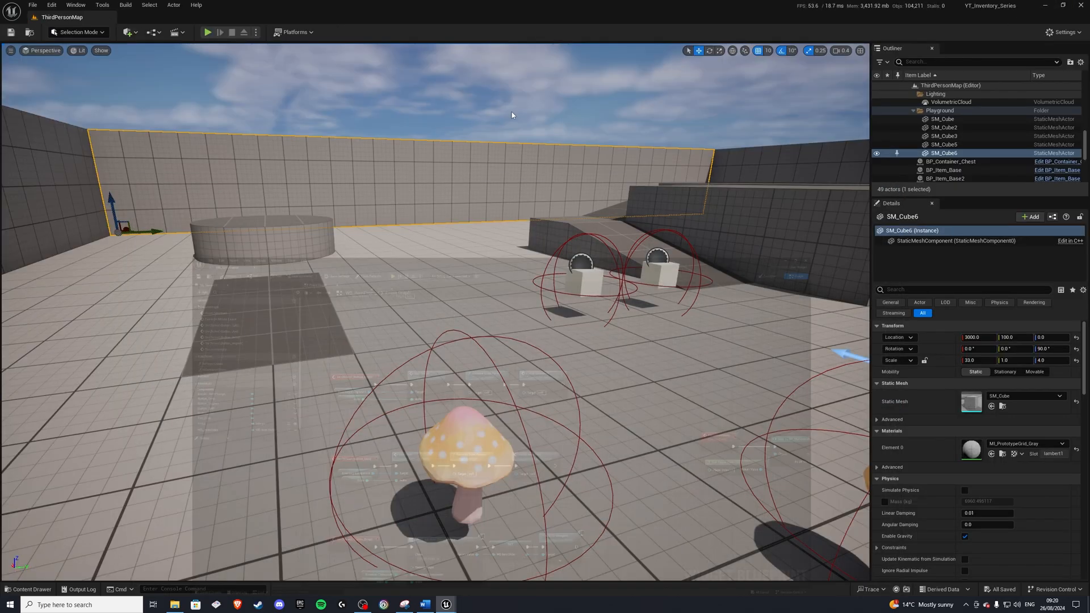
pyautogui.click(207, 32)
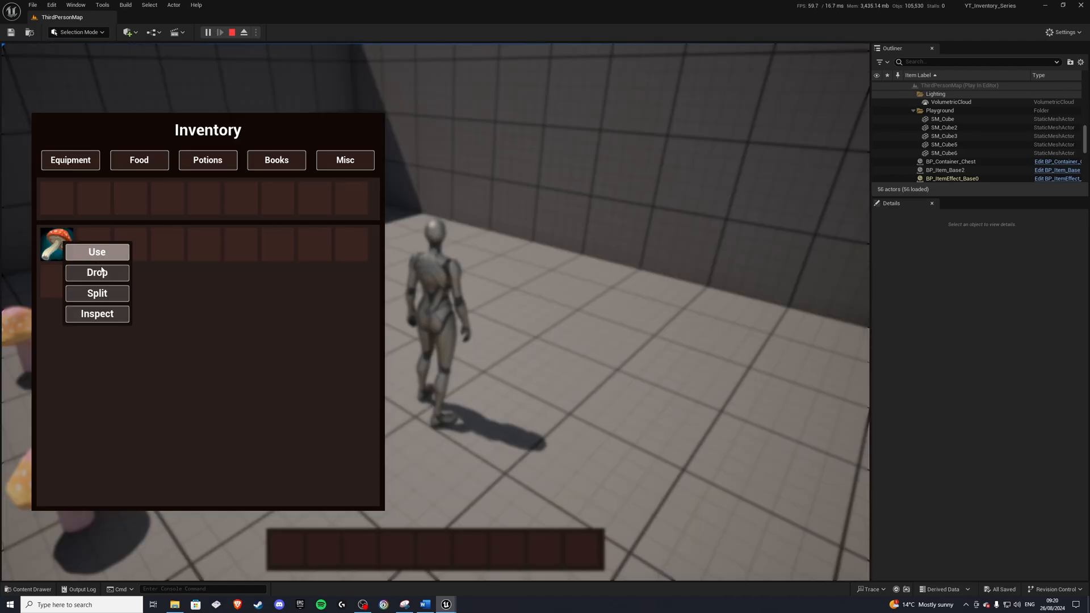
pyautogui.click(97, 252)
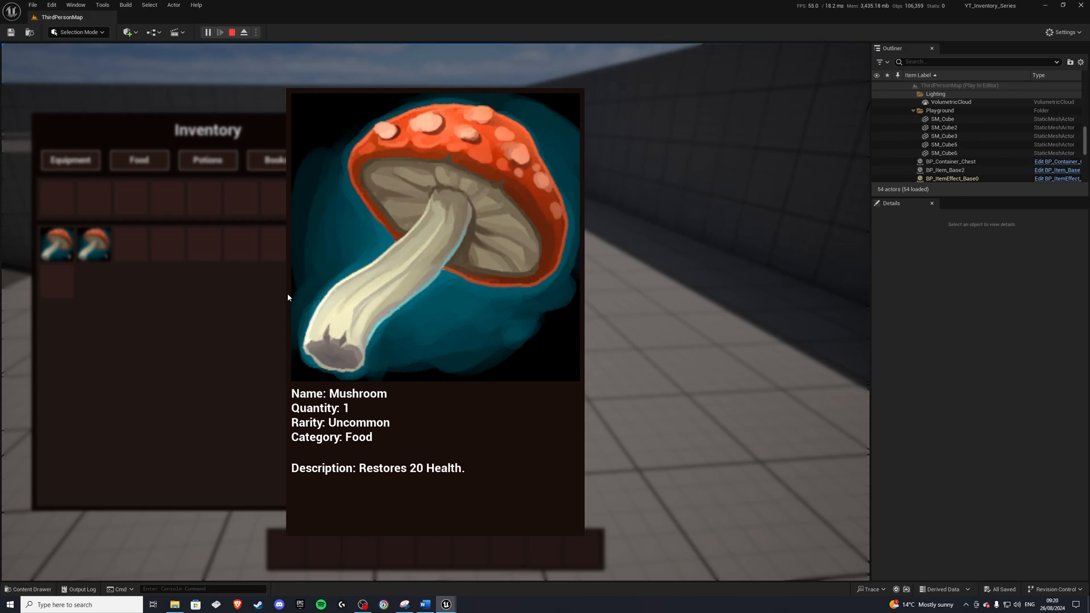
pyautogui.moveTo(442, 305)
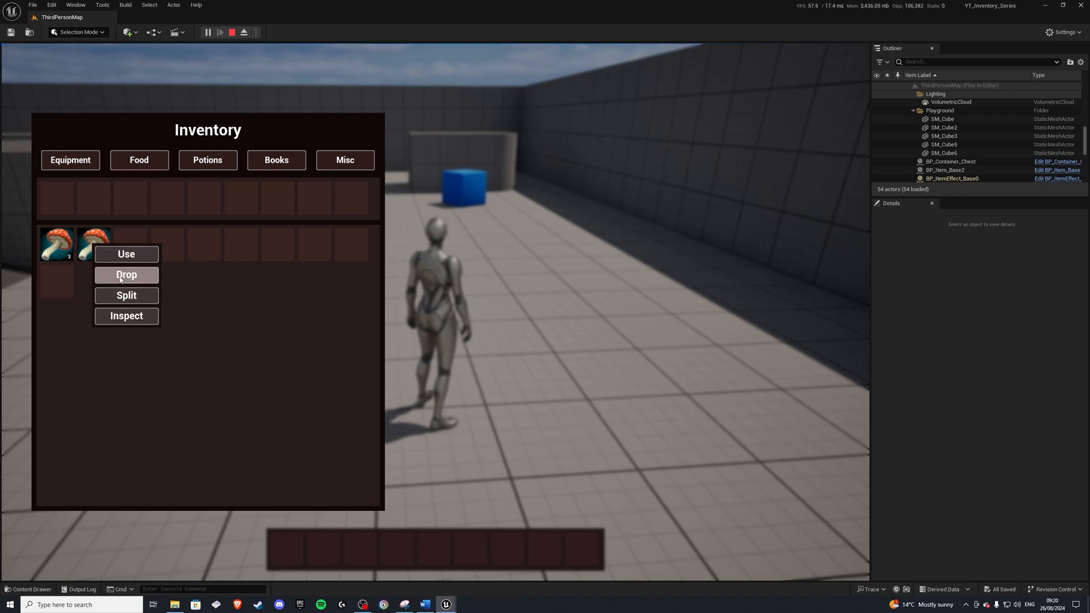
pyautogui.click(126, 274)
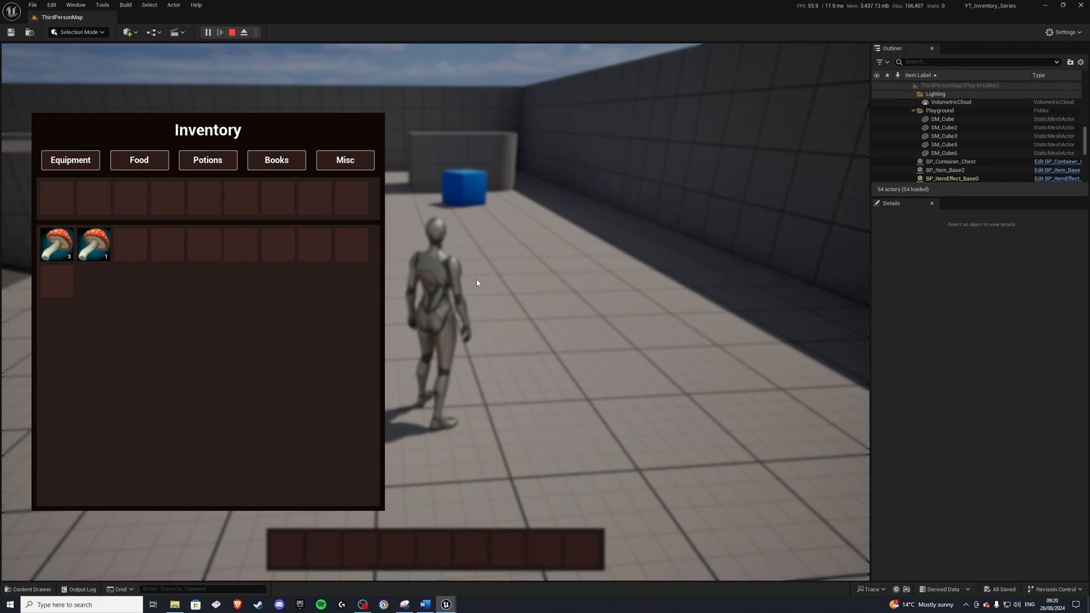
pyautogui.click(243, 32)
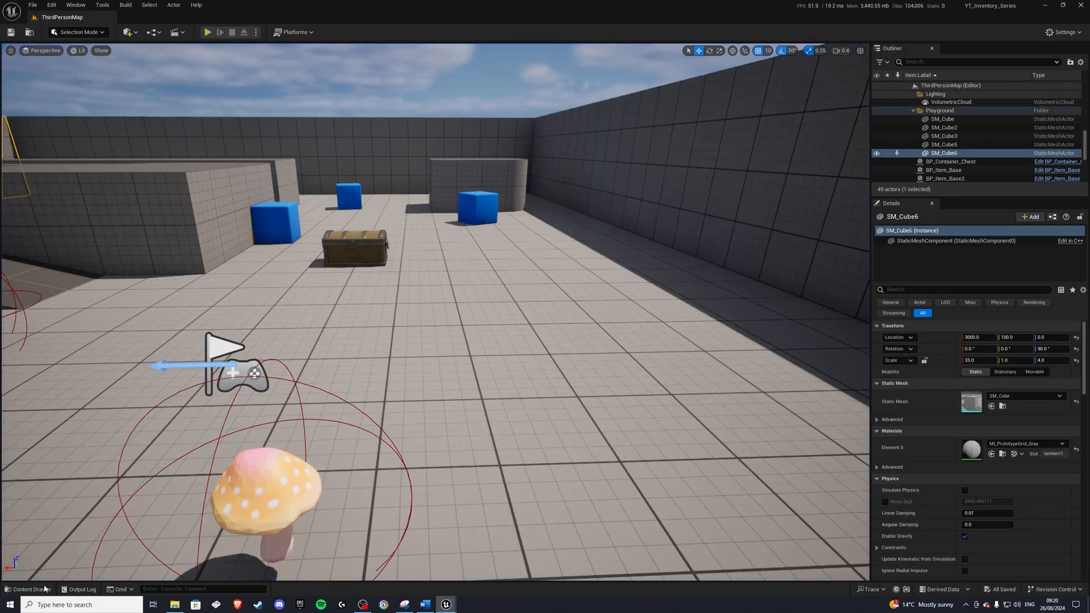
# Add an Event Destruct to WB_ItemInspect's event graph.
pyautogui.click(27, 589)
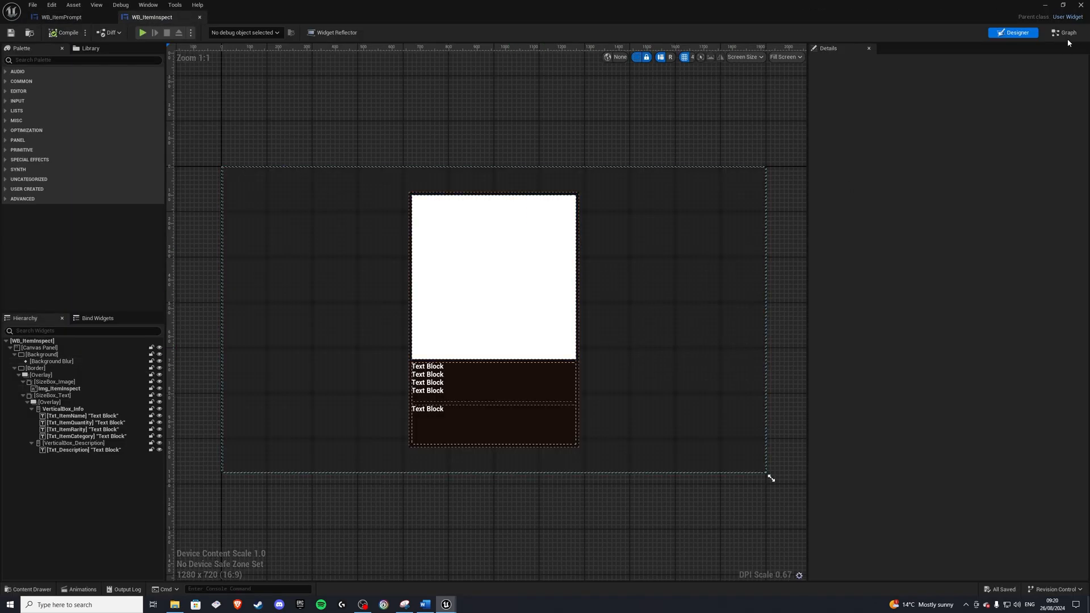
pyautogui.click(1063, 33)
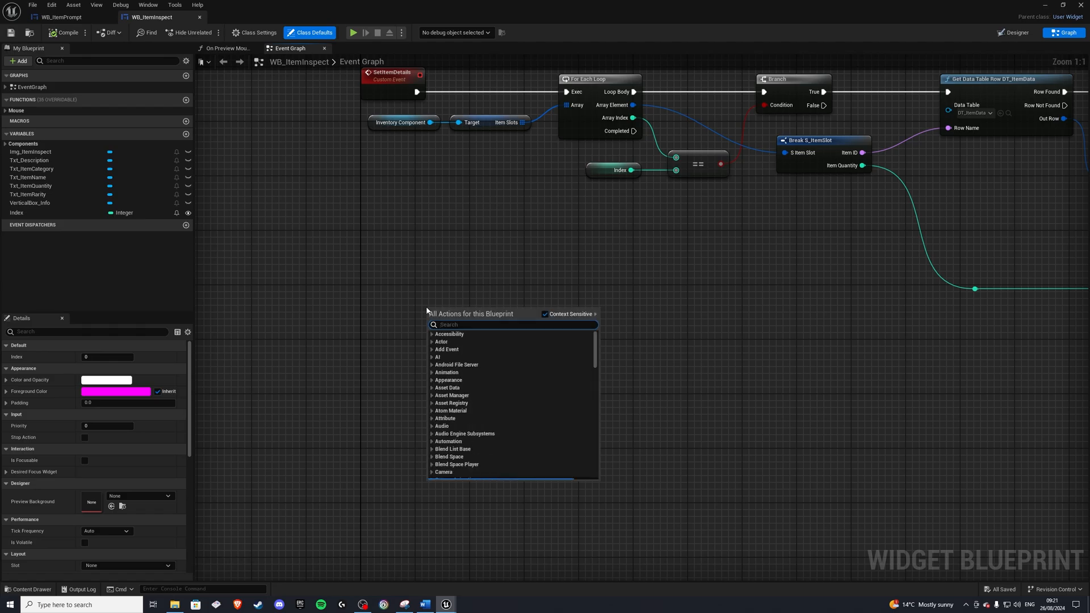
pyautogui.click(453, 311)
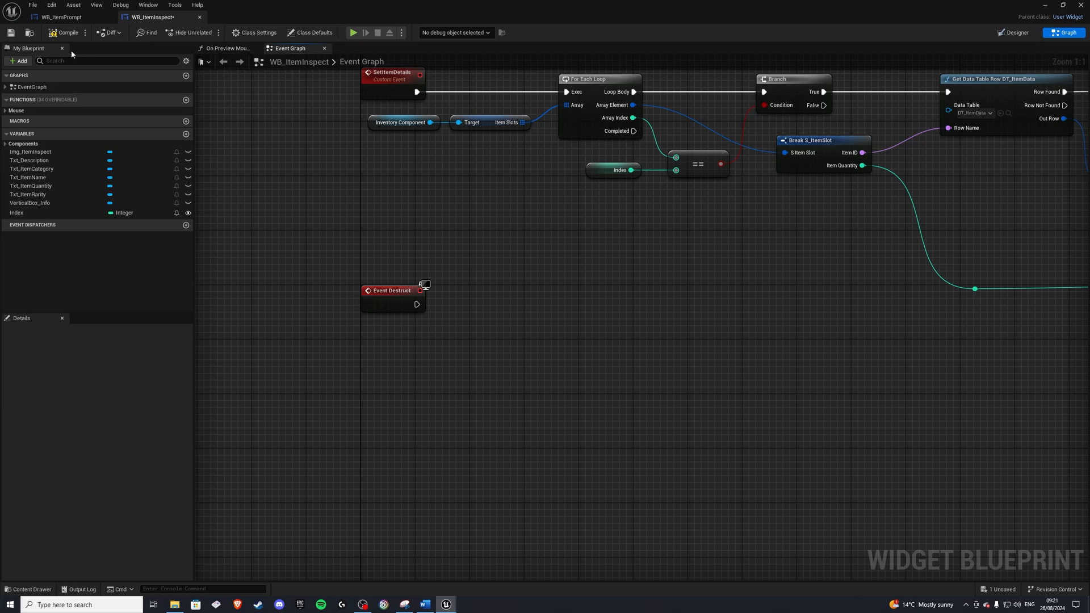
# Copy the focus nodes from WB_ItemPrompt into WB_ItemInspect, then locate WB_ItemSlider in the content assets.
pyautogui.click(61, 17)
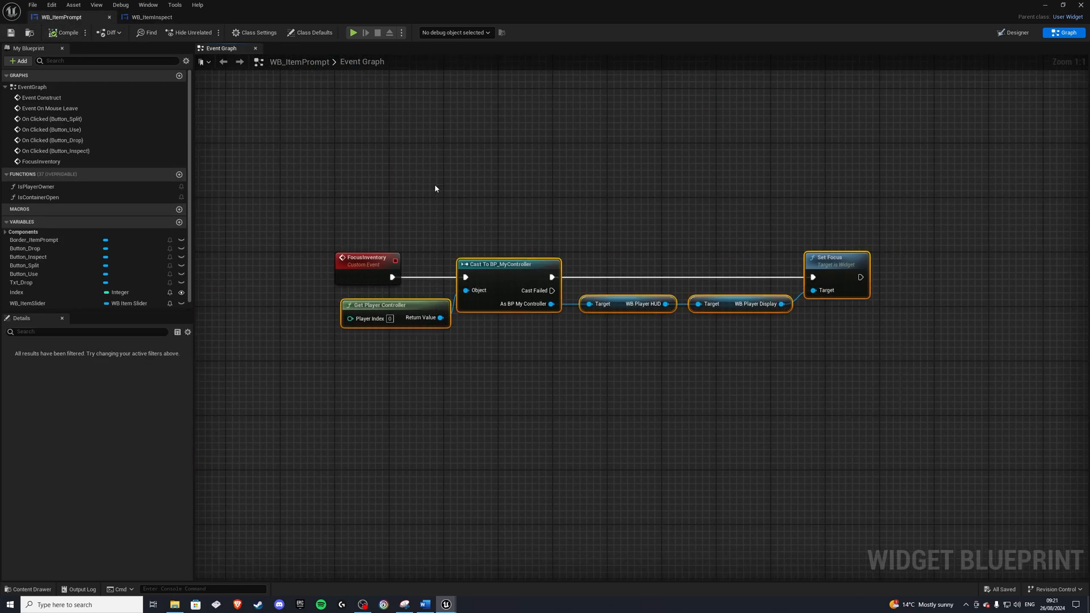
pyautogui.click(151, 17)
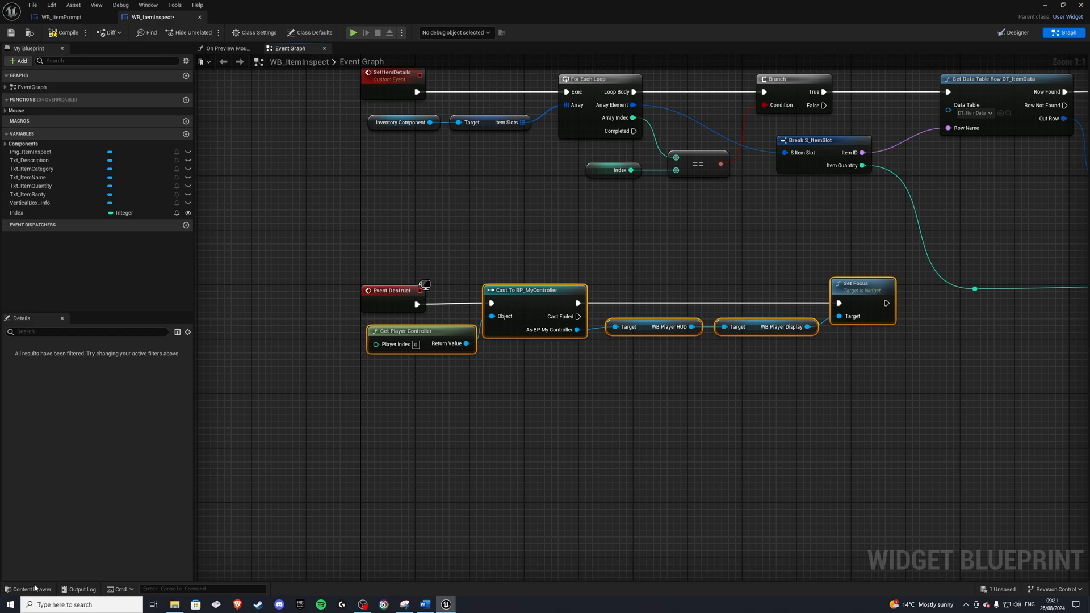
pyautogui.click(26, 590)
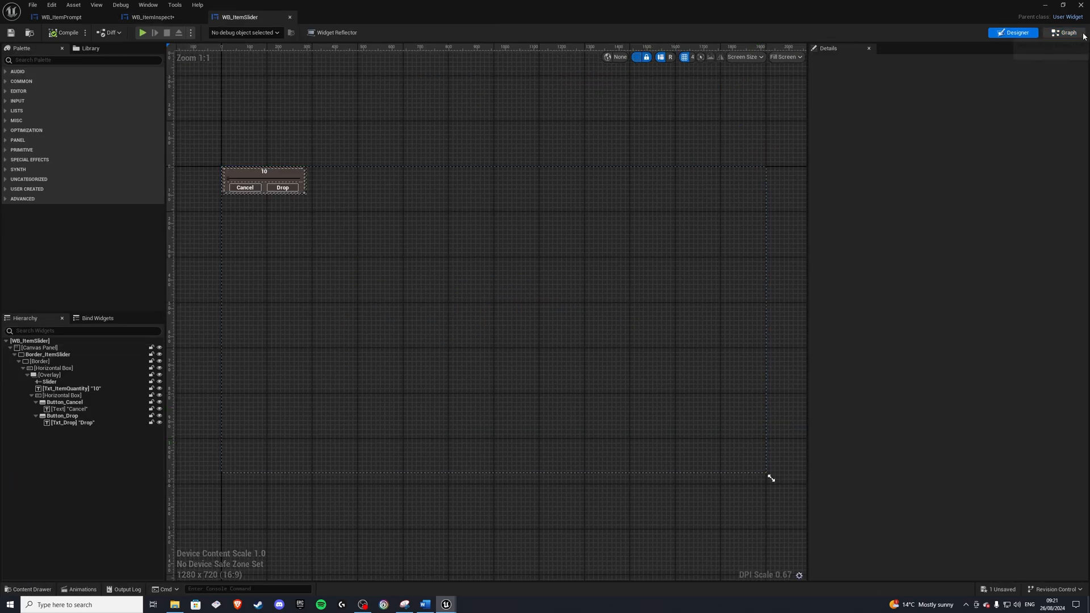
# Give WB_ItemSlider the same Event Destruct focus logic, compile it and return to ThirdPersonMap.
pyautogui.click(1063, 33)
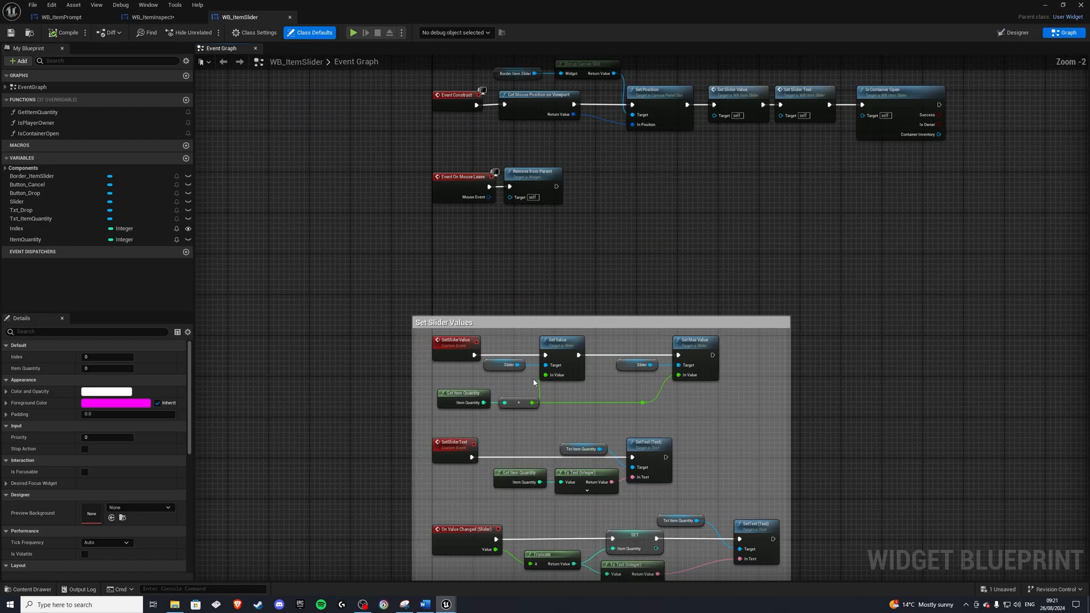
pyautogui.scroll(-3)
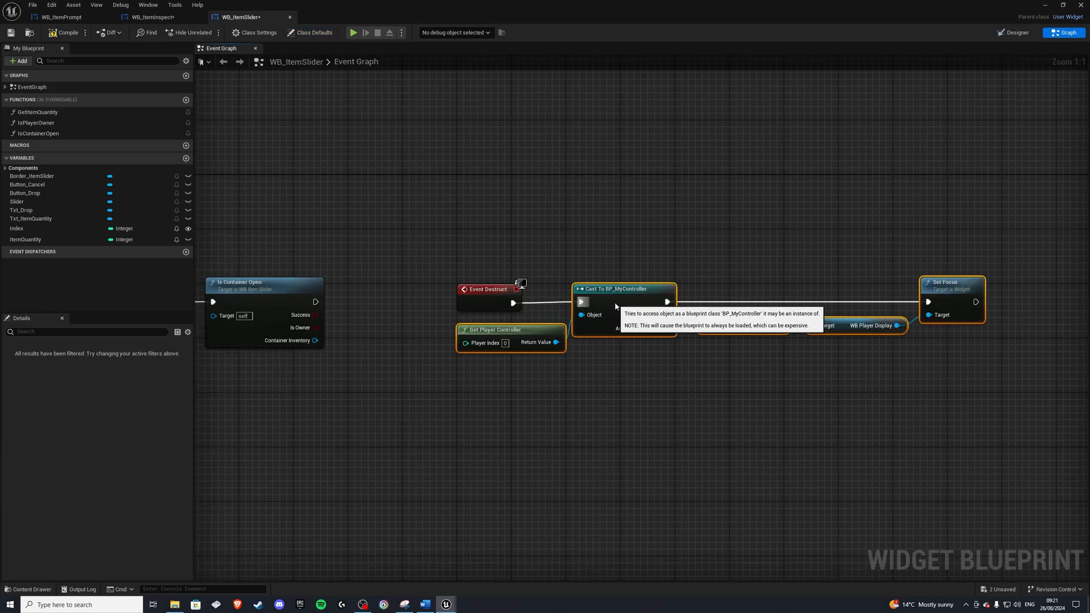
pyautogui.click(66, 31)
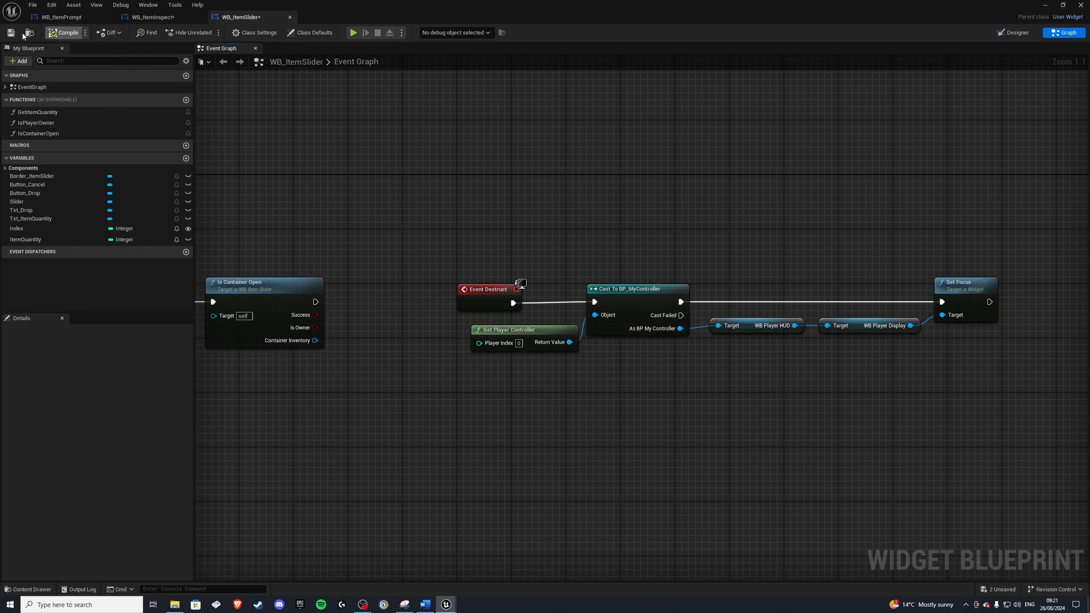
pyautogui.click(153, 17)
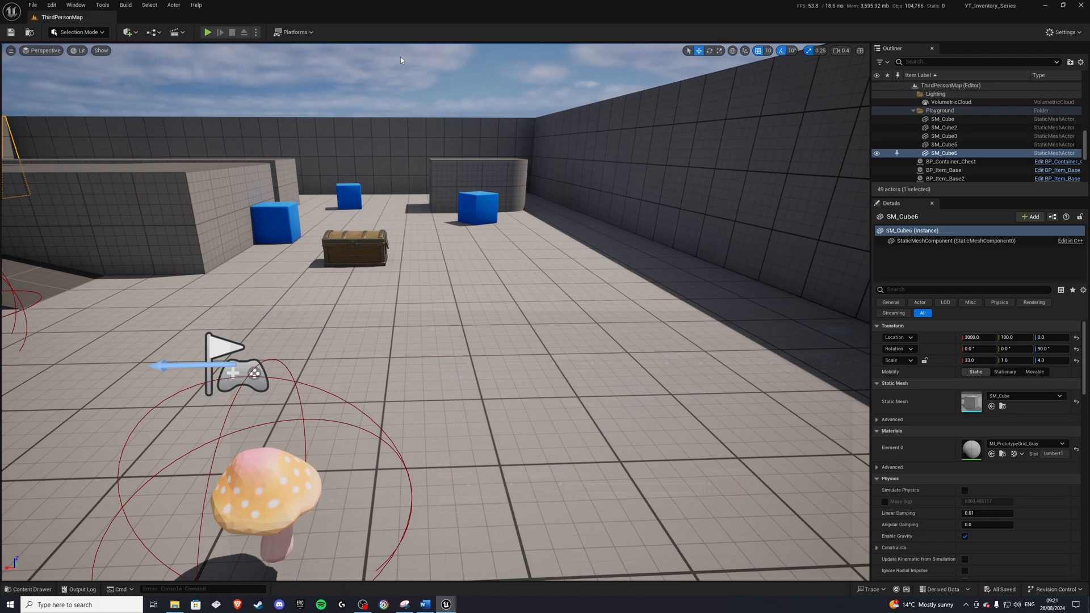
pyautogui.click(206, 32)
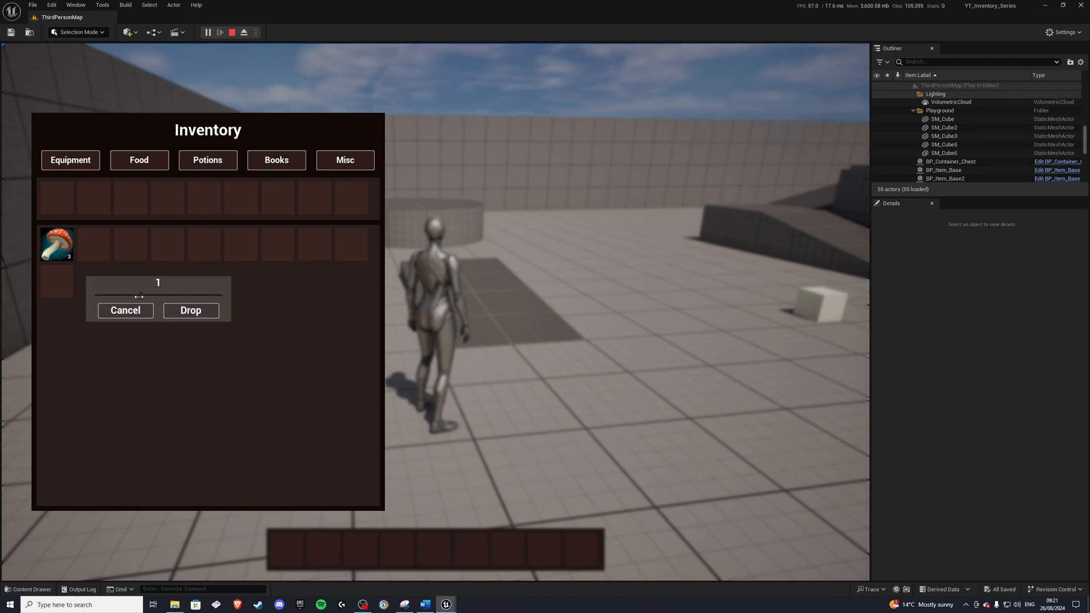
pyautogui.click(189, 310)
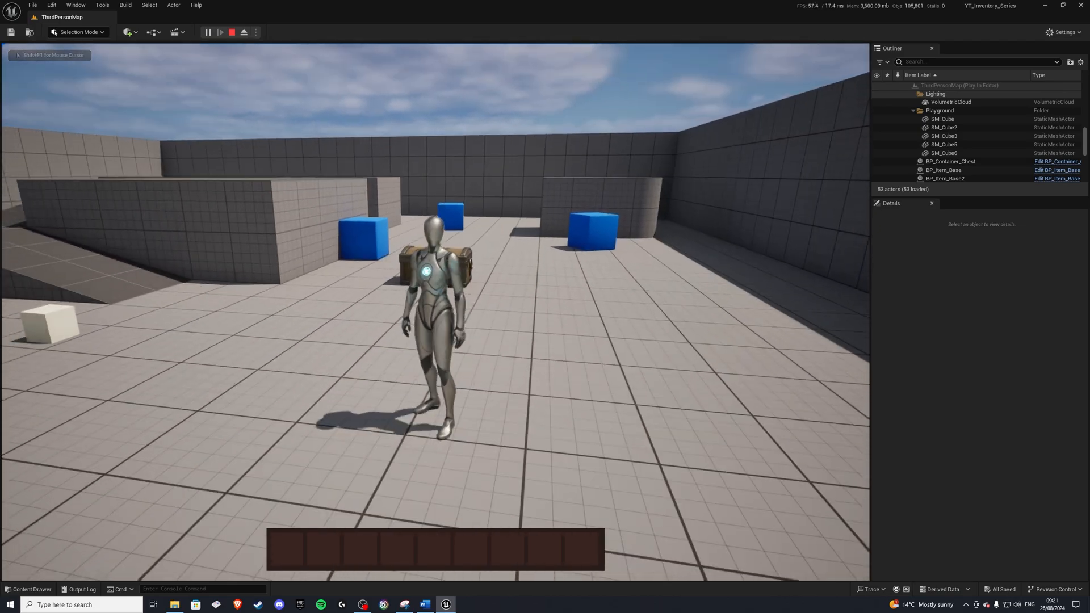
pyautogui.click(231, 31)
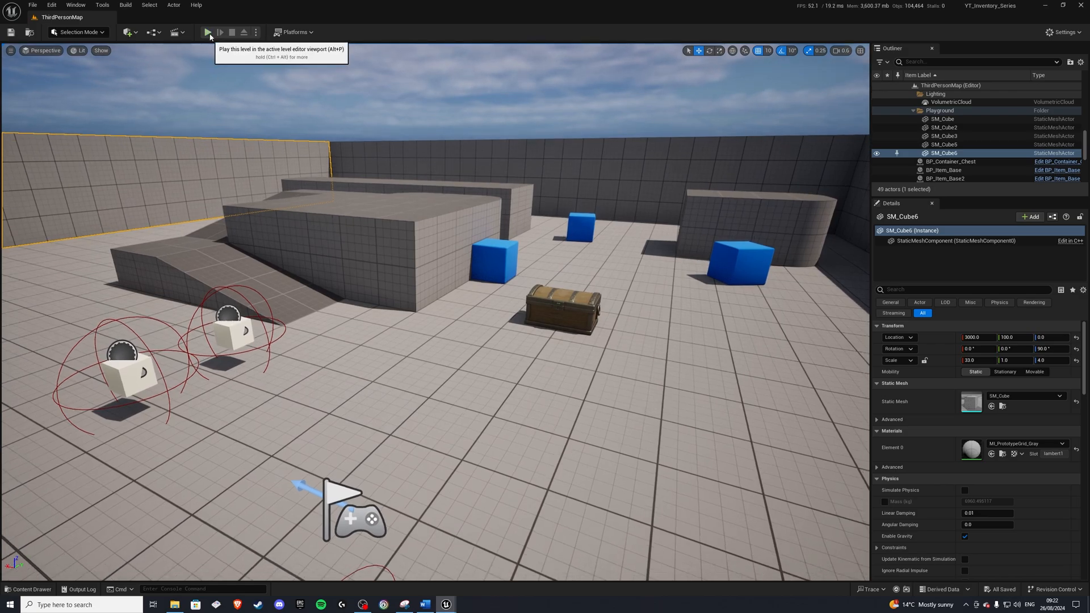
pyautogui.click(209, 32)
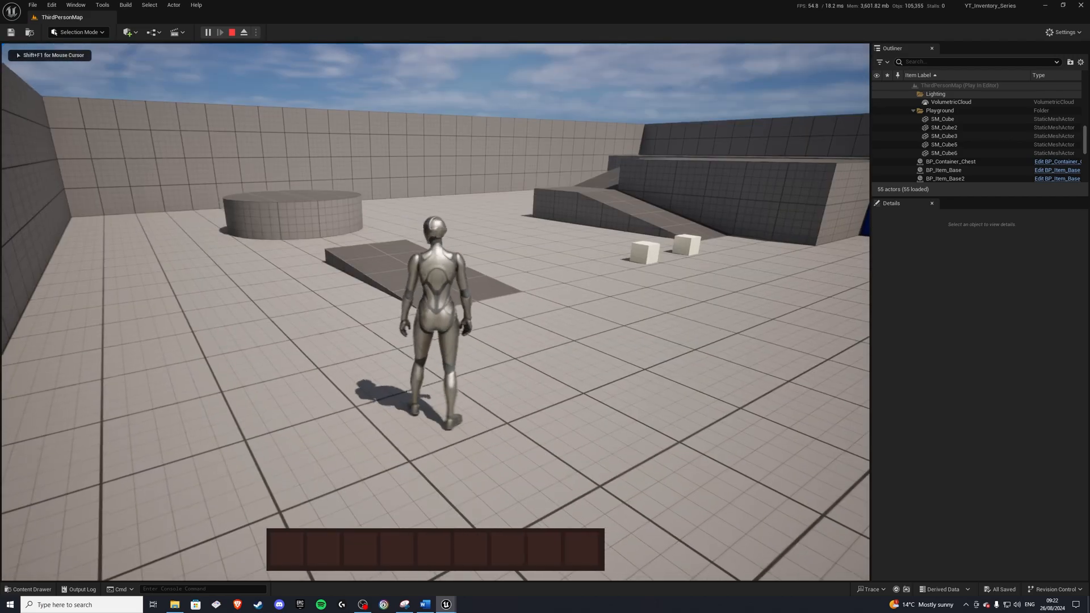
pyautogui.click(243, 32)
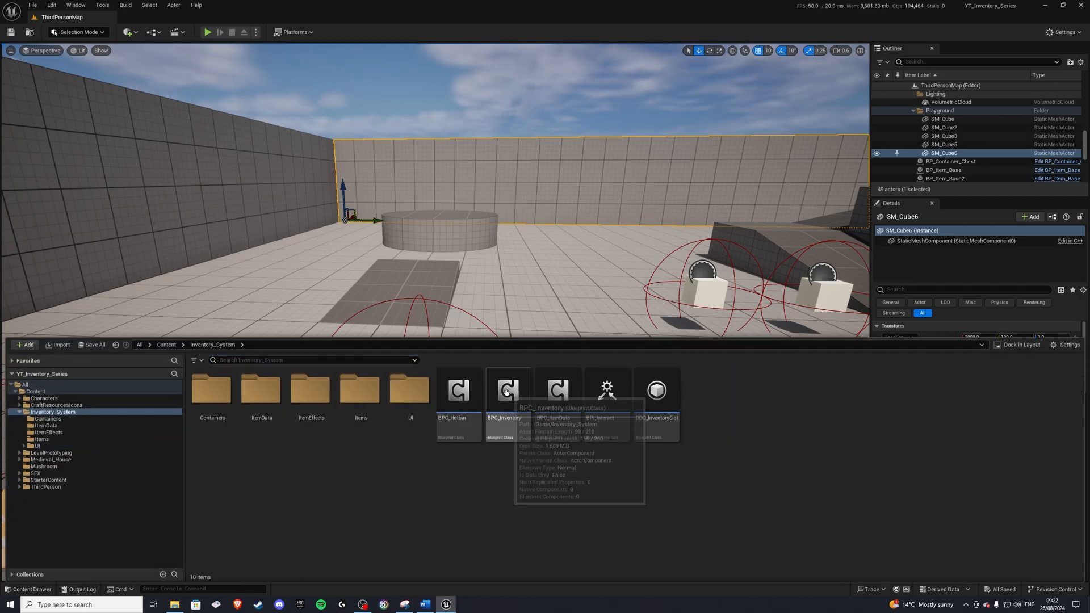
# Create a RemoveAllFromInventory function in BPC_Inventory with an Index input parameter.
pyautogui.doubleClick(507, 390)
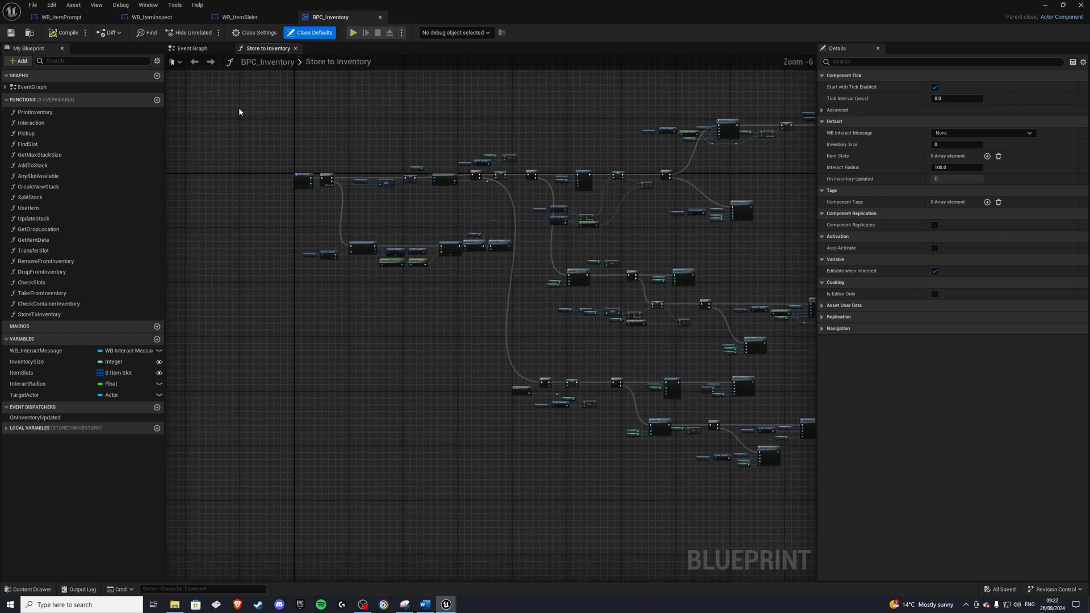
pyautogui.click(156, 100)
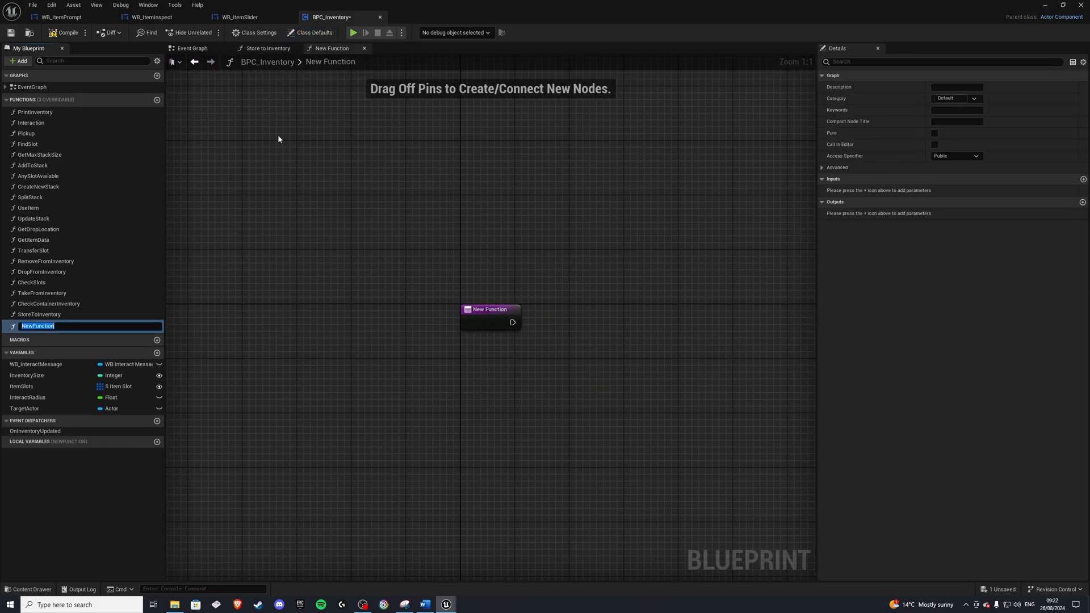
pyautogui.write('RemoveAllFrom')
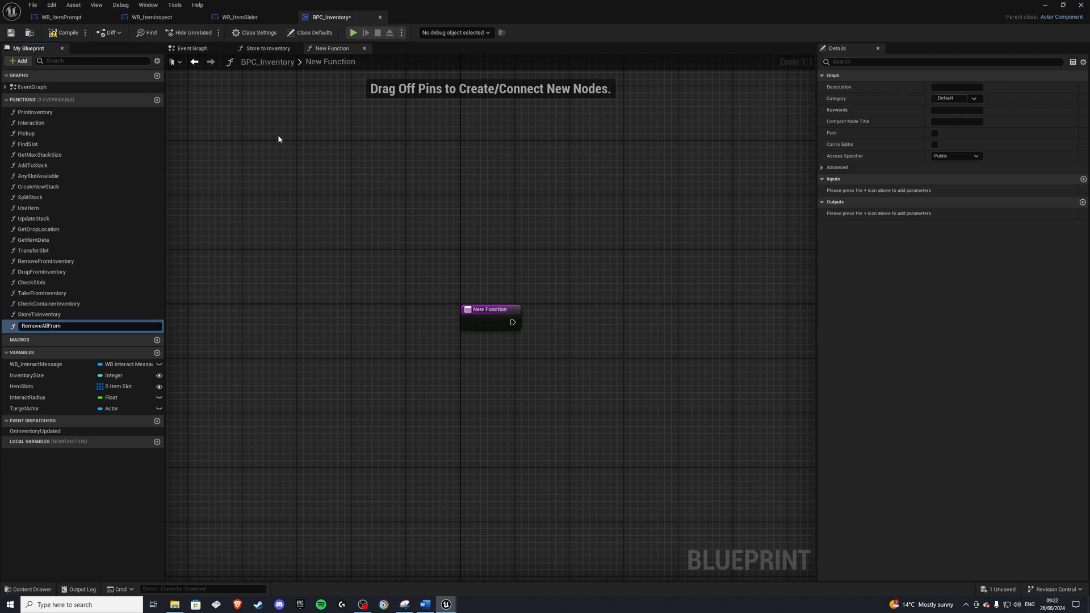
pyautogui.write('RemoveAllFromInventory')
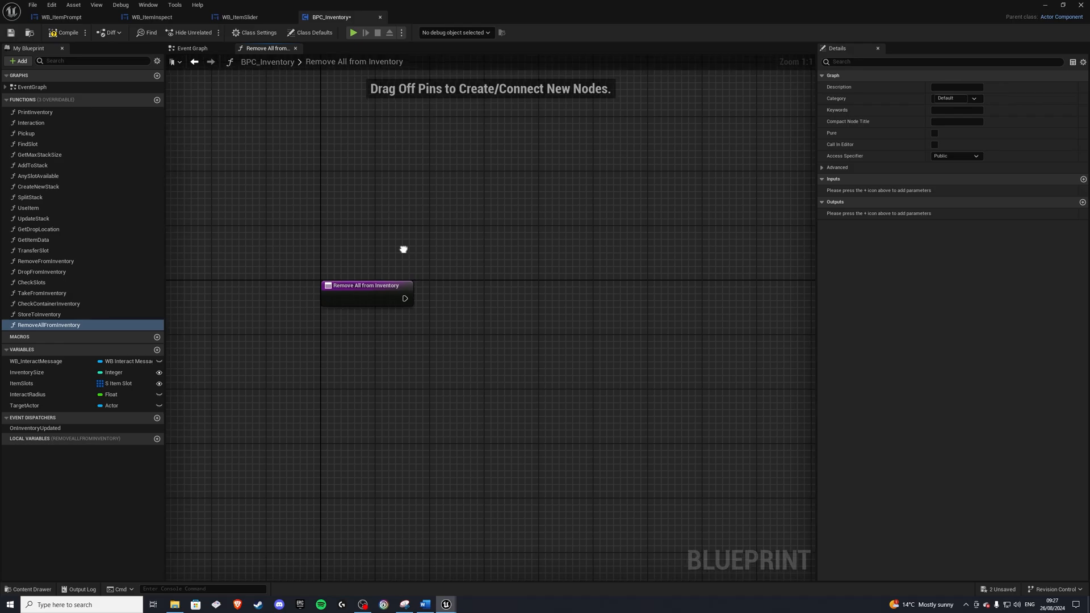
pyautogui.click(364, 286)
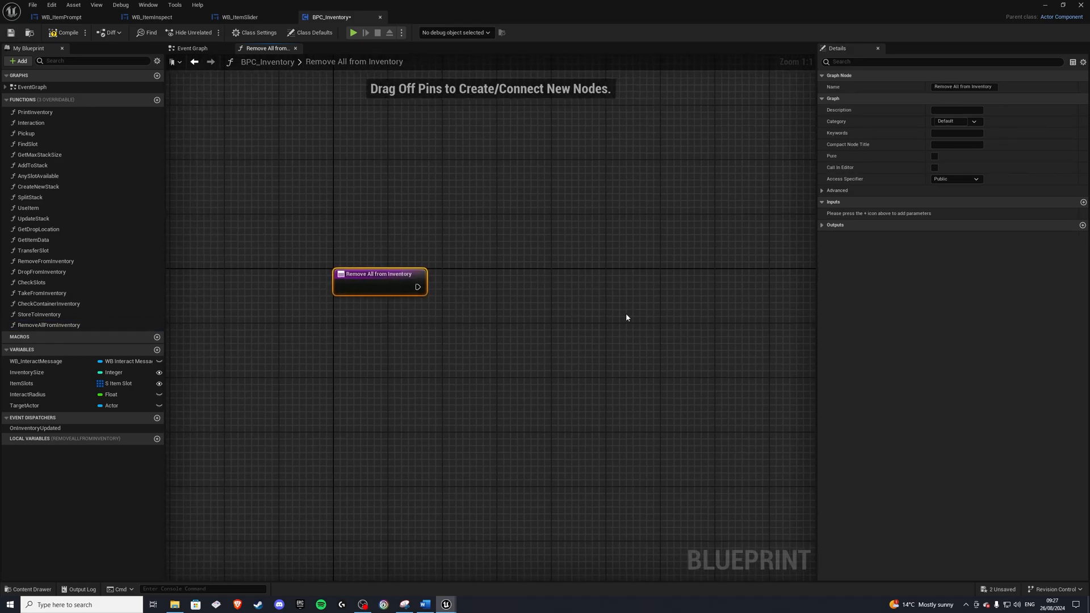
pyautogui.click(1082, 202)
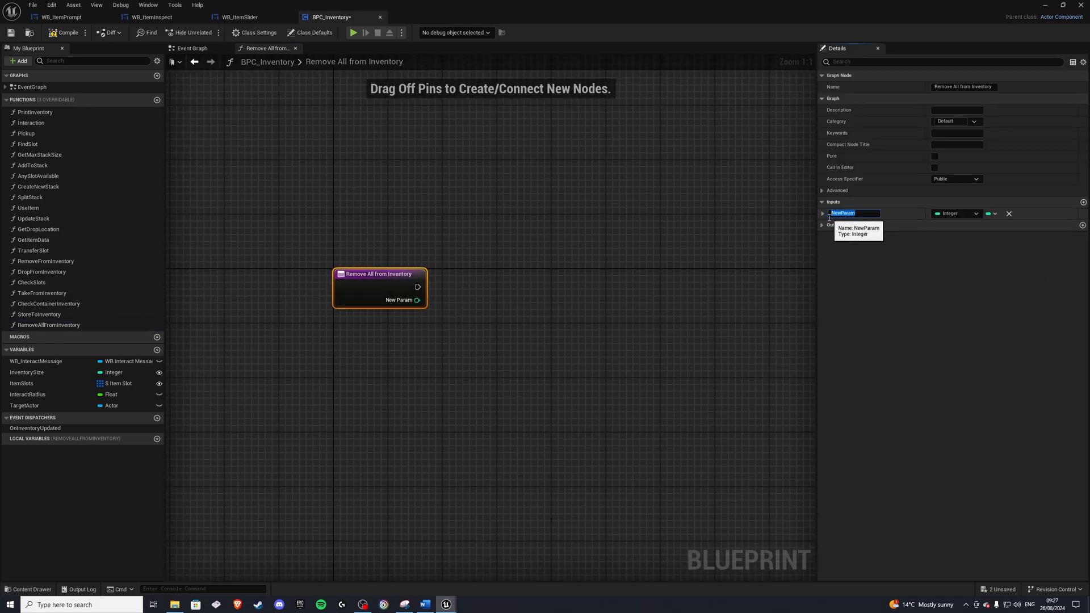
pyautogui.write('Index')
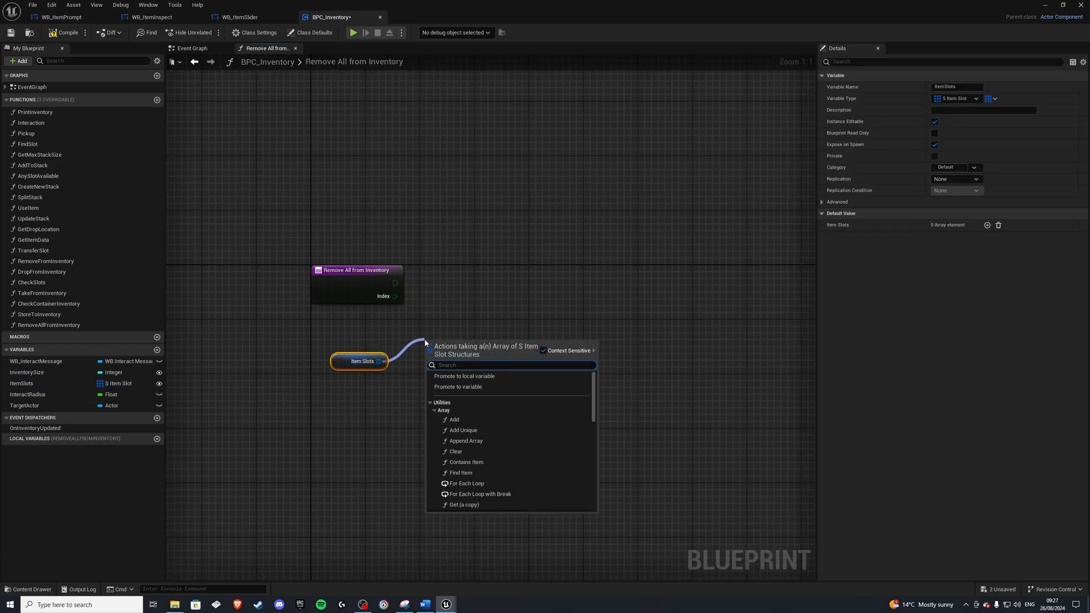
# Get ItemSlots at Index, split it and promote Item ID and Quantity to Local_ItemID and Local_ItemQuantity.
pyautogui.click(463, 504)
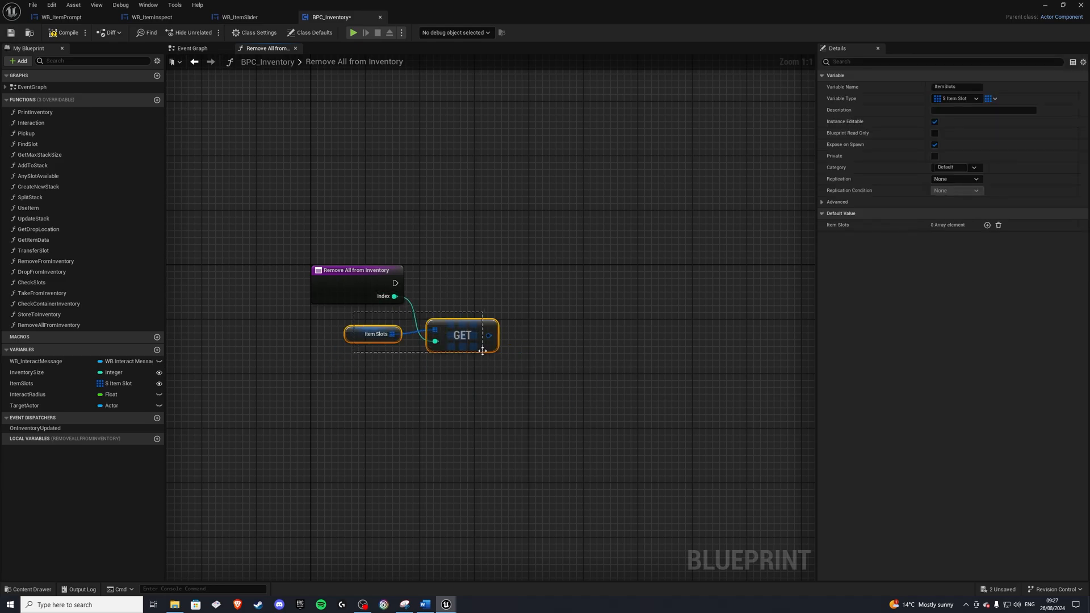
pyautogui.rightClick(487, 336)
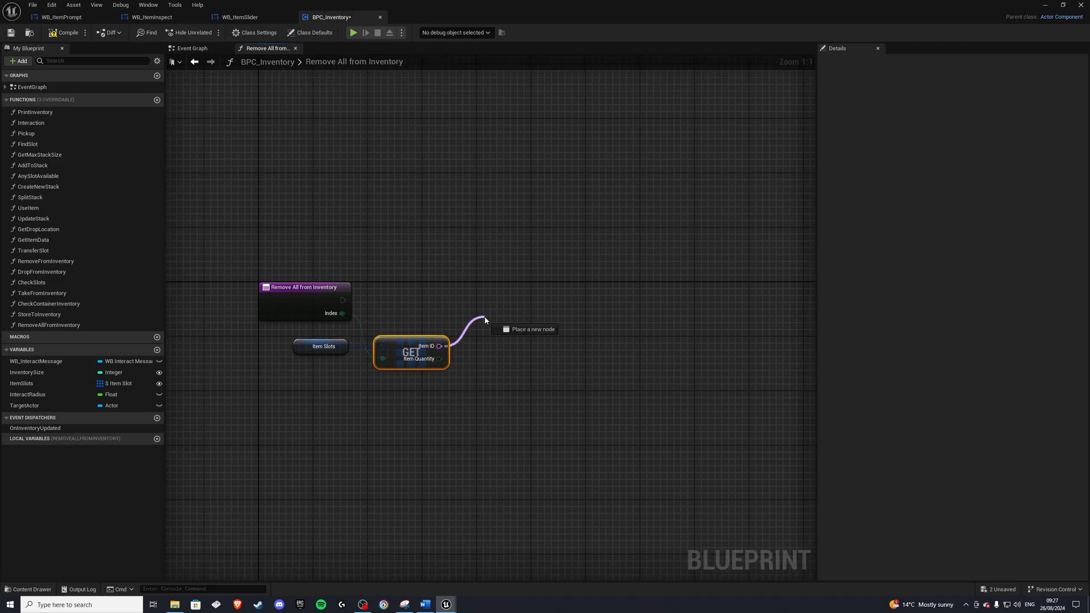
pyautogui.click(526, 329)
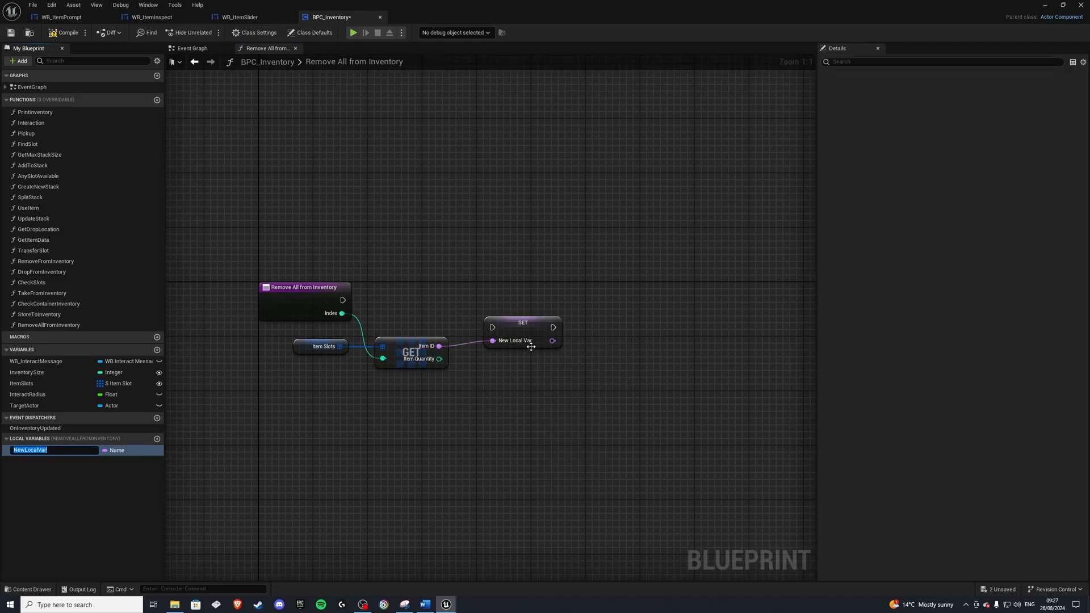
pyautogui.write('Local_ItemID')
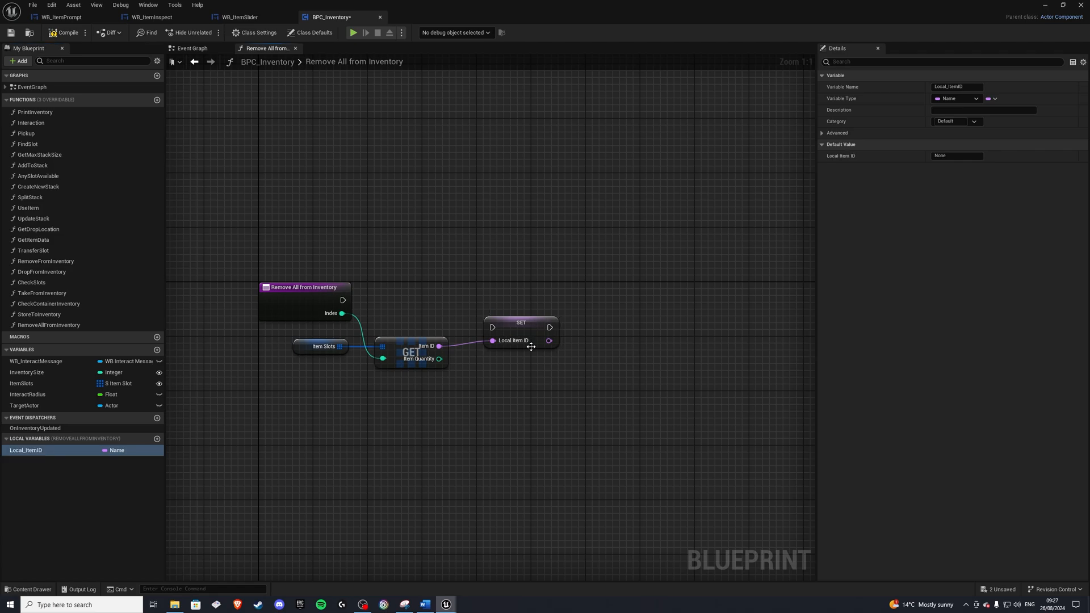
pyautogui.moveTo(439, 359); pyautogui.dragTo(508, 376)
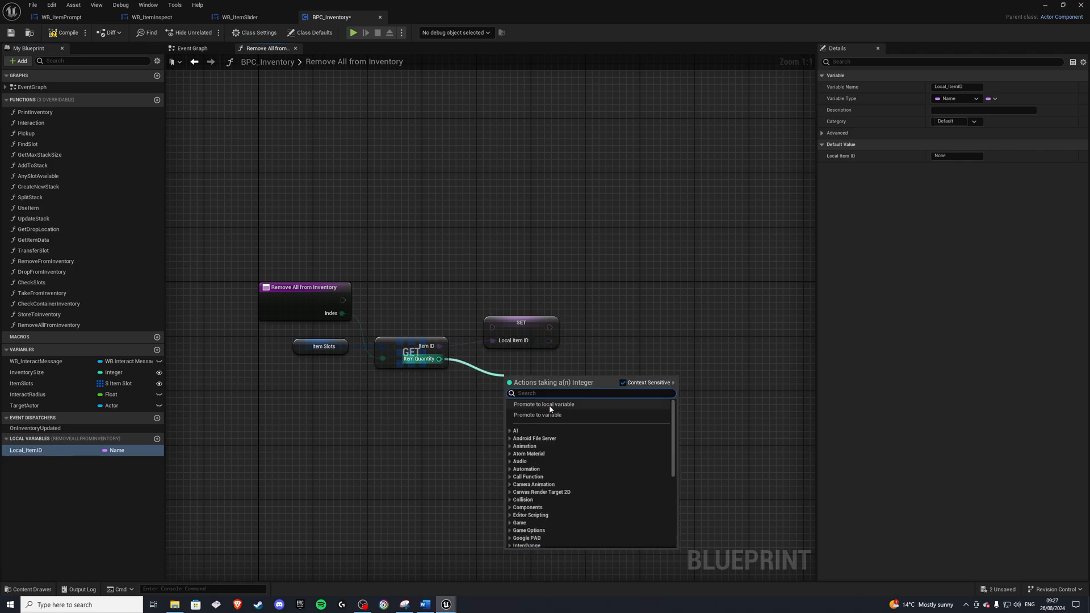
pyautogui.click(544, 404)
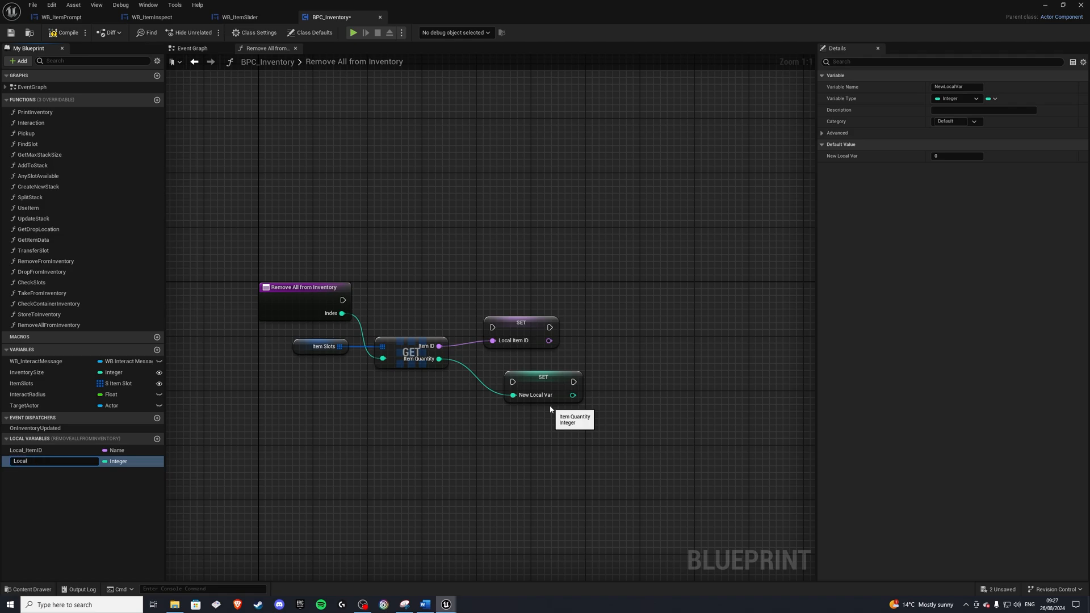
pyautogui.write('Local_ItemQuantity')
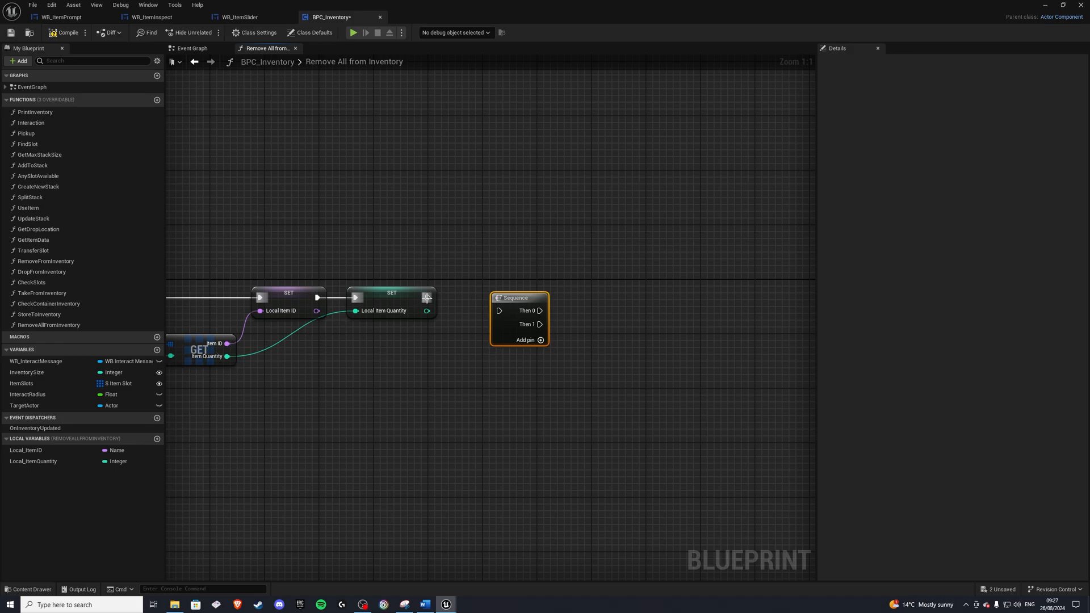
# On Sequence Then 0 clear the slot with Set Array Elem and call Drop from Inventory with the local ID and quantity.
pyautogui.moveTo(520, 298); pyautogui.dragTo(484, 284)
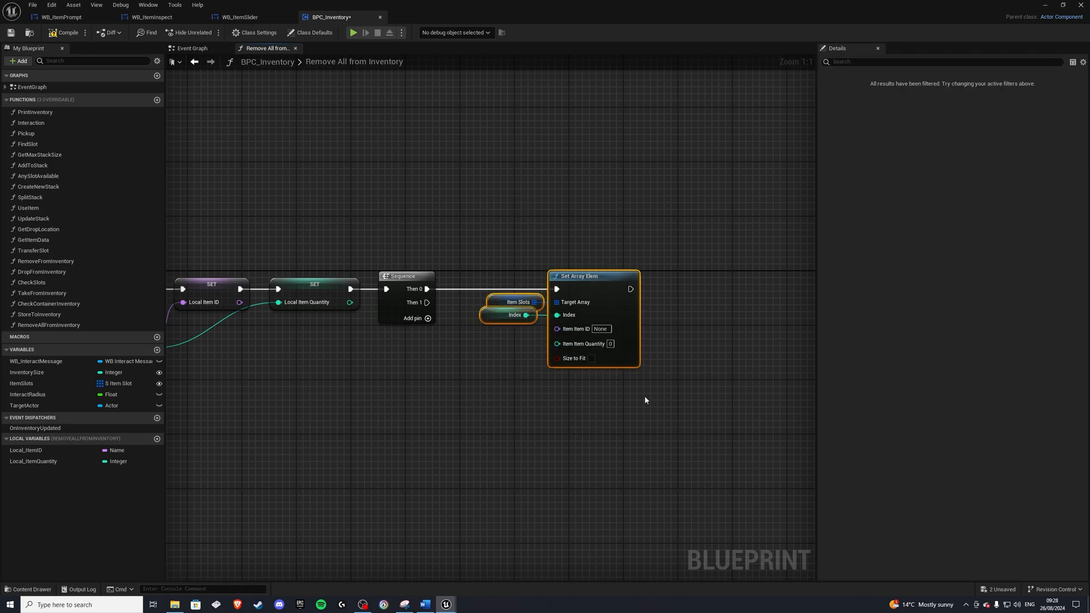
pyautogui.moveTo(645, 399); pyautogui.dragTo(388, 261)
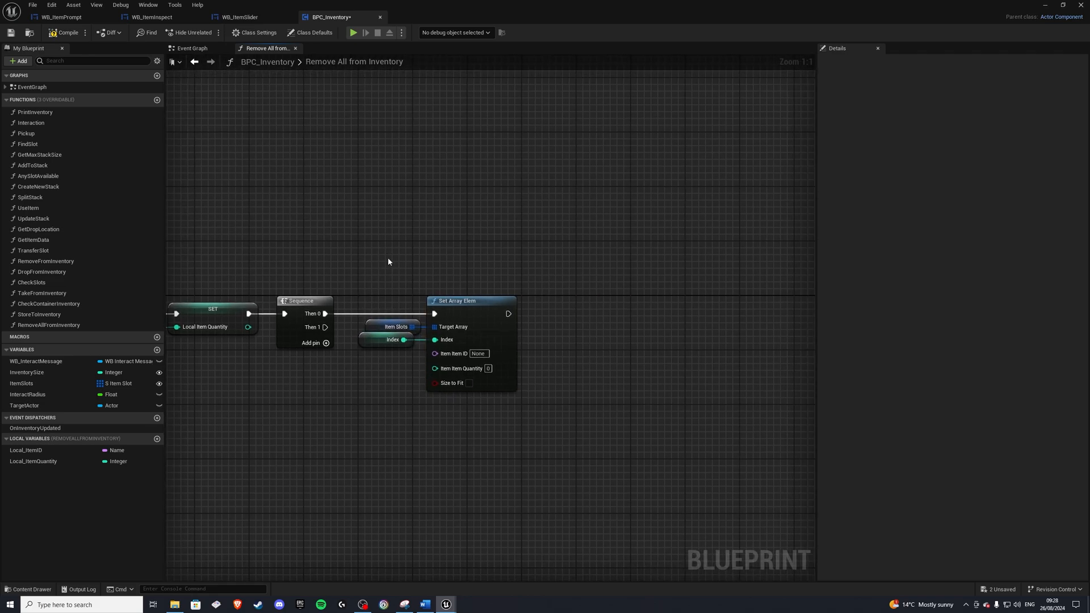
pyautogui.click(41, 272)
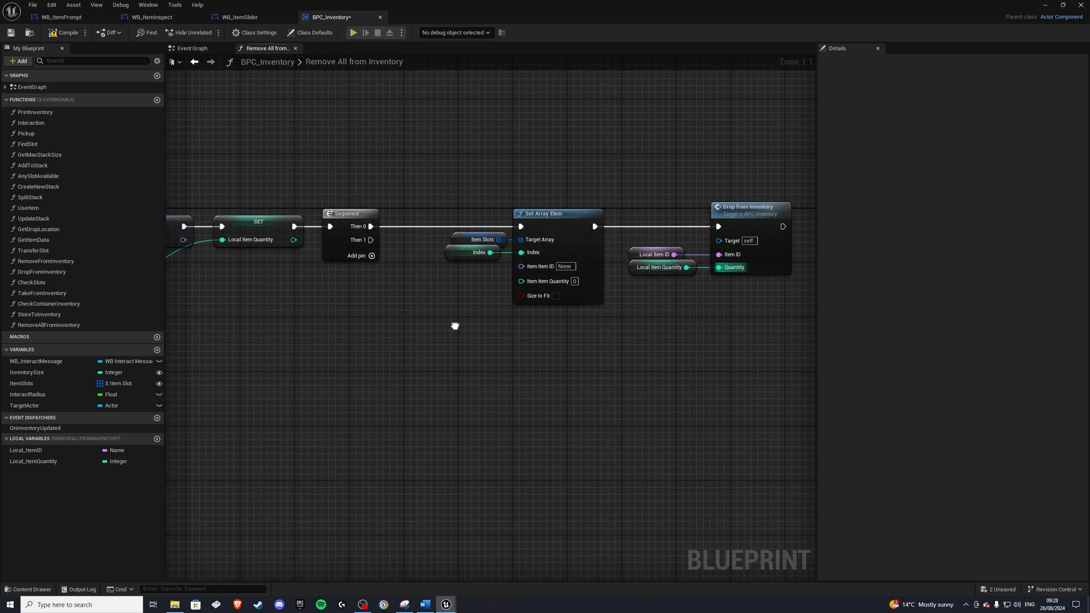
# Copy SplitStack's DT_ItemData row lookup and Play Sound nodes onto the Sequence Then 1 branch.
pyautogui.moveTo(456, 330); pyautogui.dragTo(456, 320)
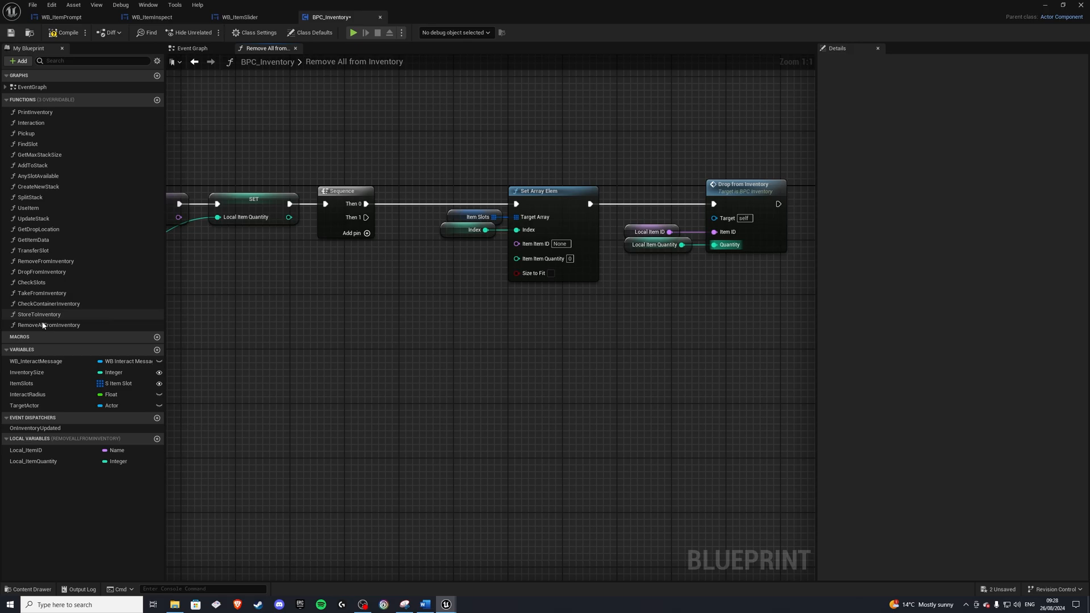
pyautogui.moveTo(30, 197)
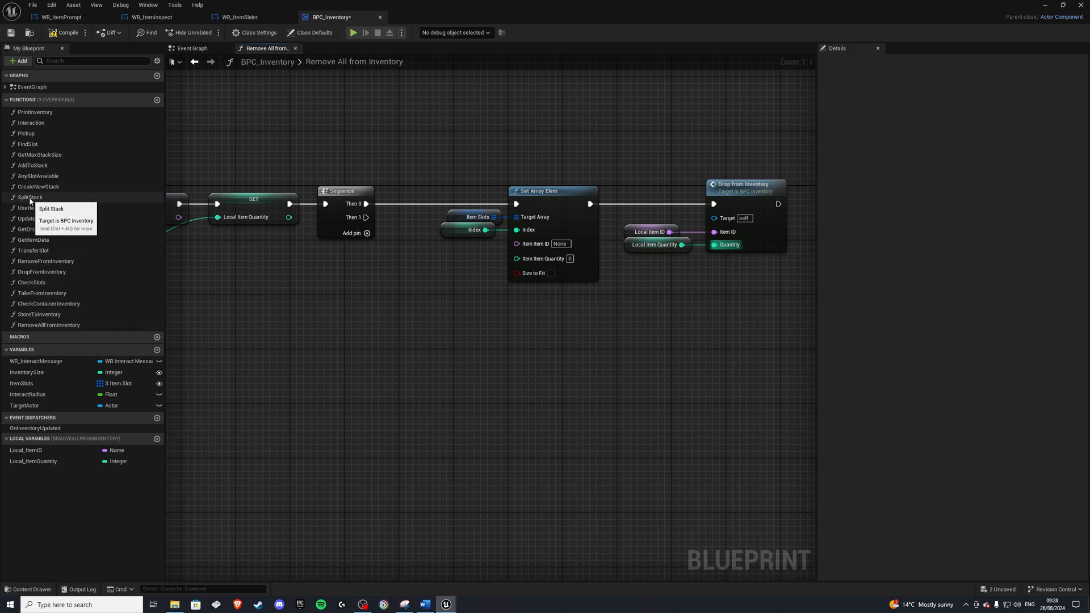
pyautogui.click(29, 196)
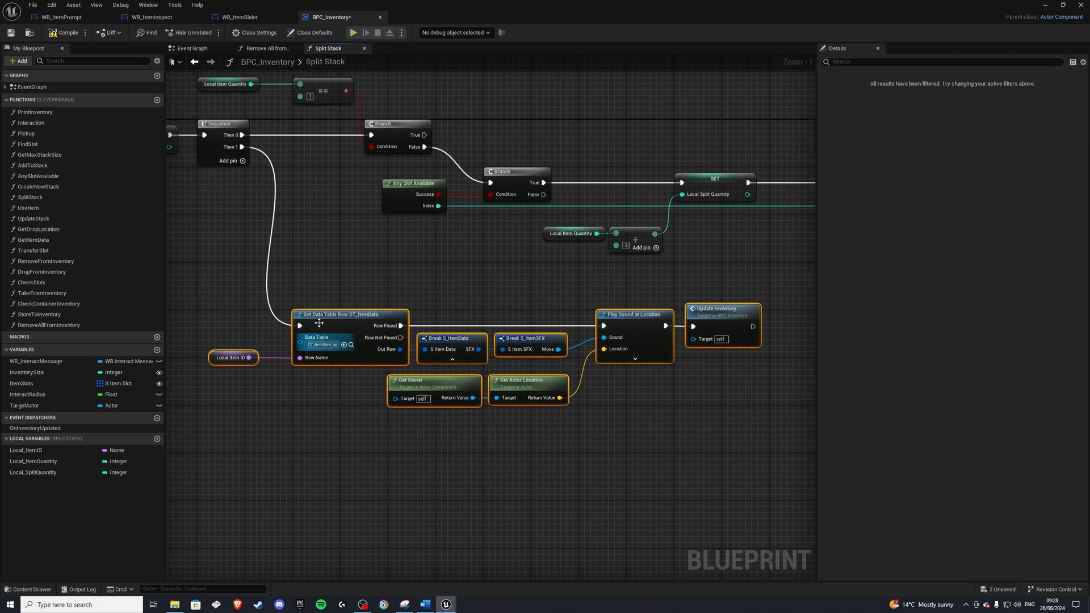
pyautogui.click(266, 48)
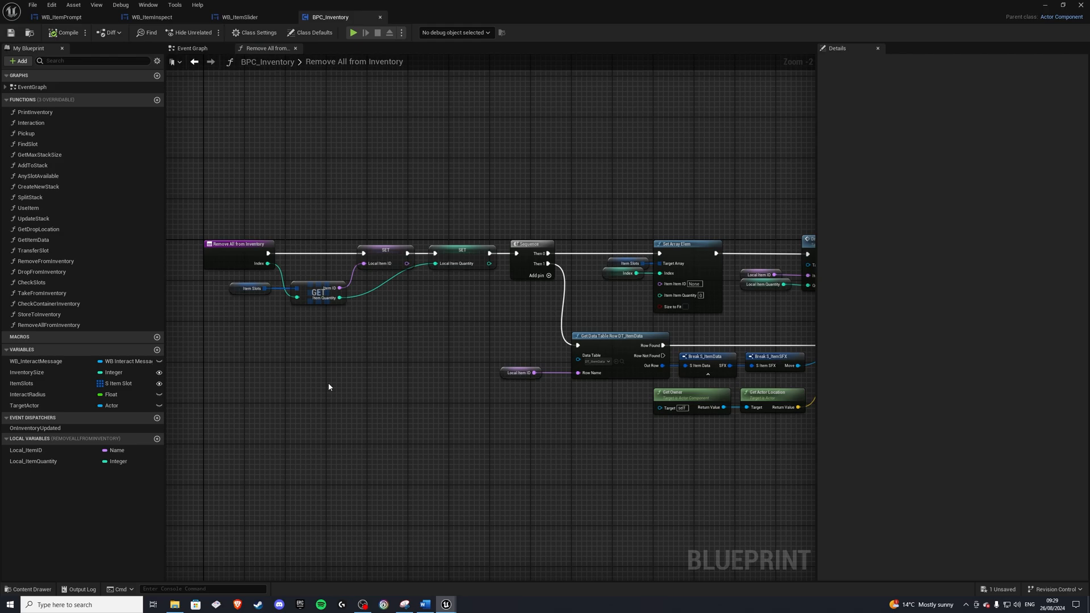
# Override On Drag Cancelled in WB_InventorySlot's event graph.
pyautogui.click(27, 590)
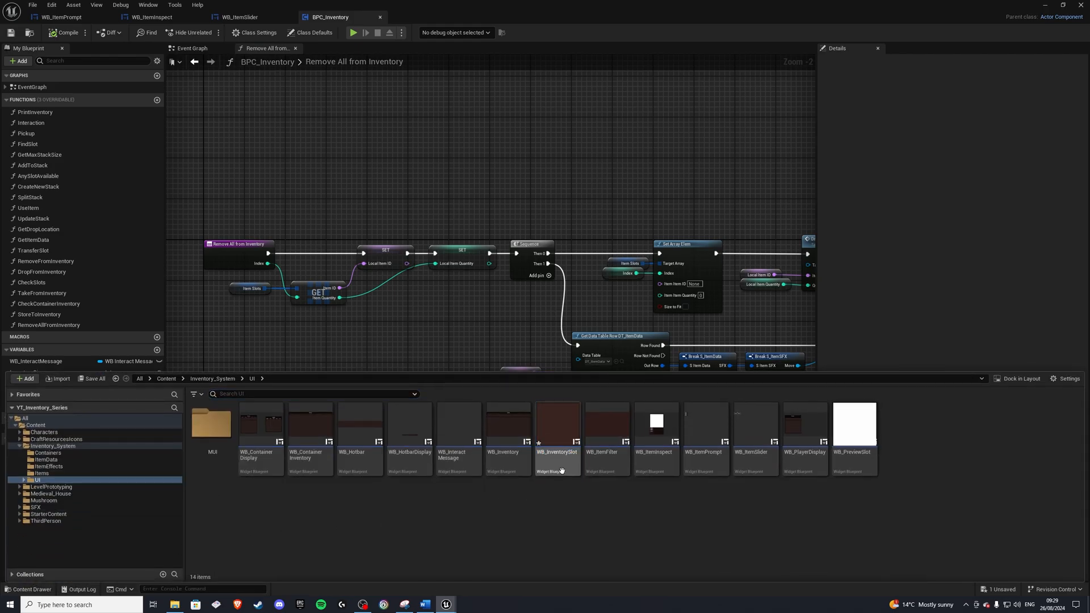
pyautogui.doubleClick(557, 424)
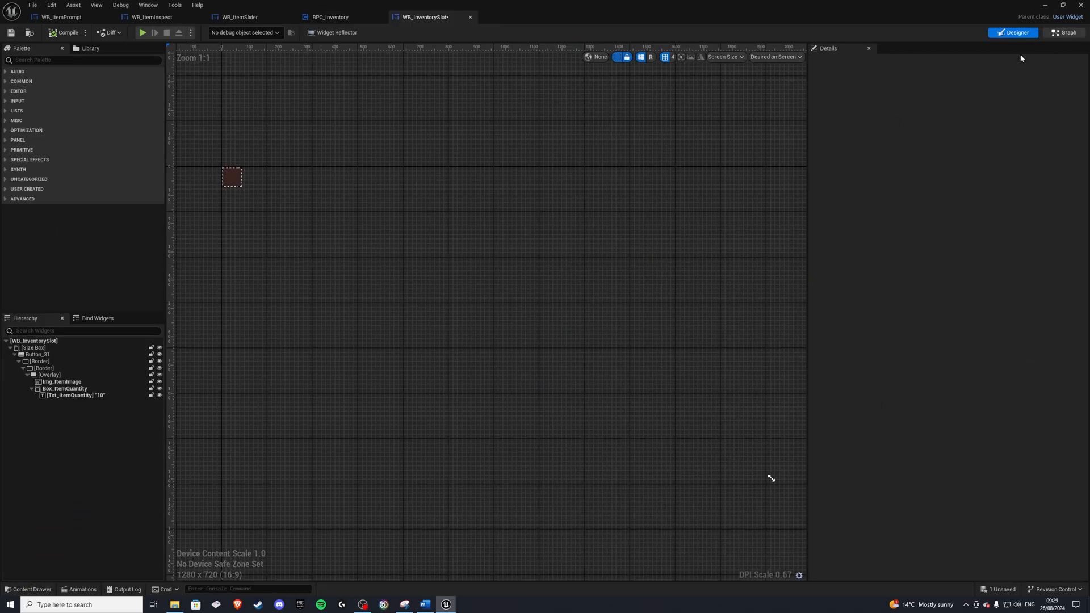
pyautogui.click(1063, 32)
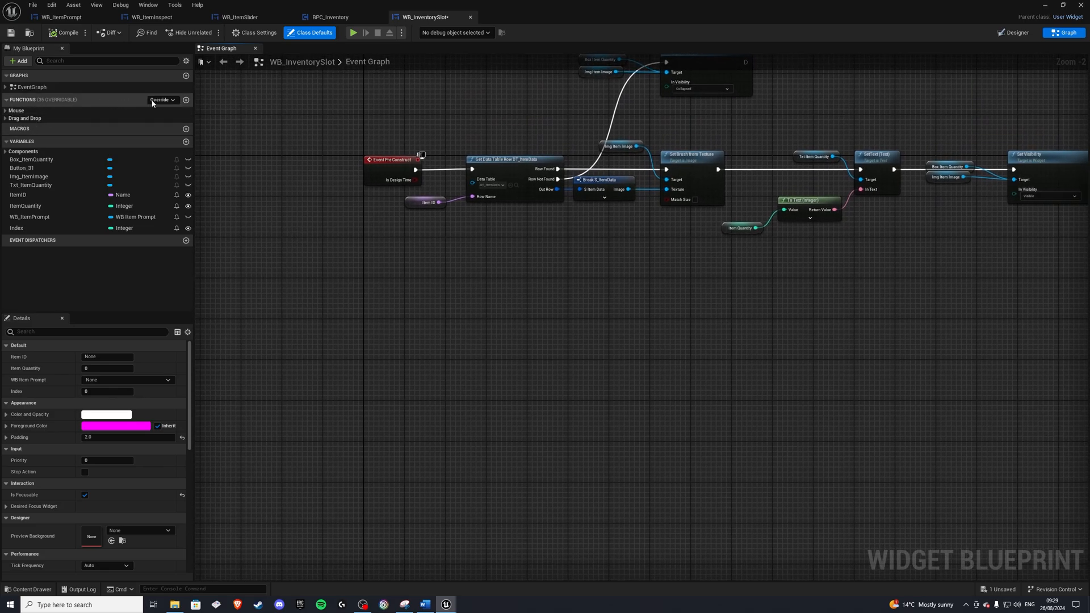
pyautogui.click(161, 100)
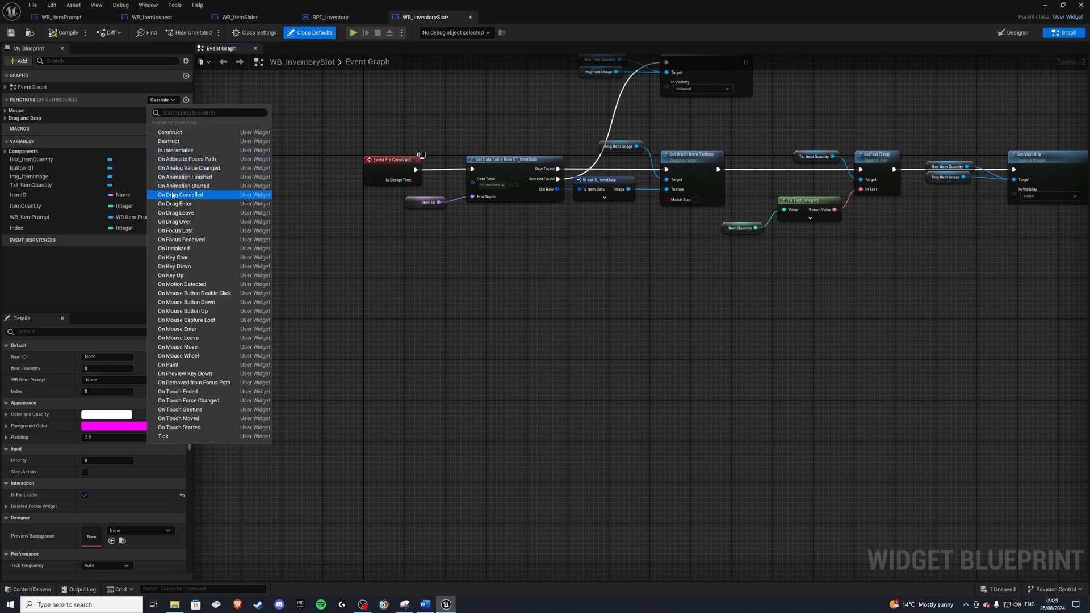
pyautogui.click(179, 195)
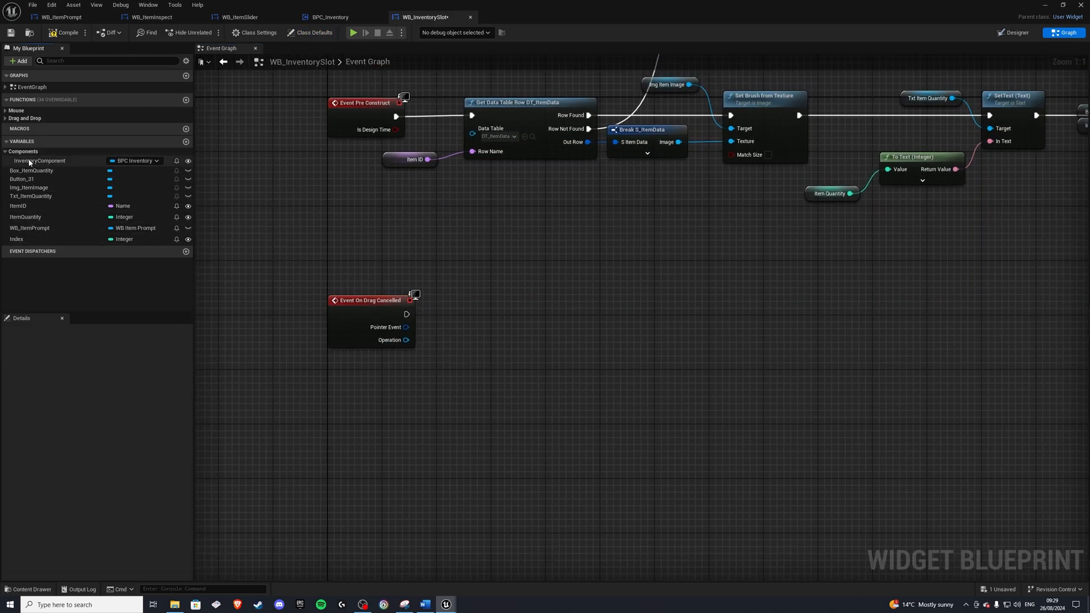
# Call Remove All from Inventory on InventoryComponent with the slot's Index wired in.
pyautogui.click(39, 160)
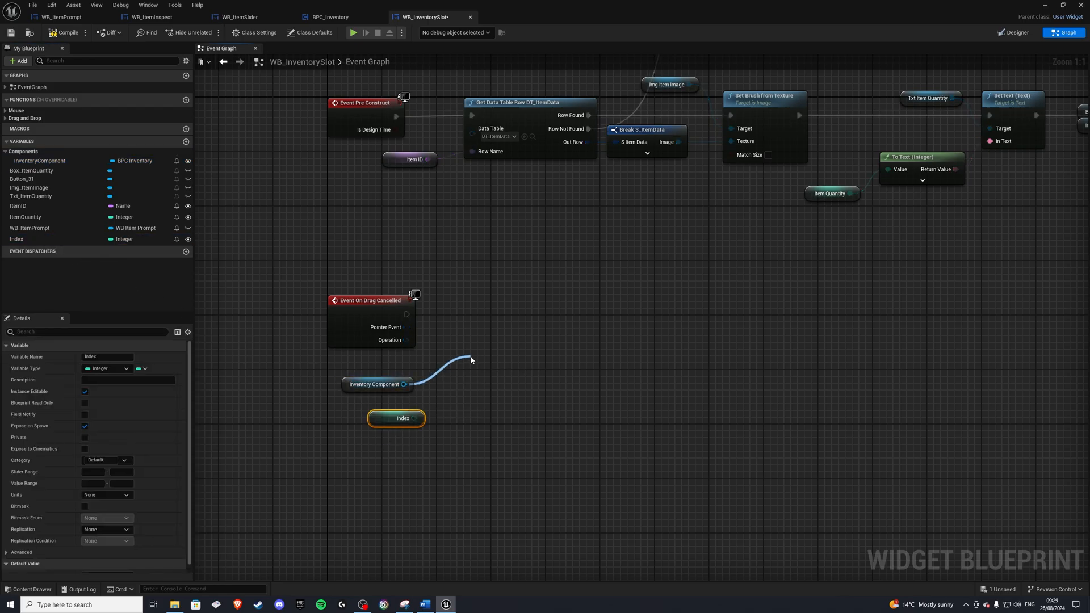
pyautogui.write('remove')
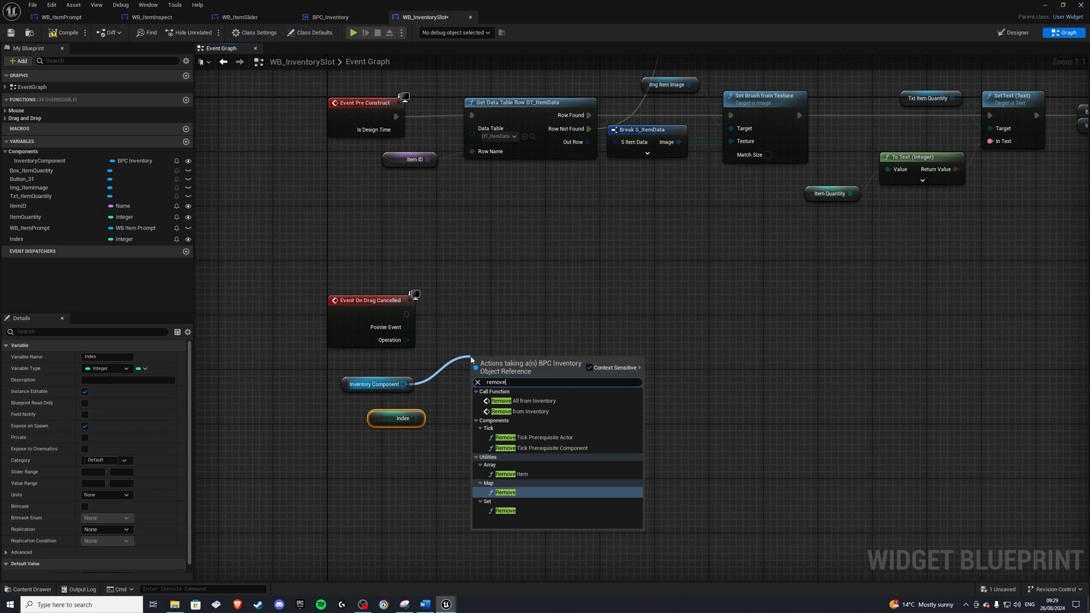
pyautogui.click(519, 401)
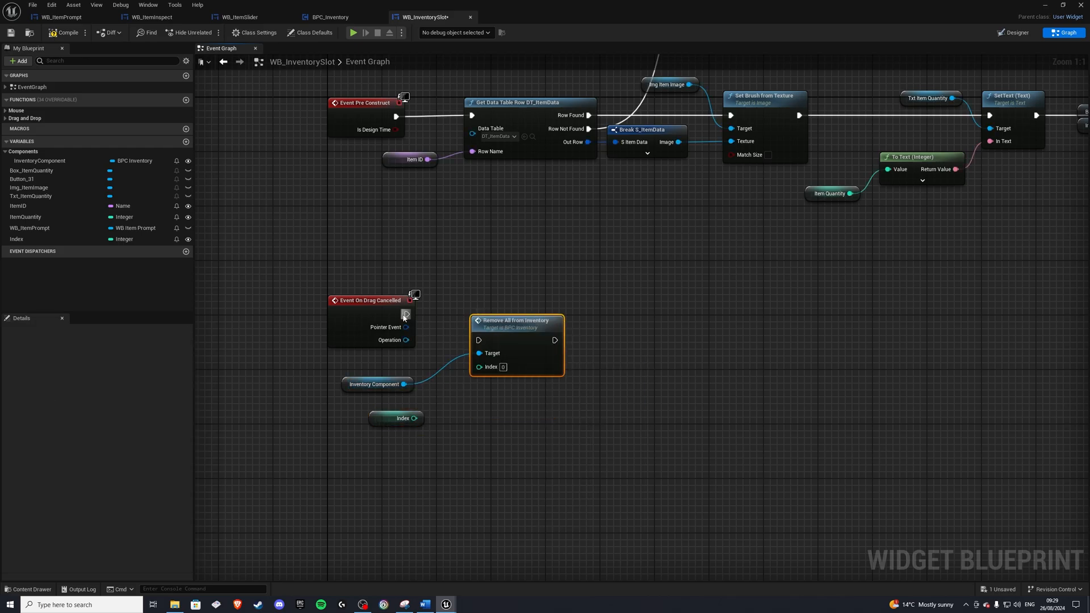
pyautogui.moveTo(413, 418); pyautogui.dragTo(494, 340)
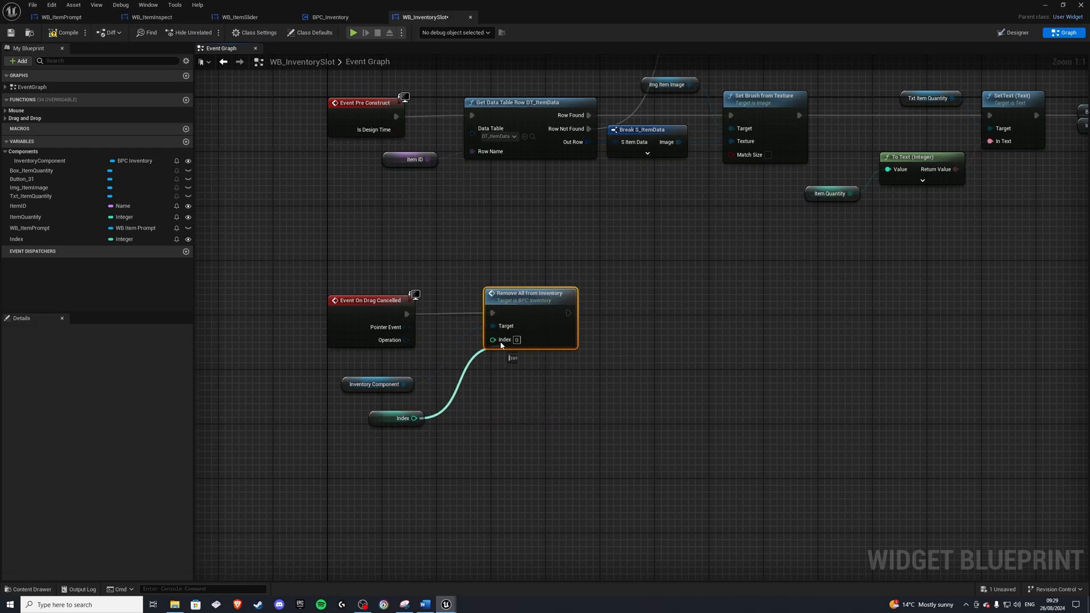
pyautogui.click(397, 418)
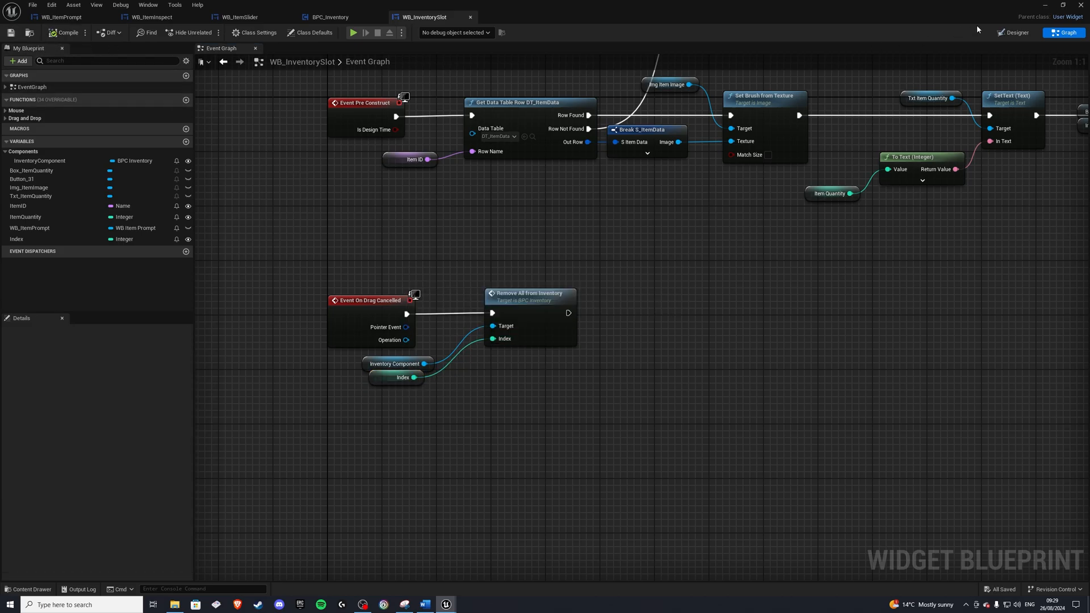
# Reopen BPC_Inventory from the Inventory_System assets and add a new, still unnamed function.
pyautogui.click(352, 32)
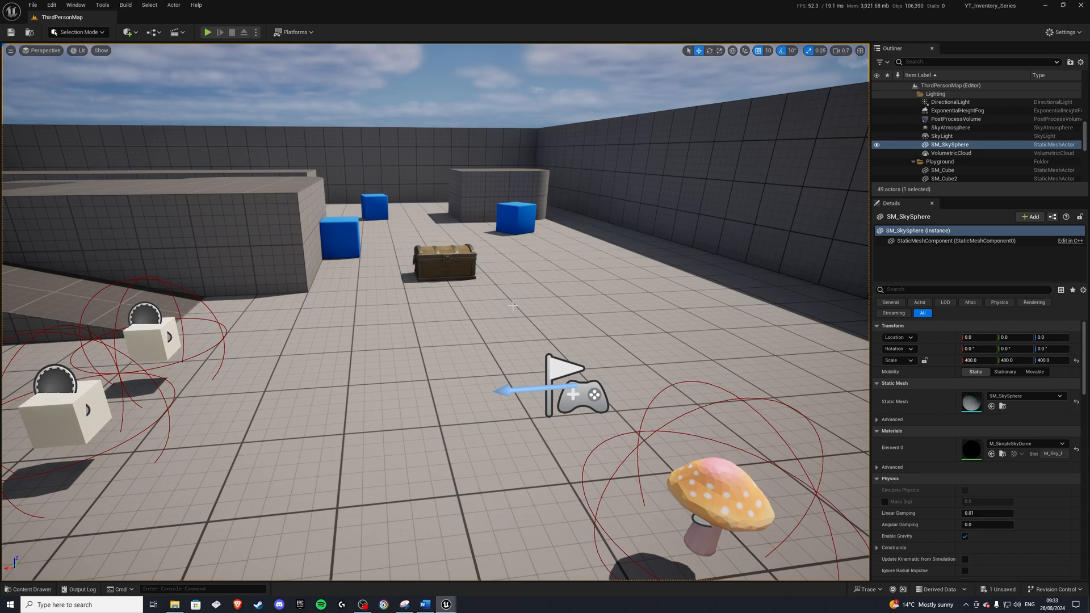
pyautogui.moveTo(473, 321)
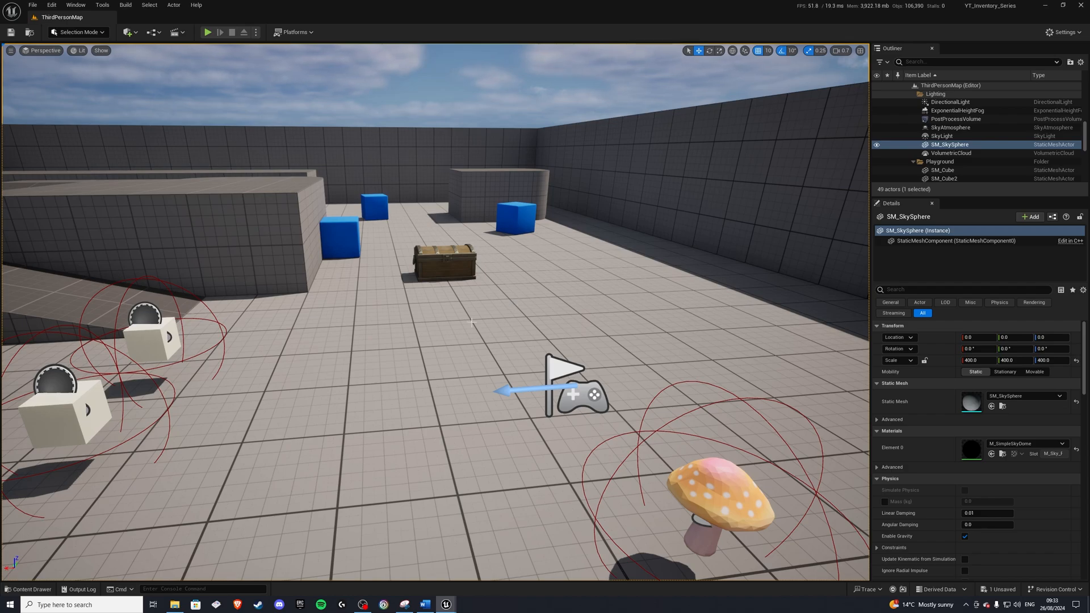
pyautogui.click(27, 589)
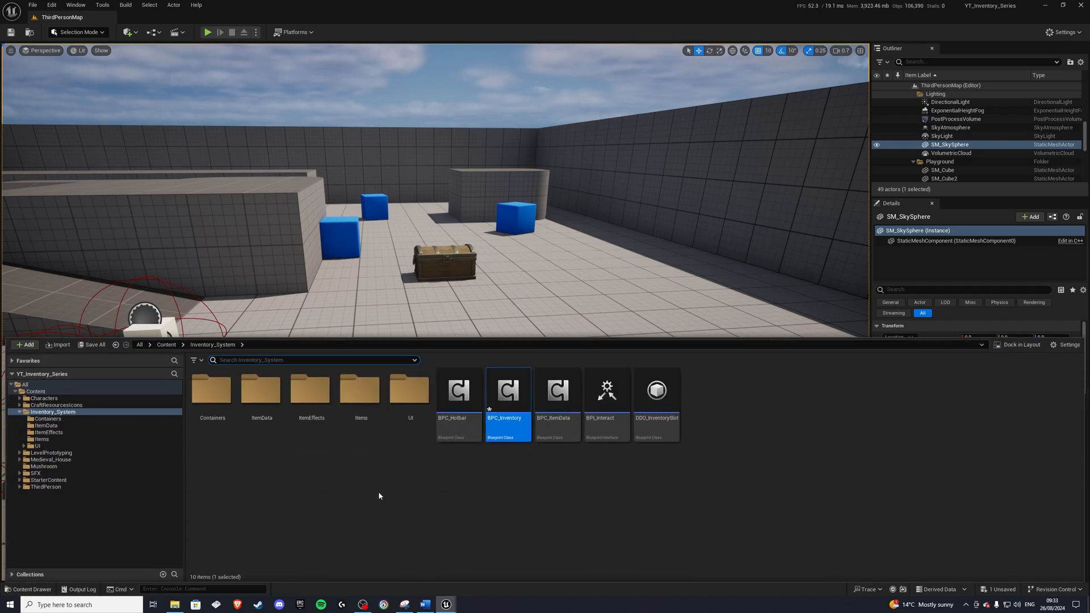
pyautogui.doubleClick(507, 390)
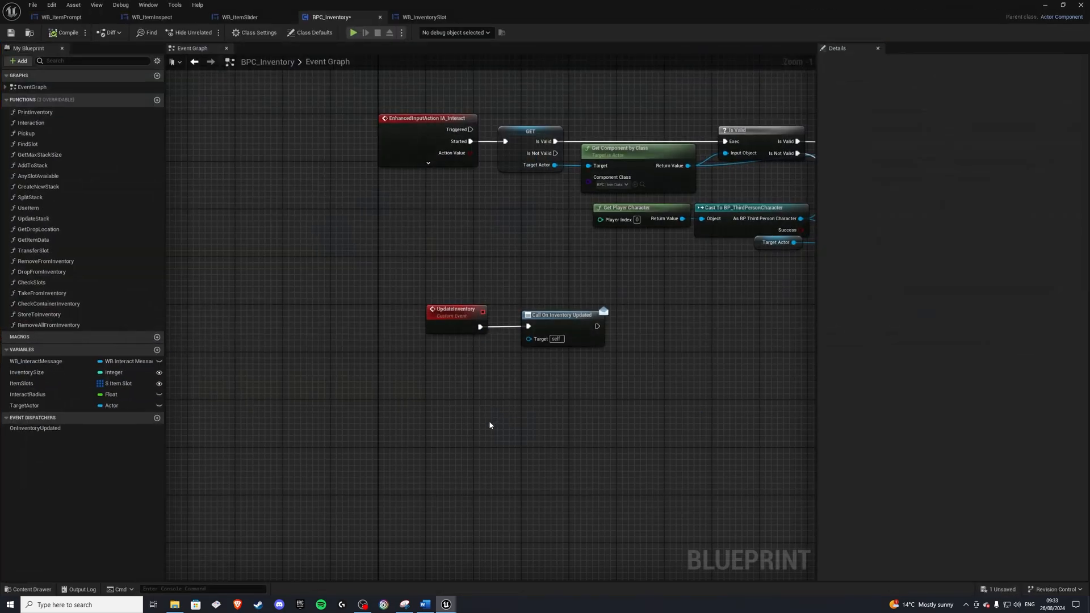
pyautogui.moveTo(489, 425); pyautogui.dragTo(264, 241)
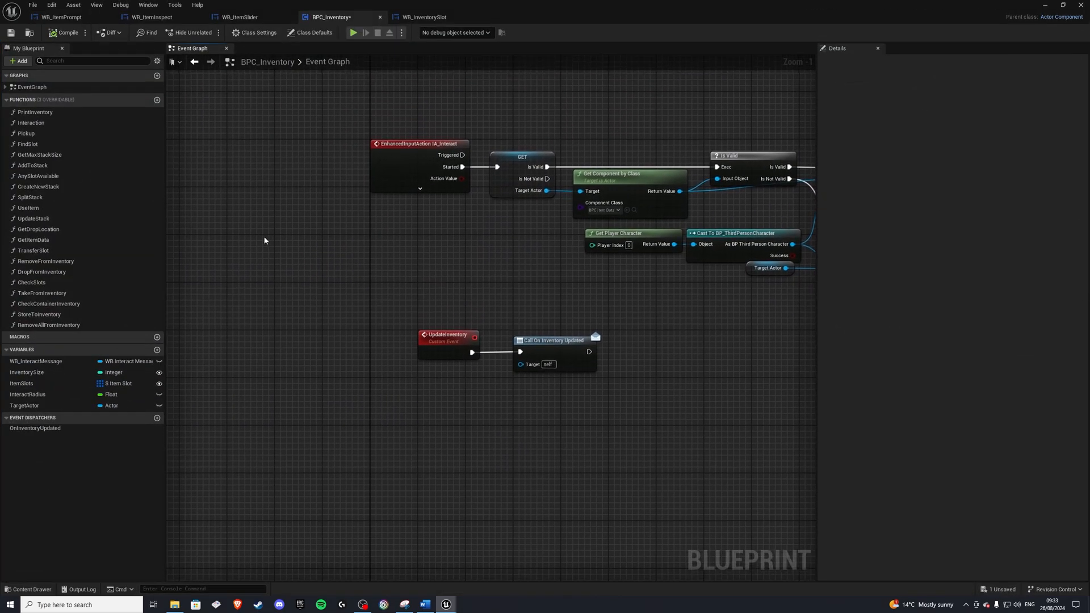
pyautogui.moveTo(277, 247)
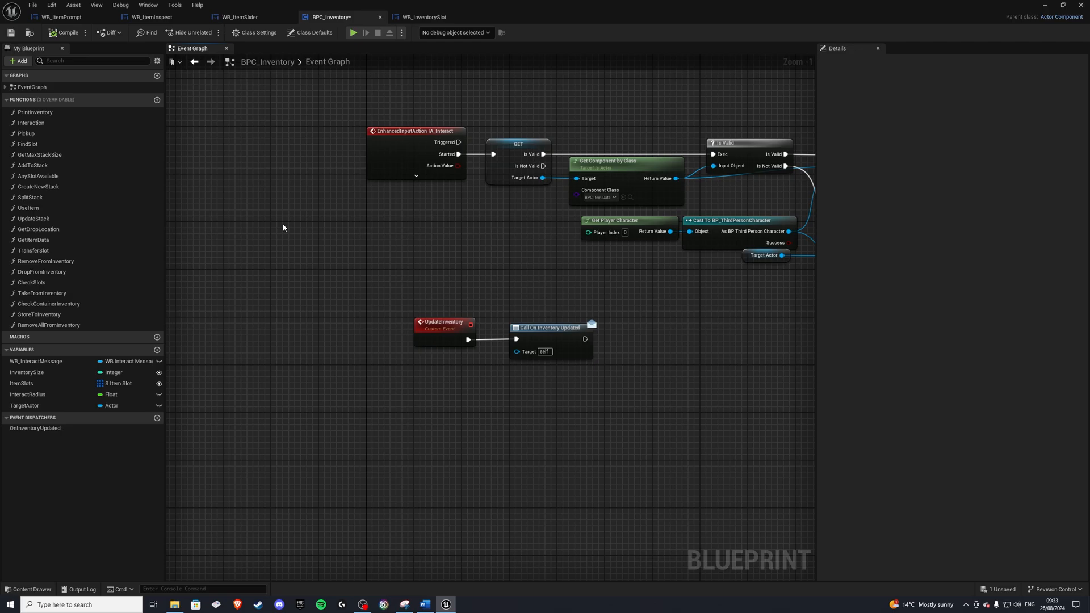
pyautogui.moveTo(331, 181)
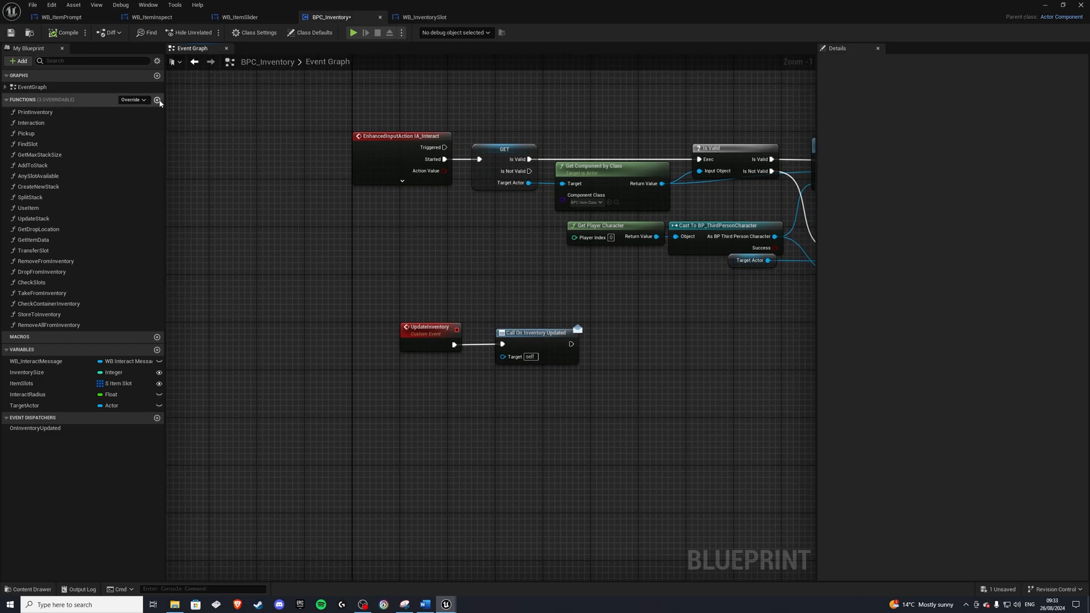
pyautogui.click(157, 100)
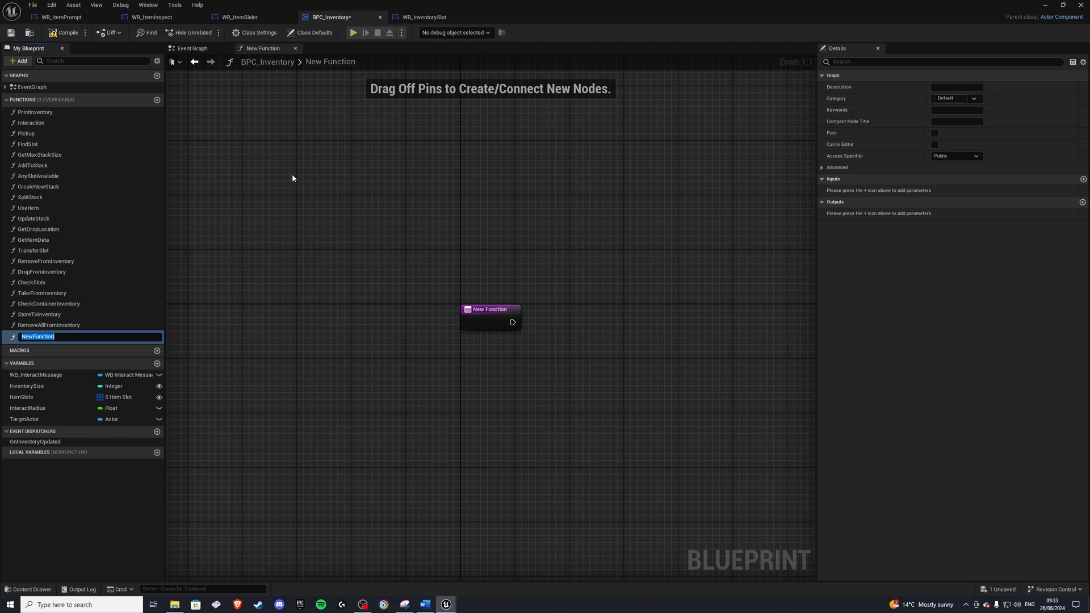
# Name the new function QueryInventory and tidy its entry node position.
pyautogui.write('QueryInventory')
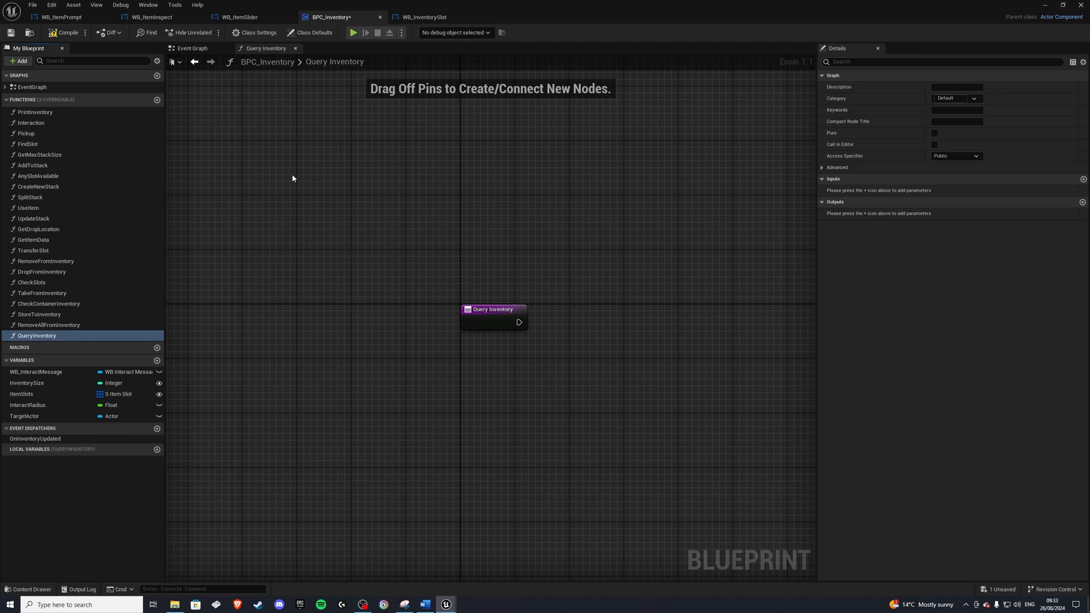
pyautogui.moveTo(492, 309); pyautogui.dragTo(337, 274)
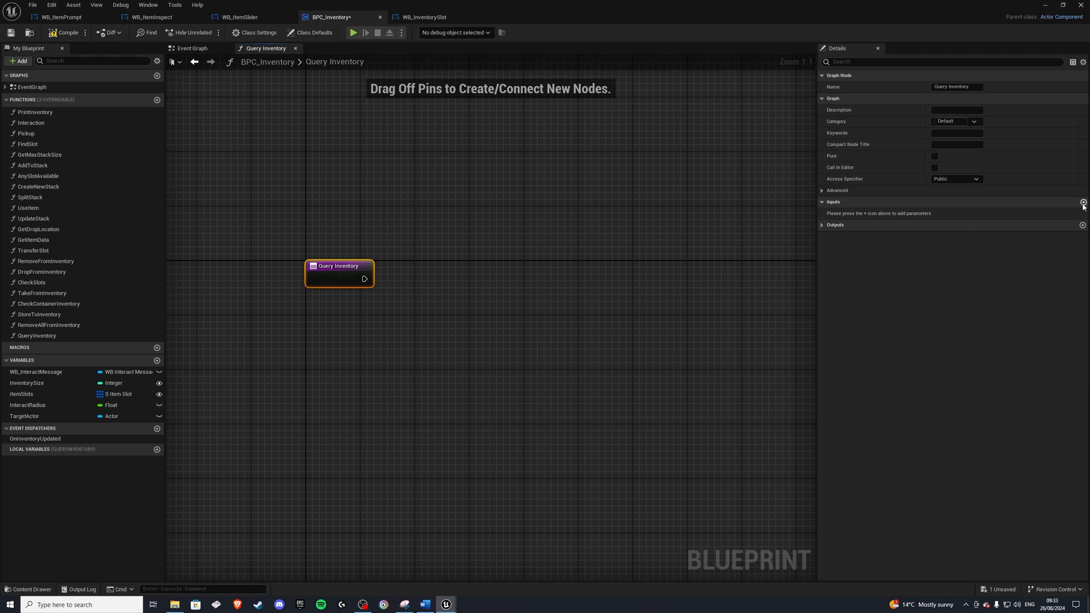
# Add inputs ItemID and ItemQuantity, setting ItemQuantity's type from the dropdown.
pyautogui.click(1082, 203)
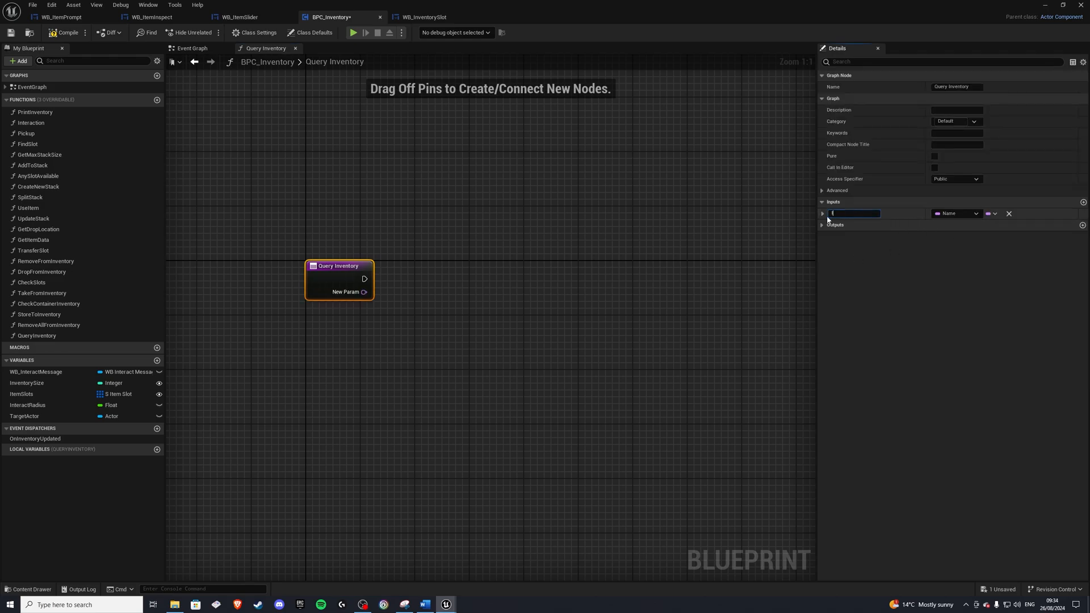
pyautogui.write('ItemID')
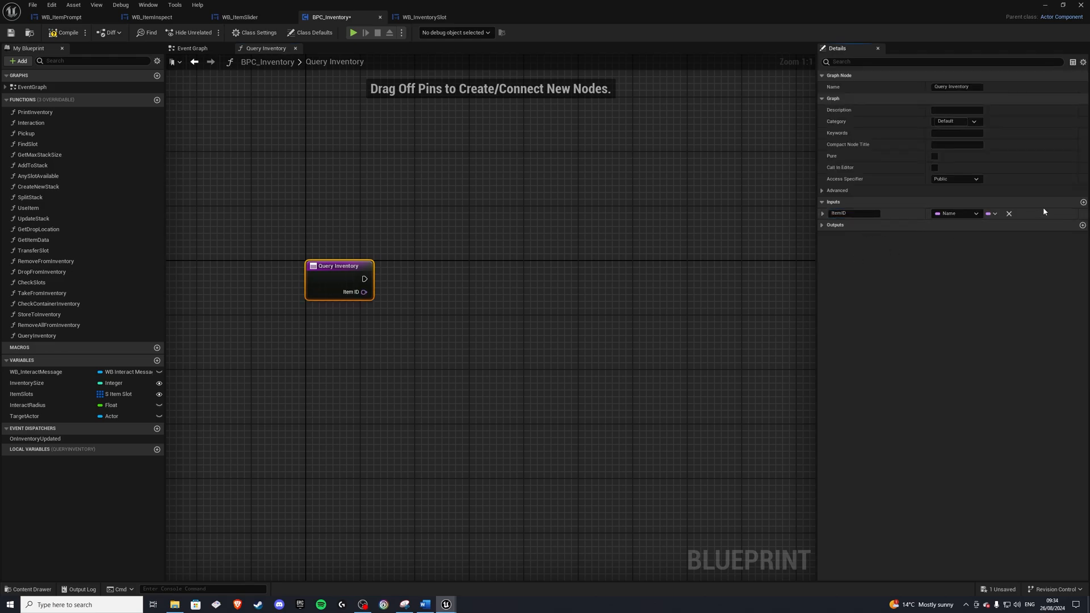
pyautogui.click(1083, 202)
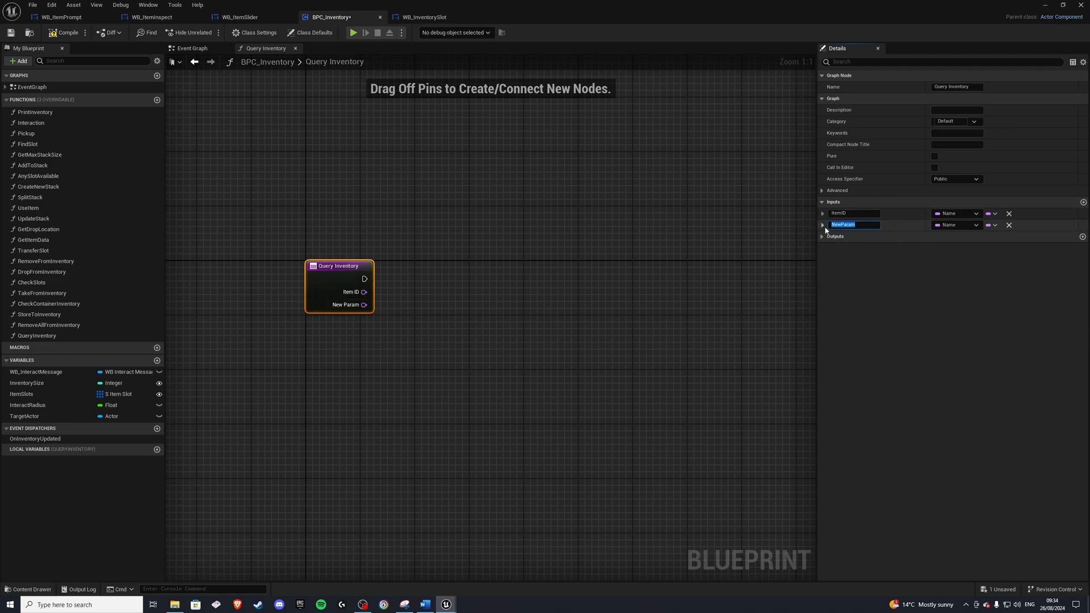
pyautogui.write('ItemQuant')
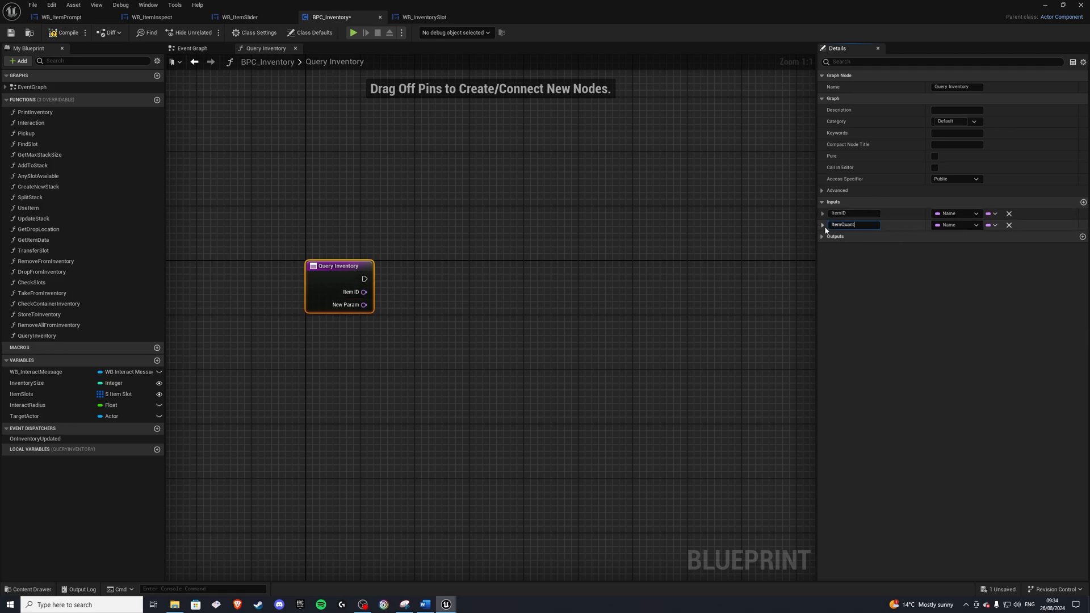
pyautogui.click(974, 225)
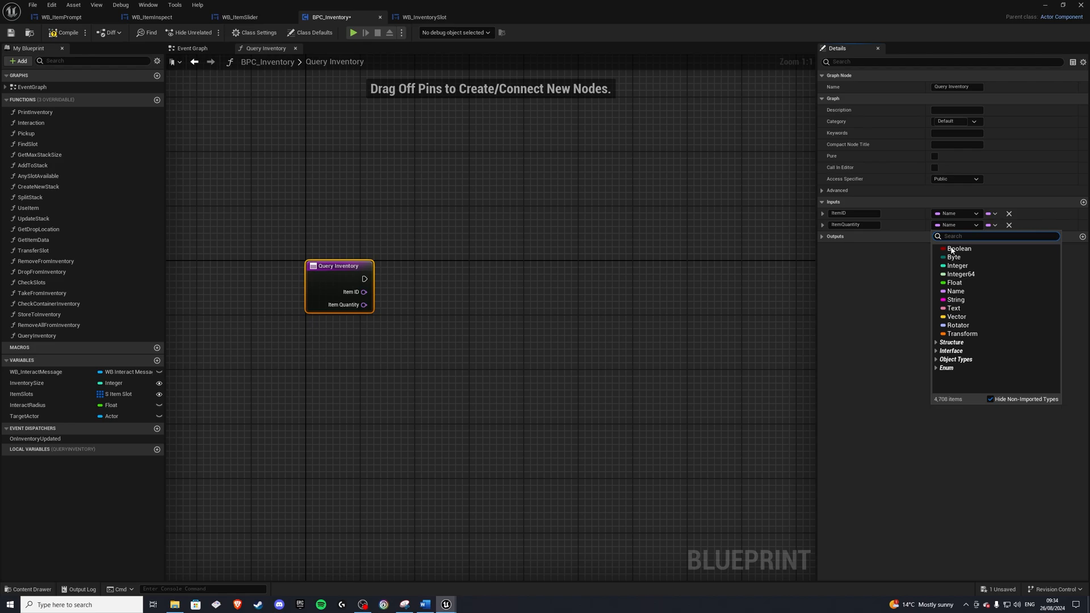
pyautogui.click(958, 265)
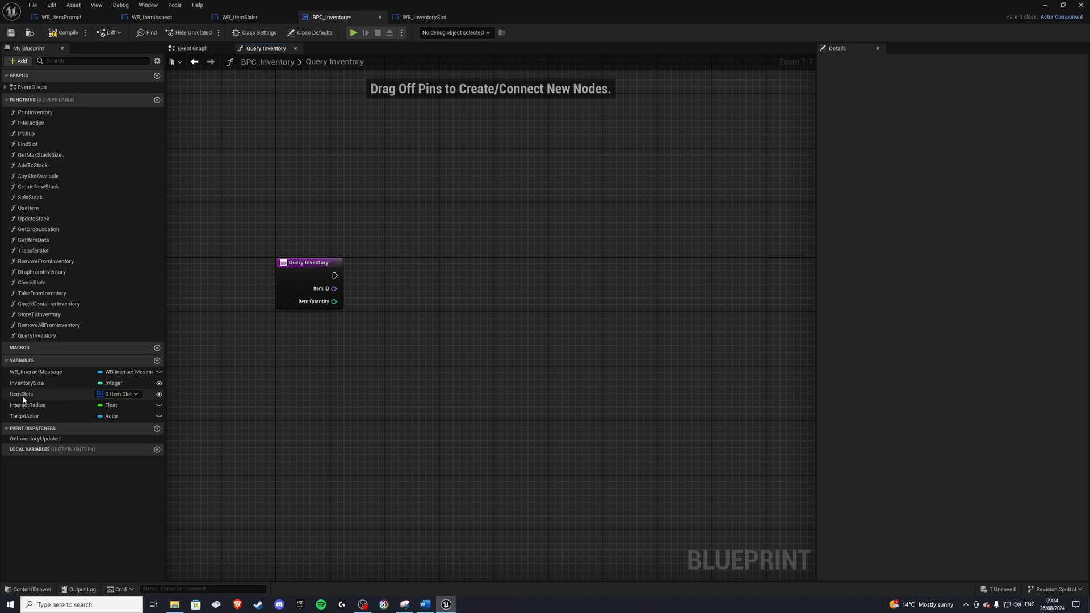
# Loop over Item Slots with For Each, break each slot and compare its Item ID to the input.
pyautogui.moveTo(21, 394); pyautogui.dragTo(324, 354)
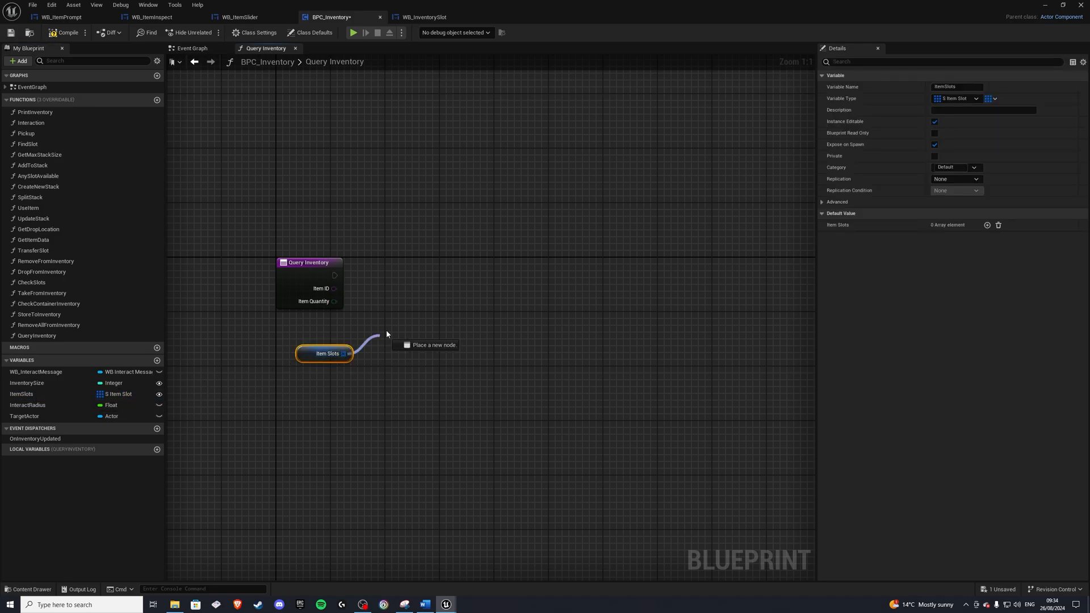
pyautogui.click(434, 346)
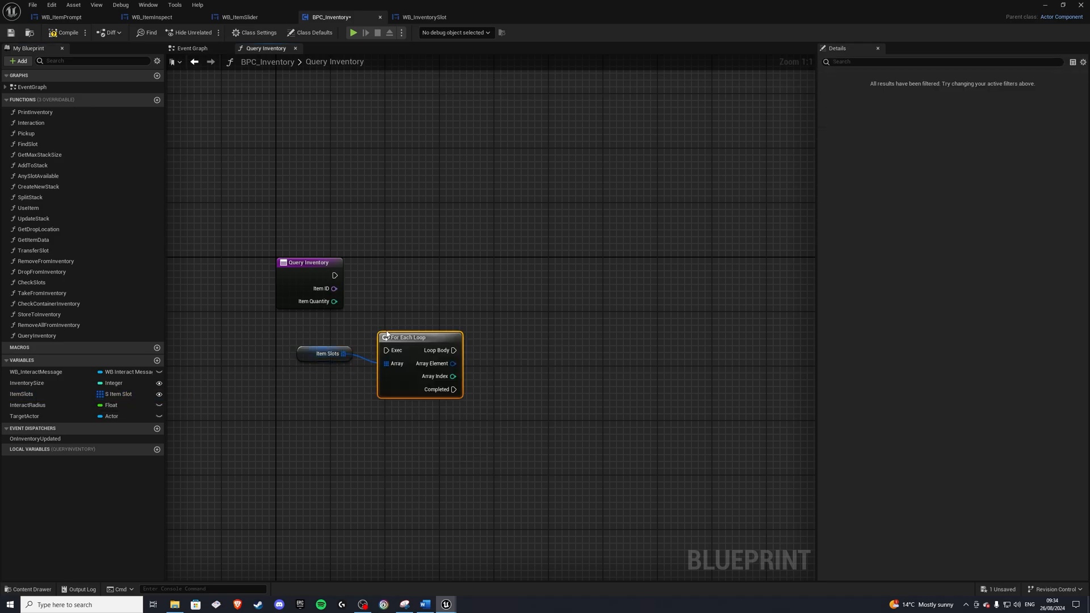
pyautogui.moveTo(407, 337); pyautogui.dragTo(413, 290)
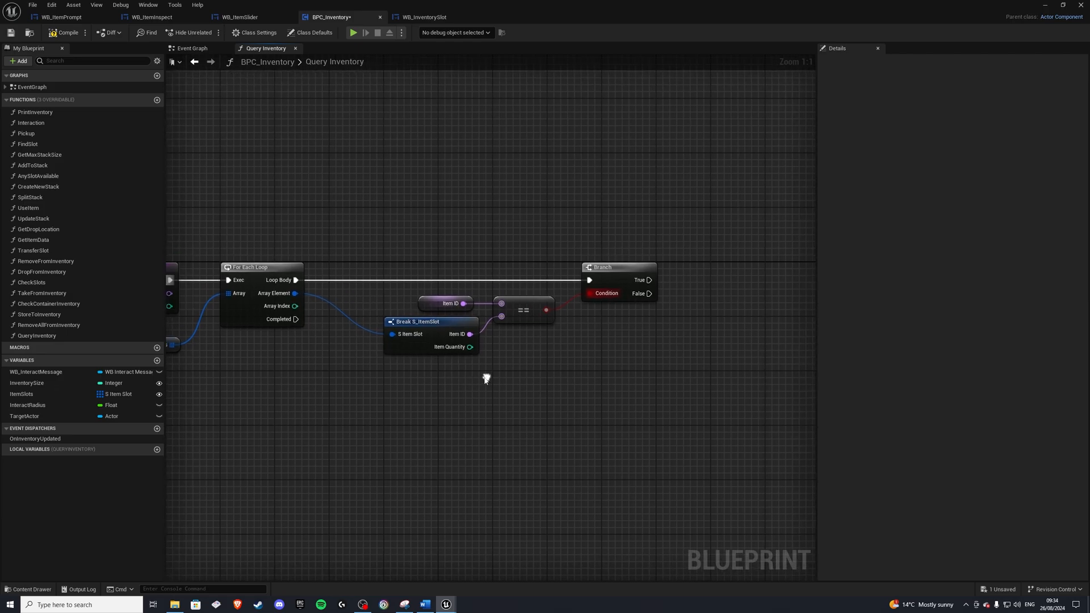
pyautogui.moveTo(471, 348); pyautogui.dragTo(466, 351)
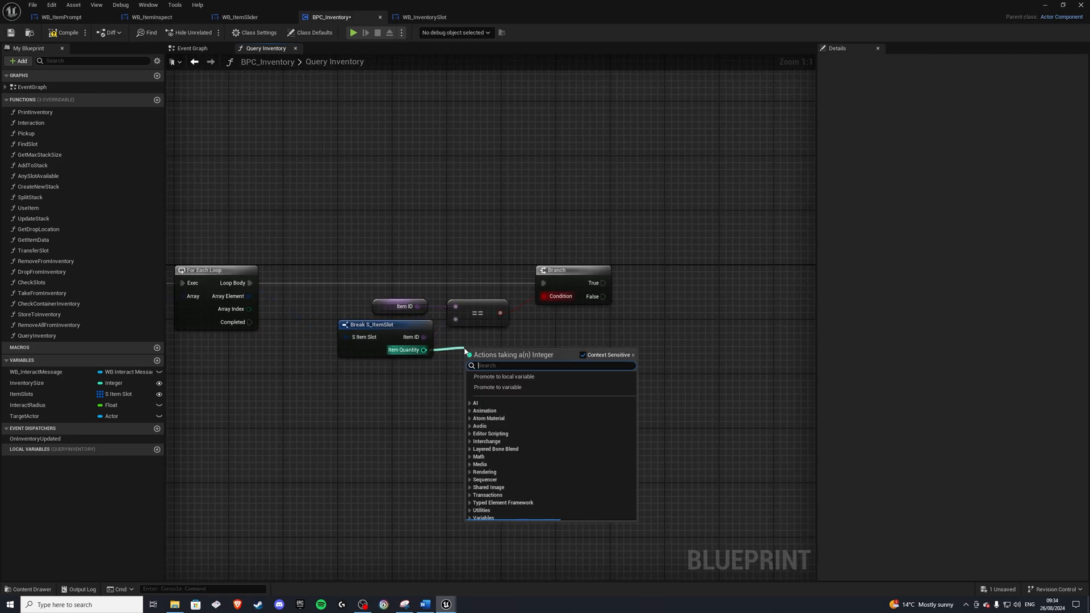
# Add each slot's Item Quantity into a new local variable Local_FoundQuantity via a setter.
pyautogui.click(503, 376)
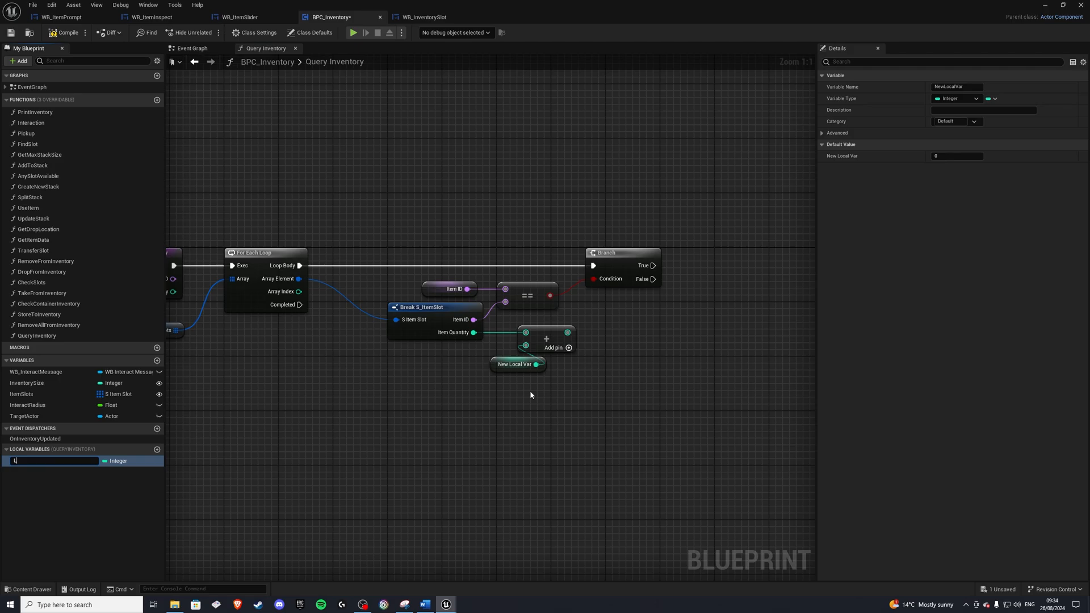
pyautogui.write('Local_FoundQuantity')
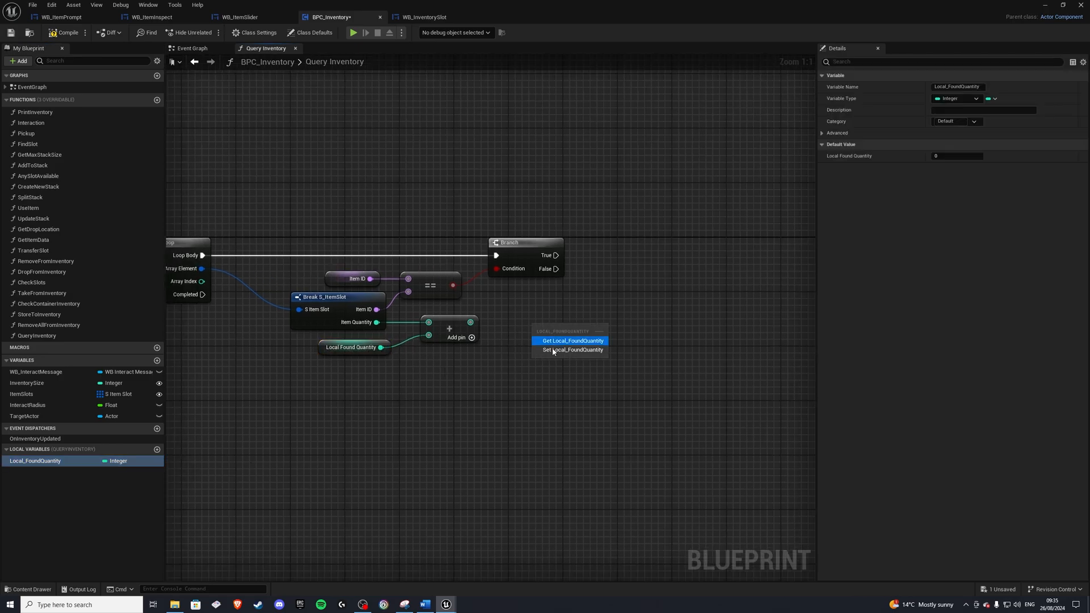
pyautogui.click(571, 350)
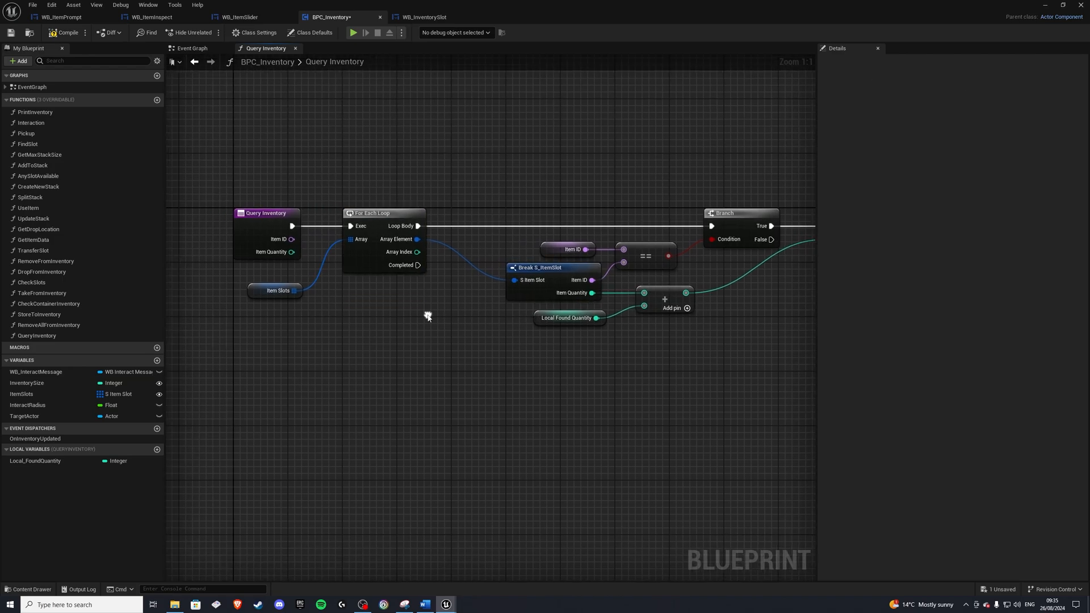
pyautogui.moveTo(416, 265); pyautogui.dragTo(429, 323)
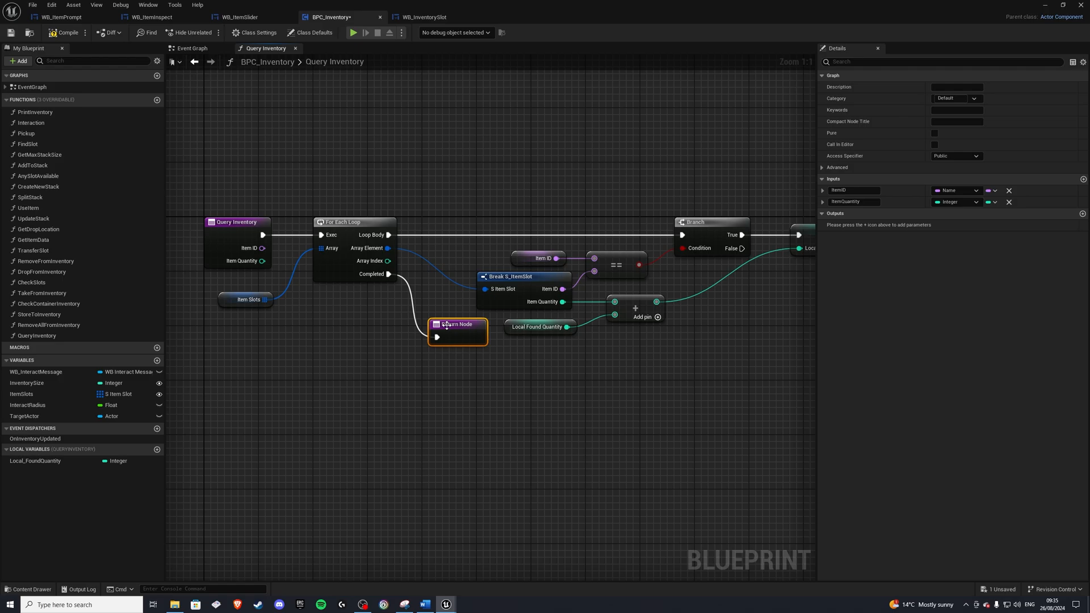
# Attach a Return Node to Completed with a Boolean output named Success.
pyautogui.moveTo(457, 331); pyautogui.dragTo(504, 393)
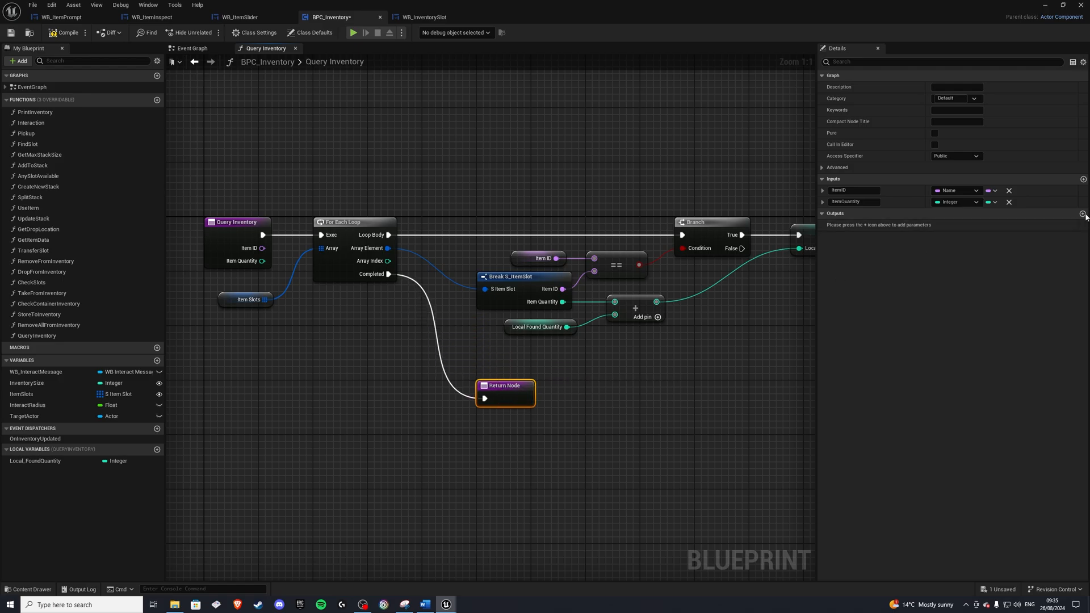
pyautogui.click(1084, 213)
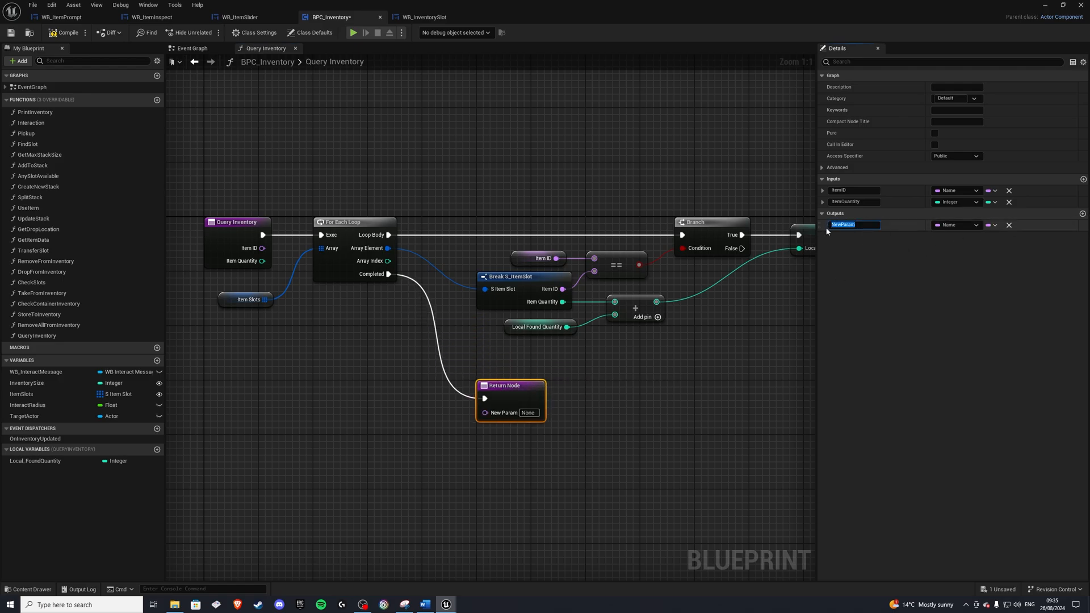
pyautogui.write('Success')
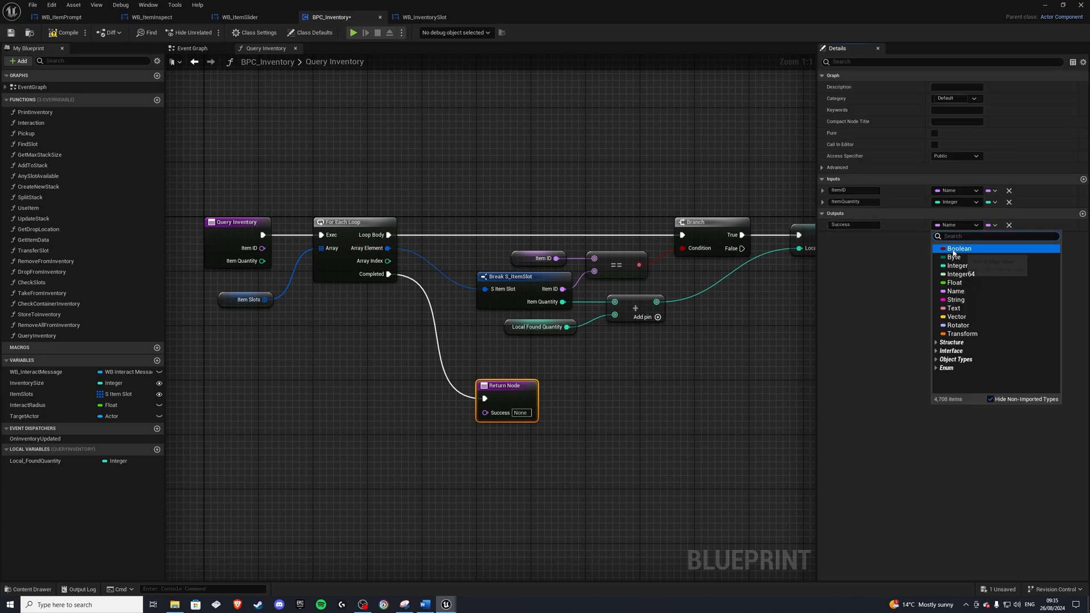
pyautogui.click(959, 248)
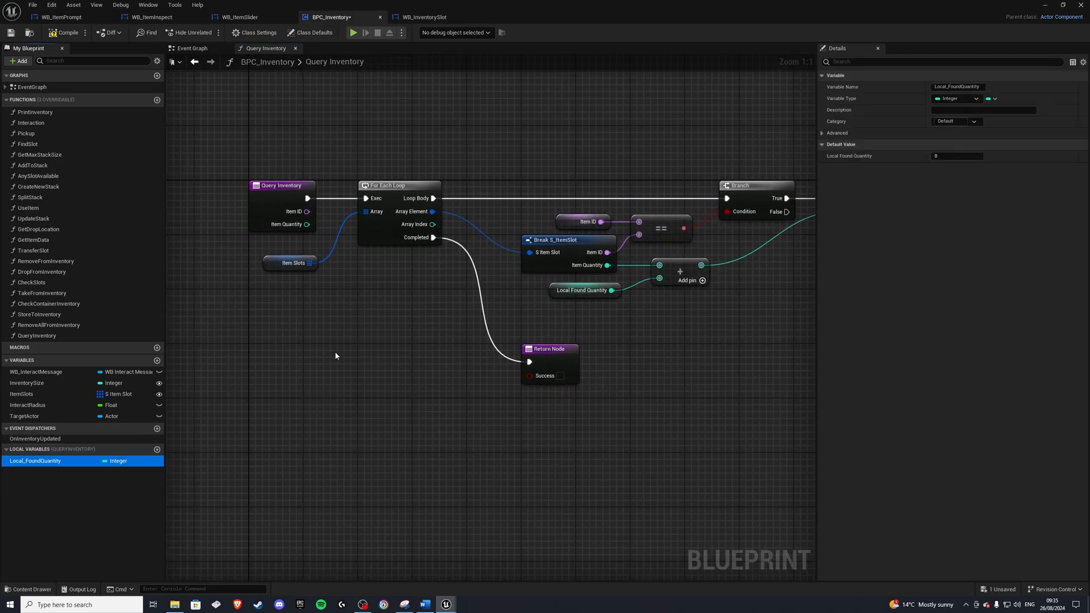
# Compare Local Found Quantity >= Item Quantity, then return to the level editor.
pyautogui.moveTo(611, 290); pyautogui.dragTo(441, 374)
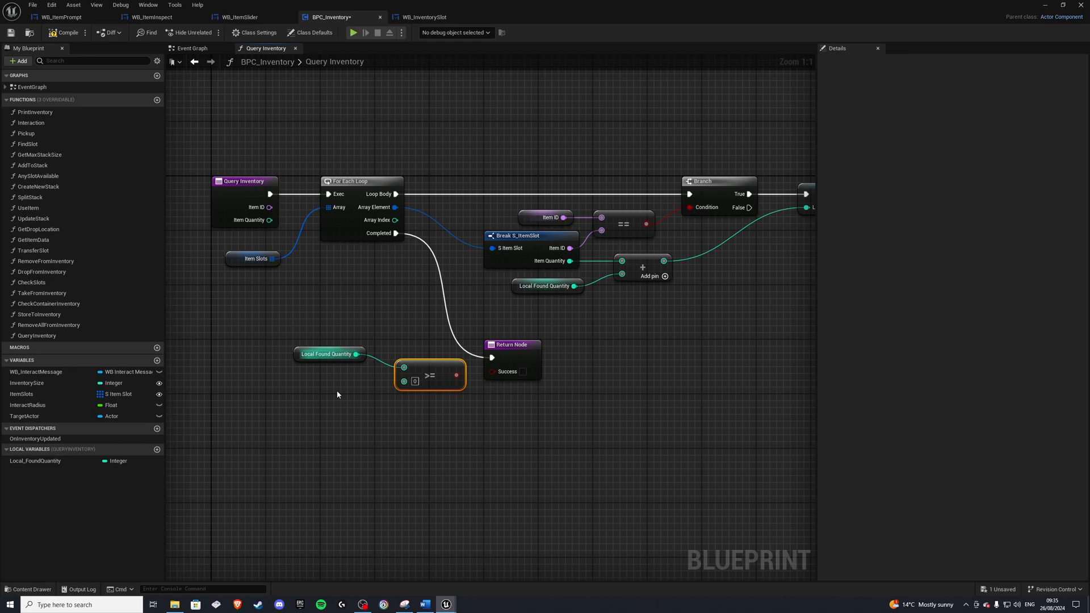
pyautogui.write('get item q')
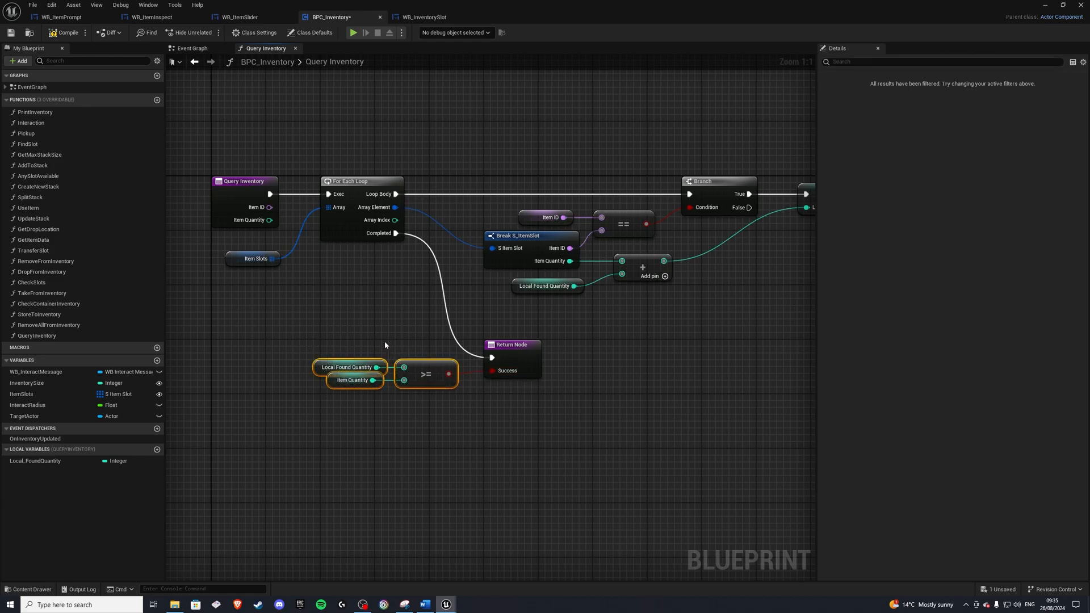
pyautogui.click(513, 347)
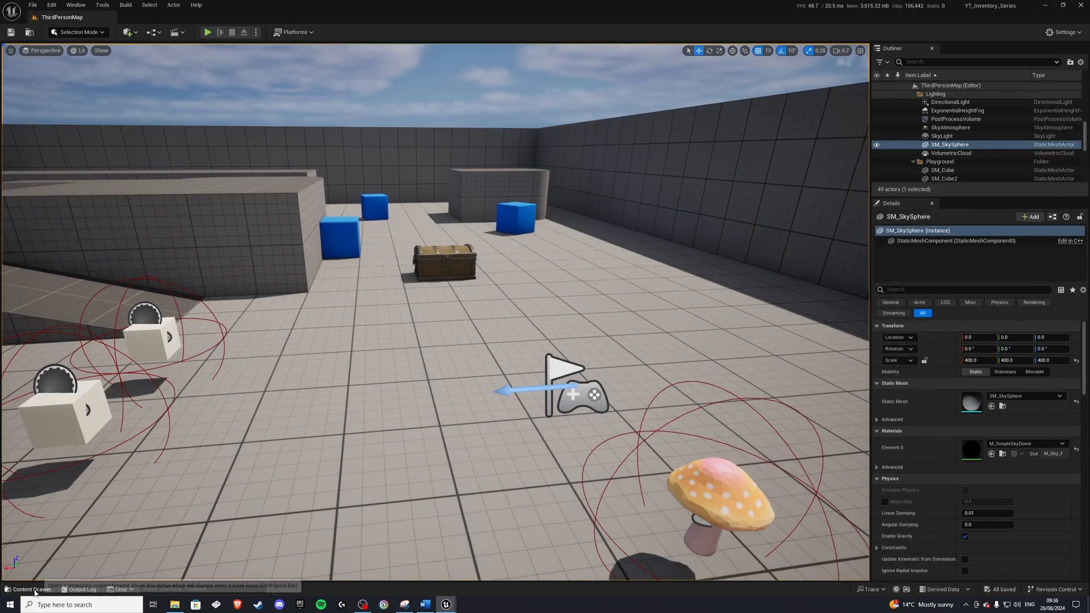
# In BP_ThirdPersonCharacter's event graph, add a Keyboard 3 event beneath the key 1 event.
pyautogui.click(28, 590)
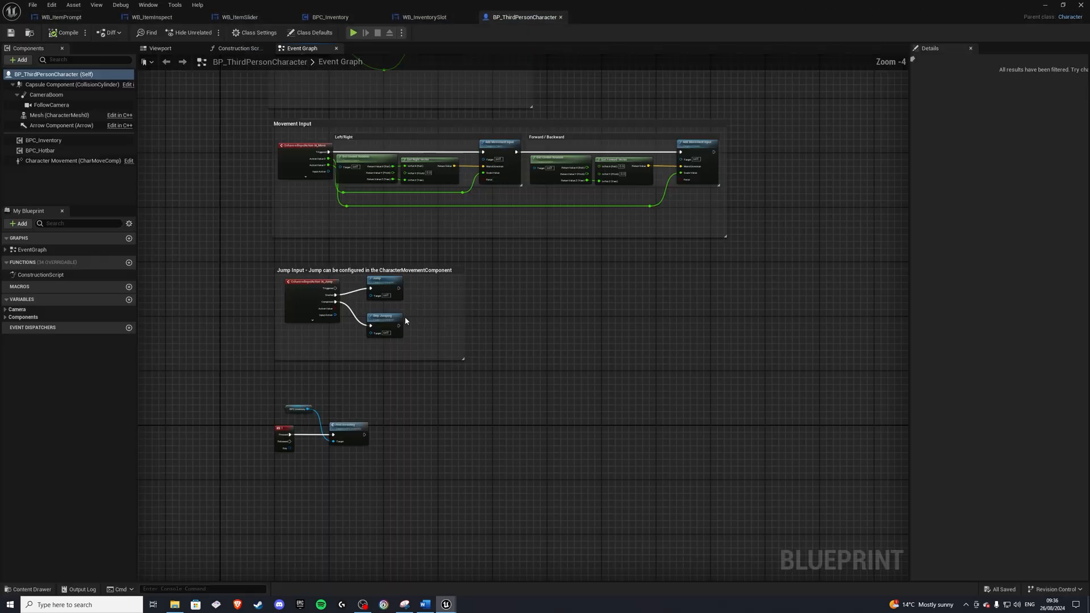
pyautogui.click(311, 32)
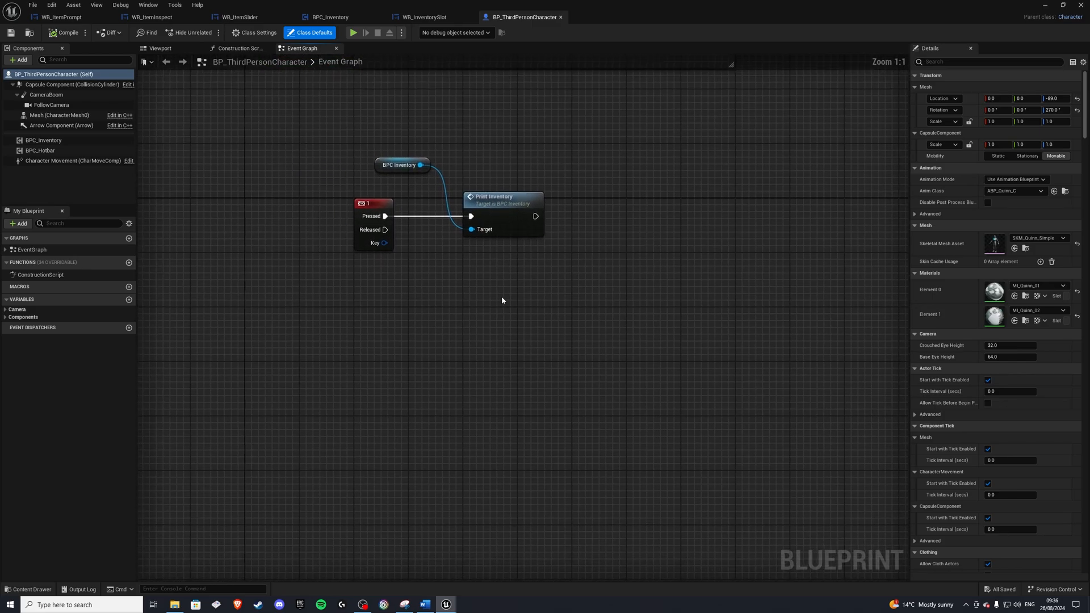
pyautogui.write('keyboa')
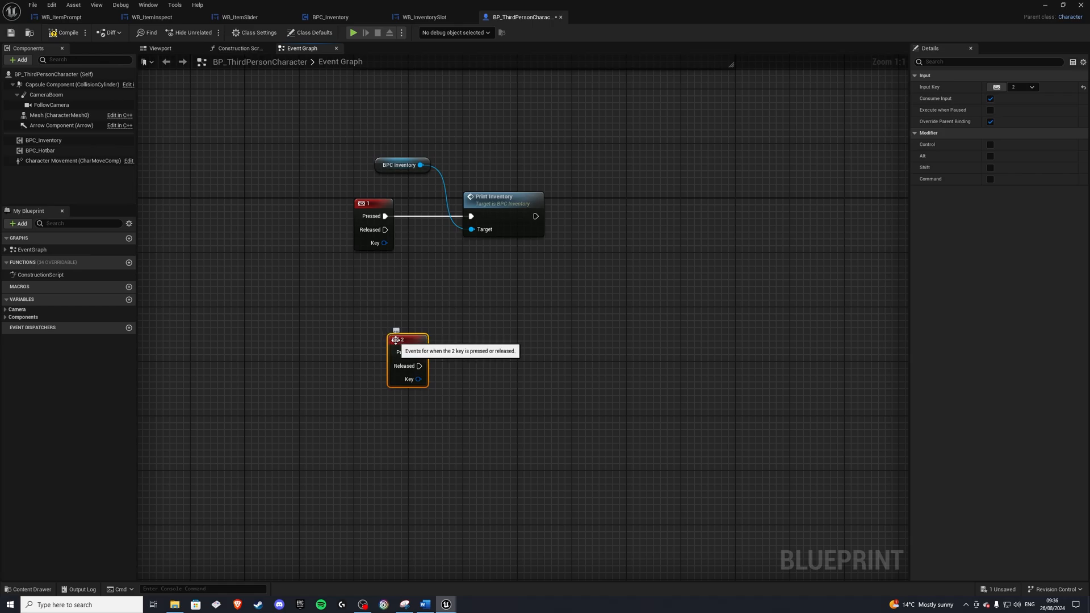
pyautogui.moveTo(407, 340); pyautogui.dragTo(374, 312)
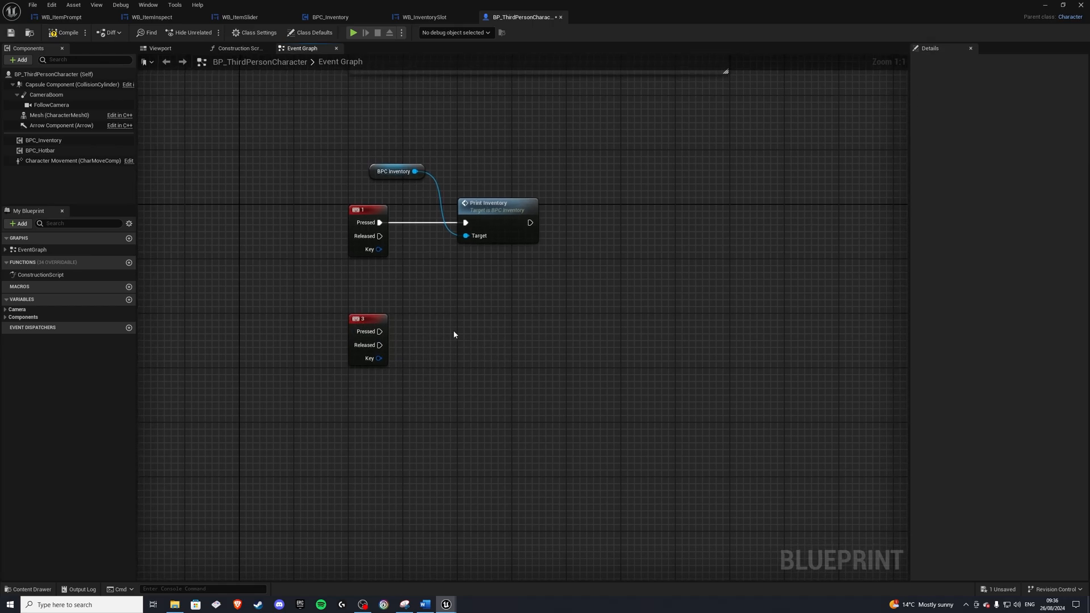
# Call Query Inventory on the BPC Inventory getter with Item ID 000.
pyautogui.click(45, 140)
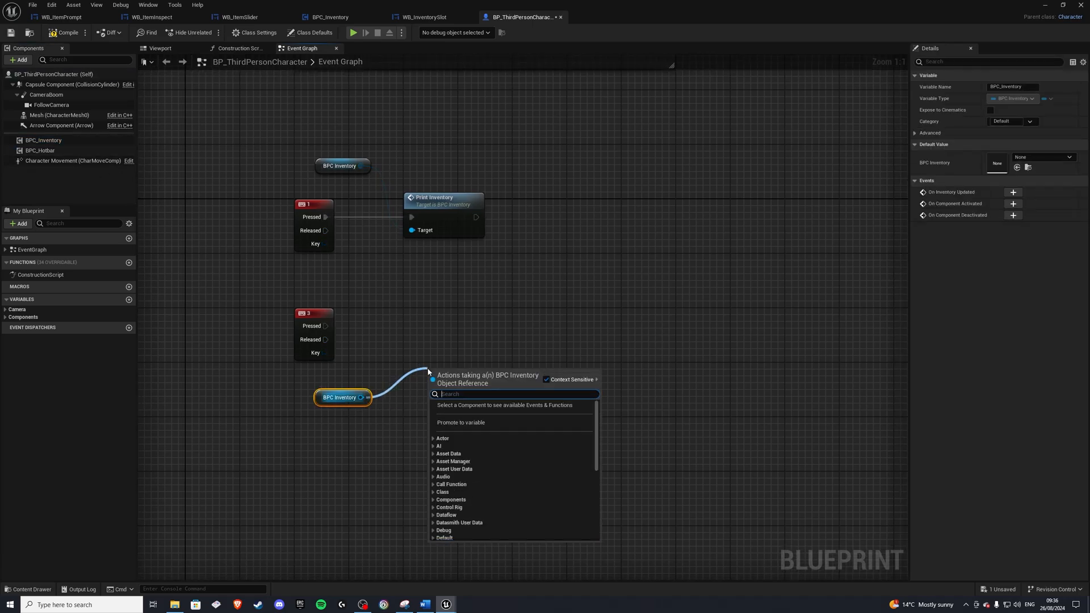
pyautogui.write('get')
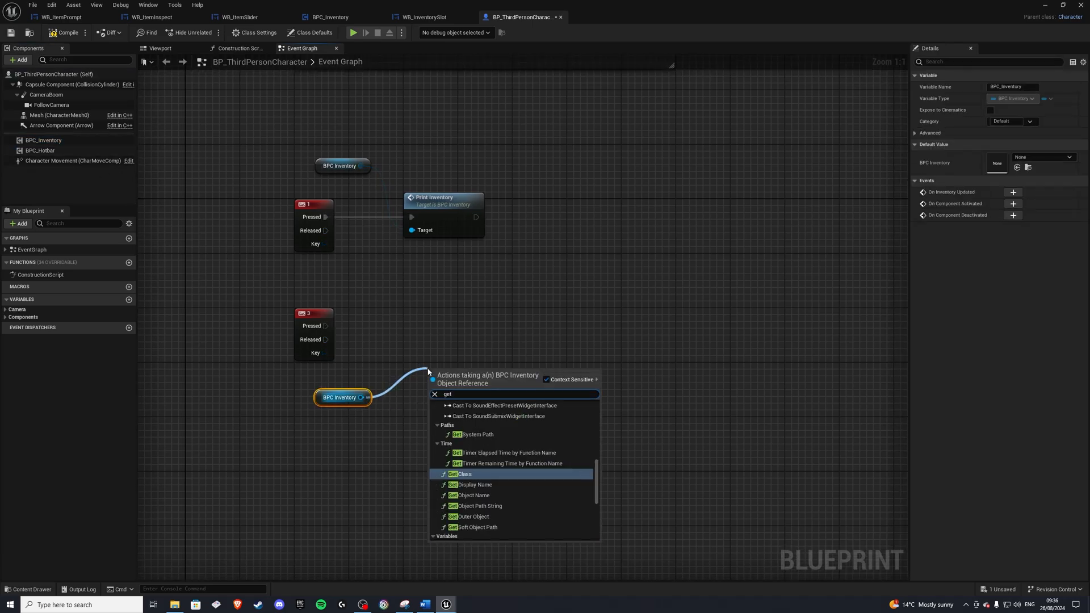
pyautogui.write('qu')
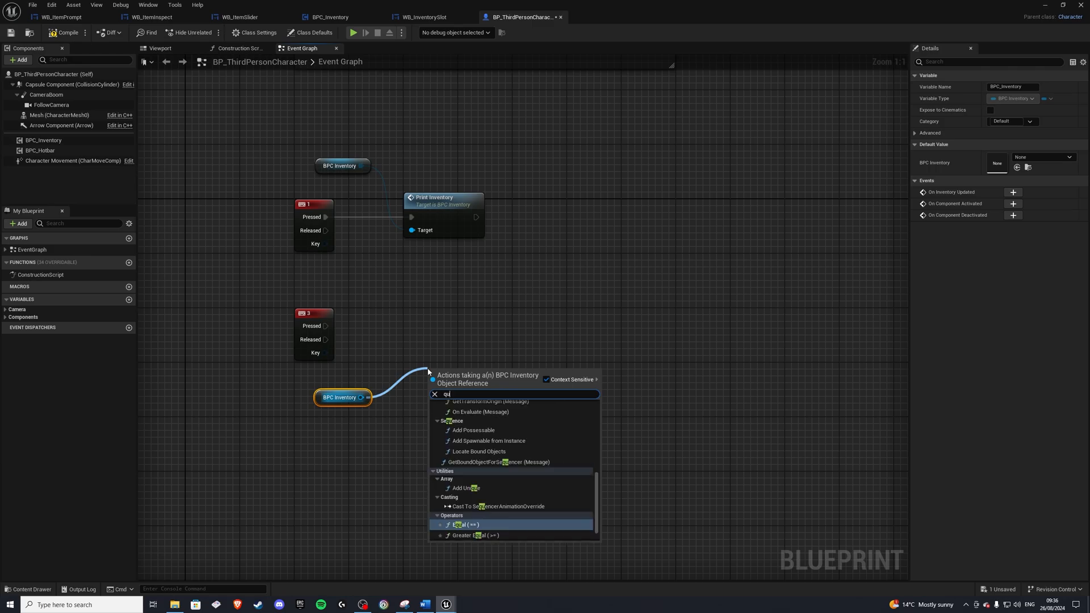
pyautogui.click(473, 368)
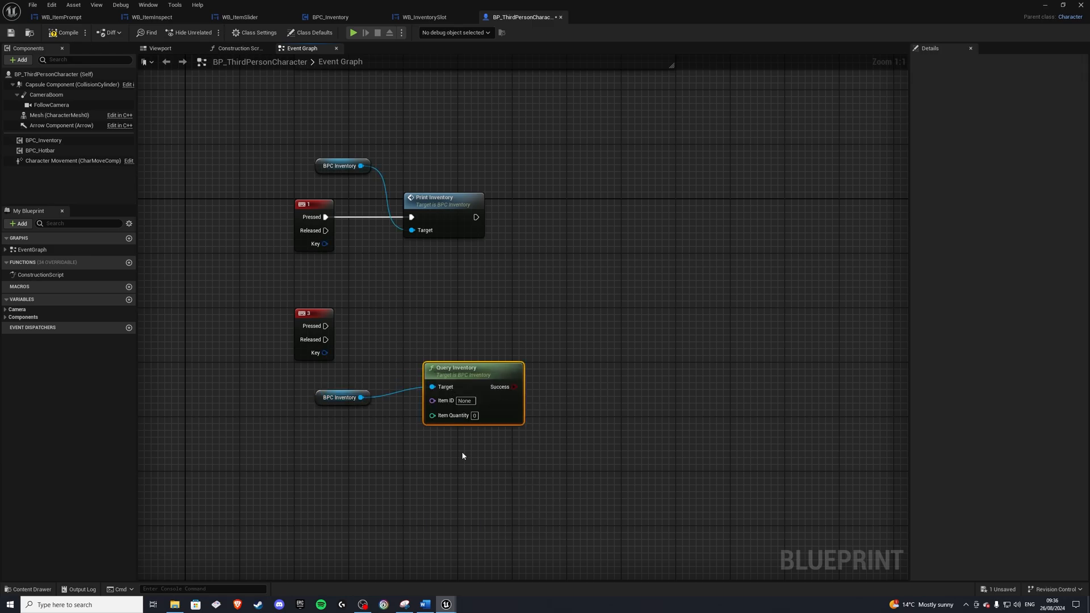
pyautogui.moveTo(472, 368); pyautogui.dragTo(445, 348)
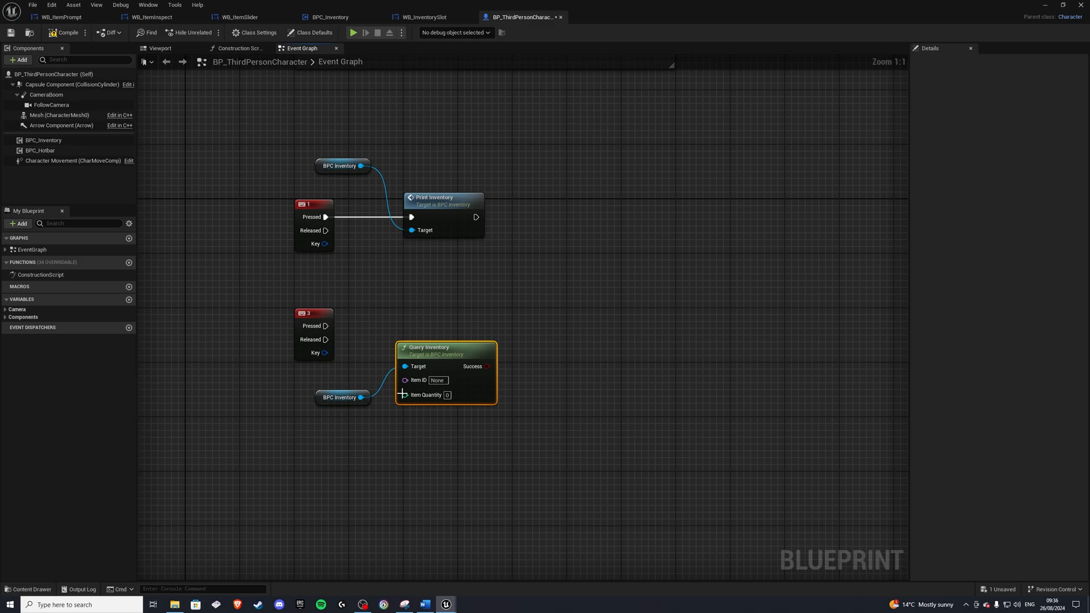
pyautogui.click(437, 381)
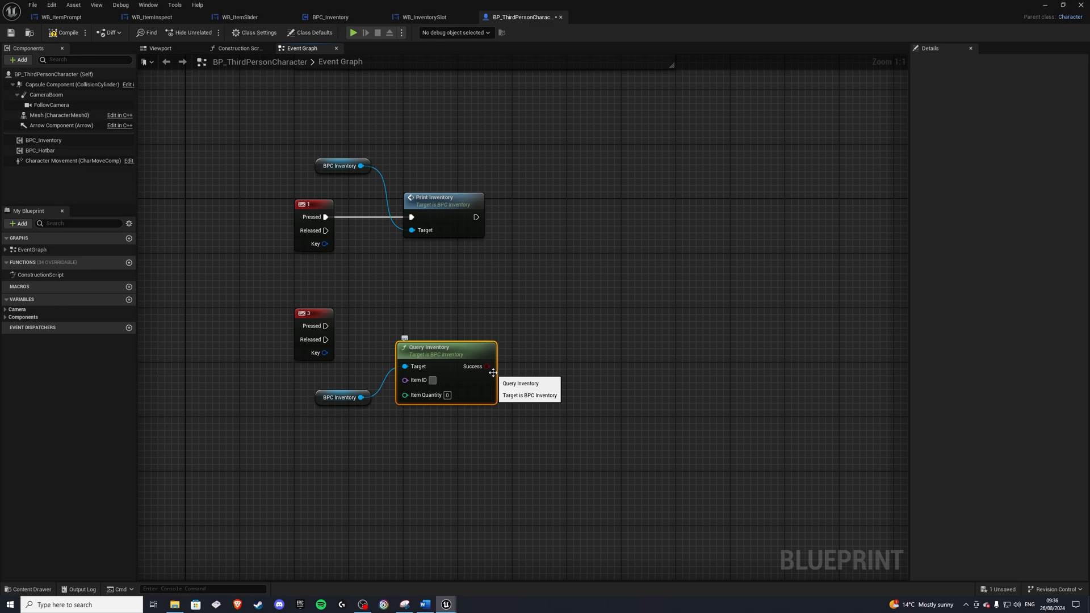
pyautogui.write('000')
pyautogui.write('print str')
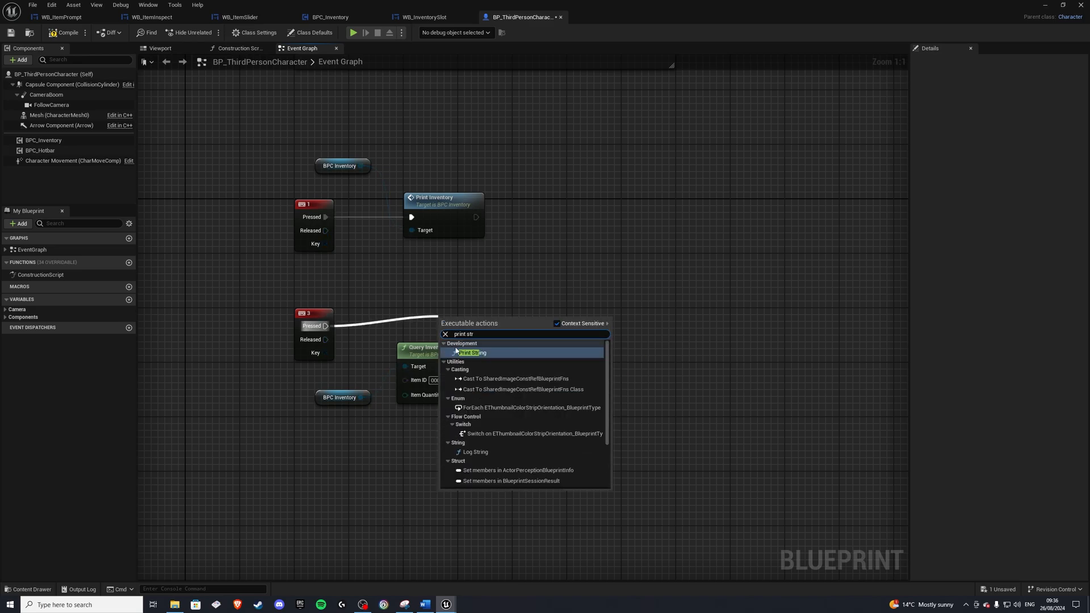
# Run Print String from key 3 Pressed, printing the Success result.
pyautogui.click(472, 352)
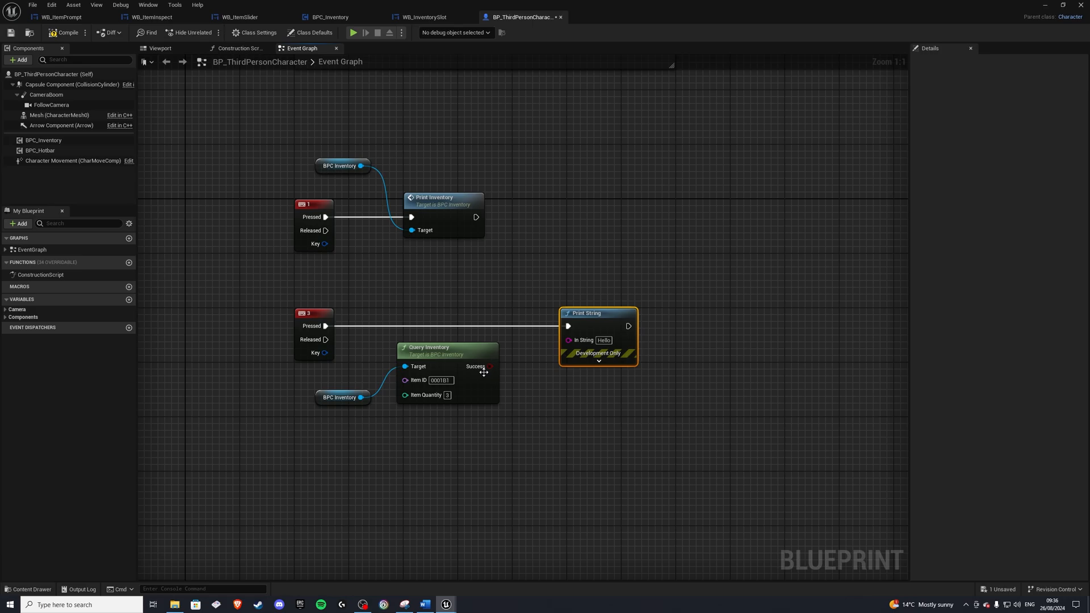
pyautogui.moveTo(598, 314); pyautogui.dragTo(650, 313)
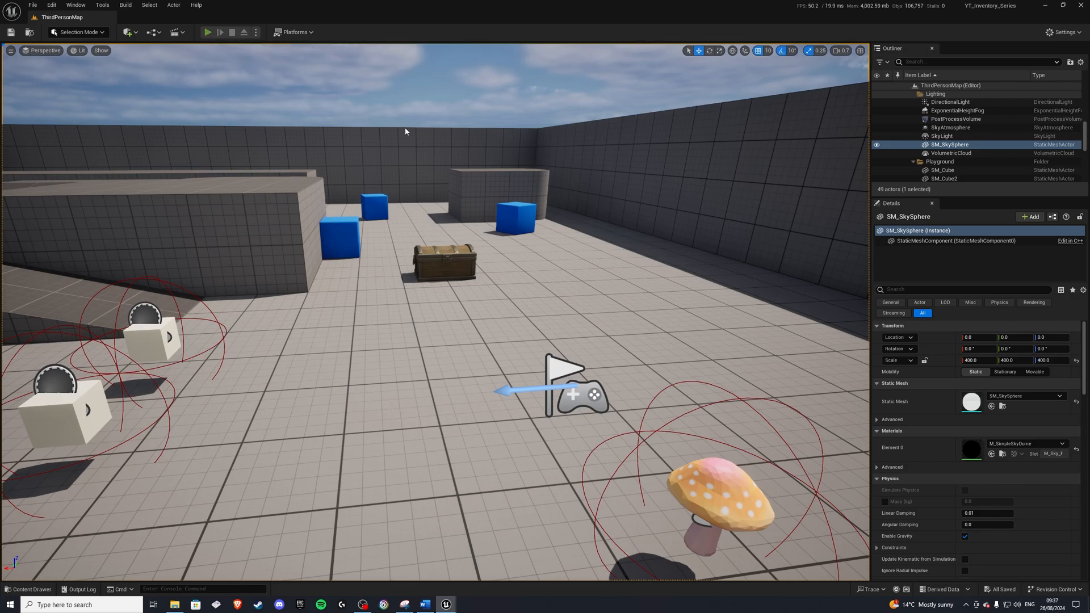
# Play the level to test key 3's printout (false), stop, then play again.
pyautogui.click(207, 32)
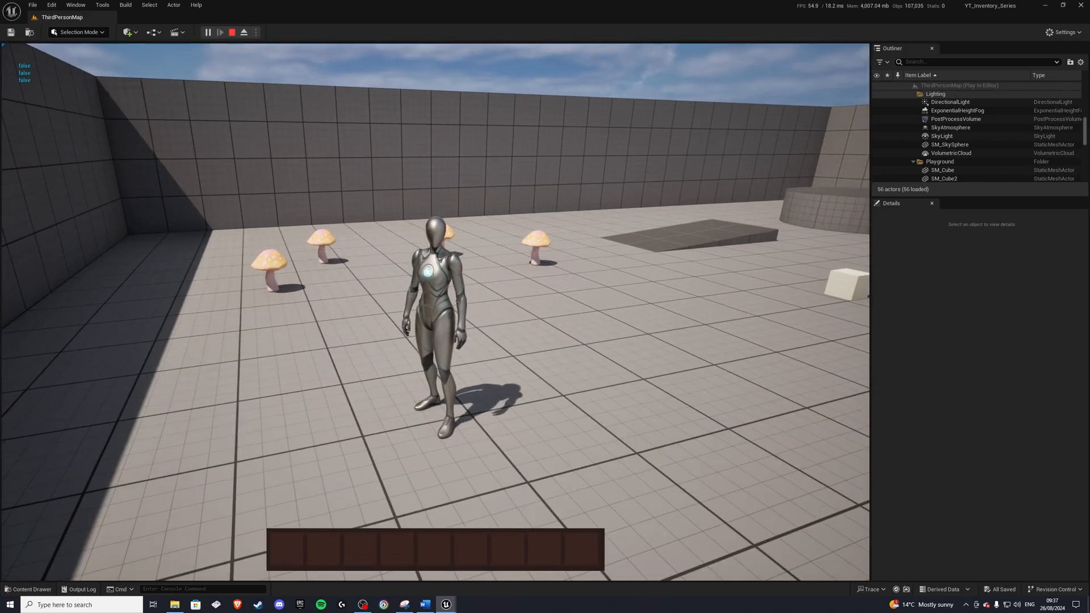
pyautogui.click(231, 32)
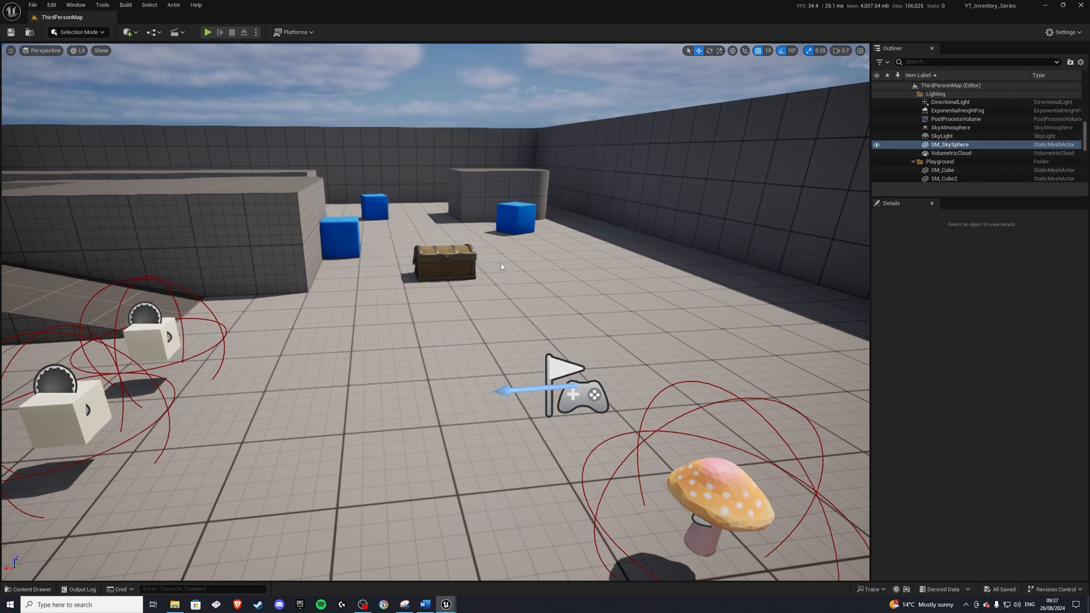
pyautogui.click(206, 31)
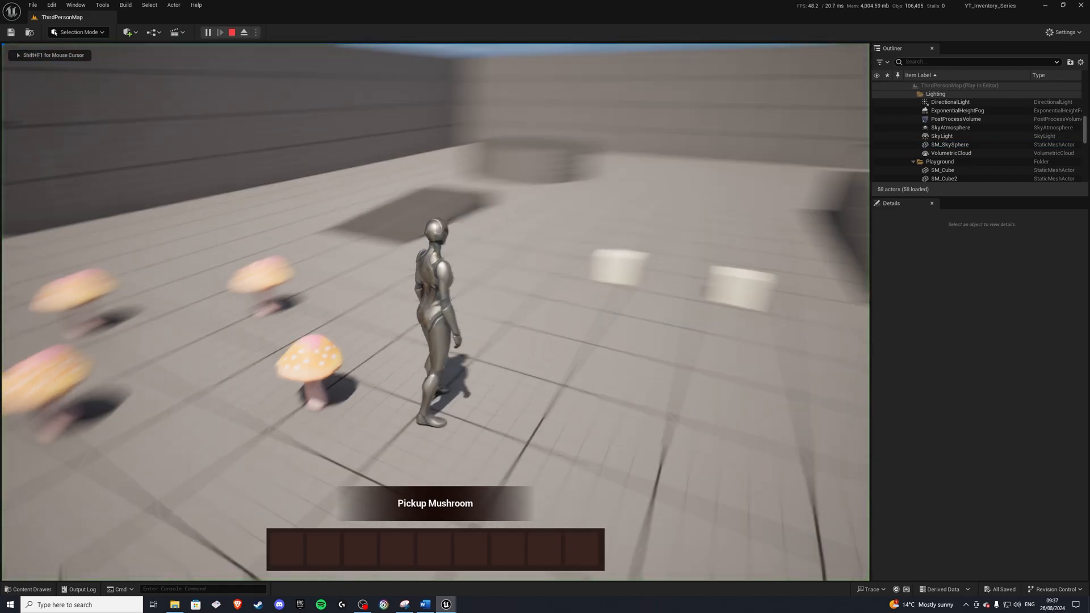